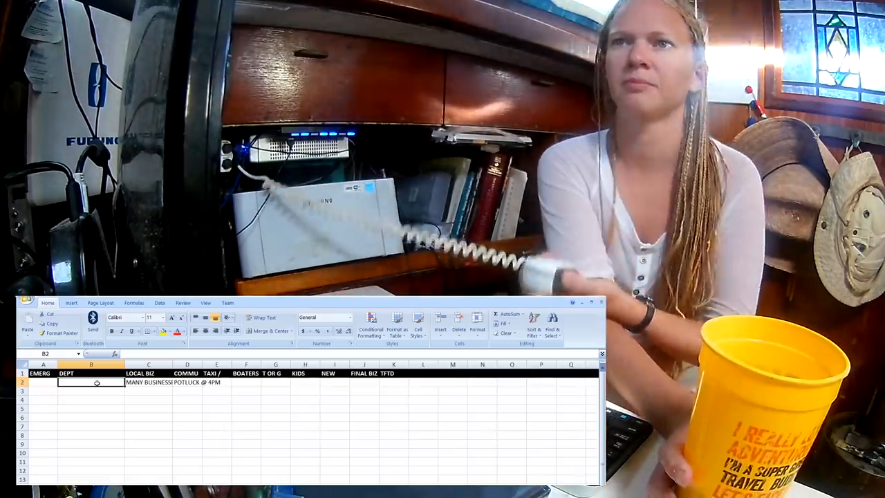
Step: Enter 'BL HVNS - EM CLOSED, 8-7 TOM, 8-11 SUN, CL MON' in row 3 of LOCAL BIZ
click(149, 382)
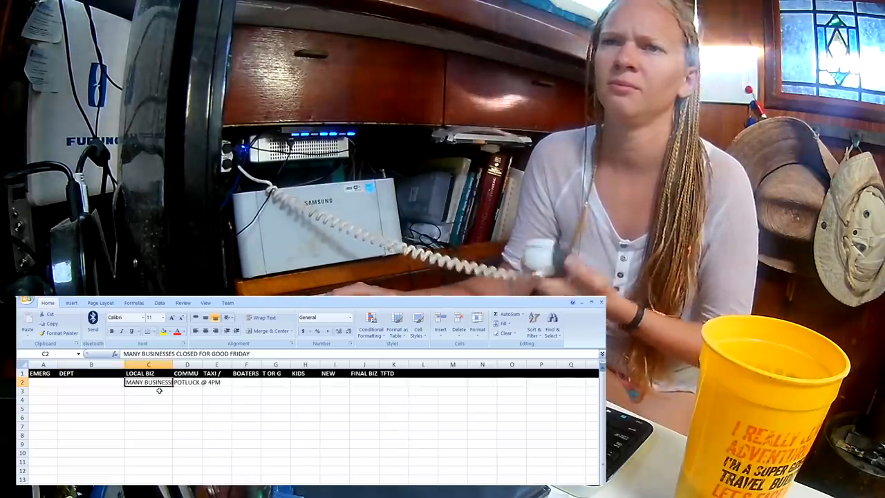
click(148, 393)
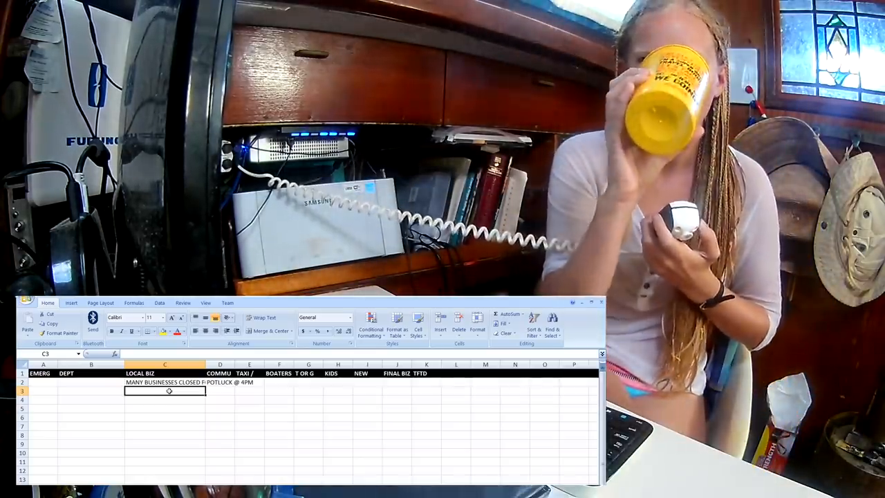
text(BL HVNS - EM C)
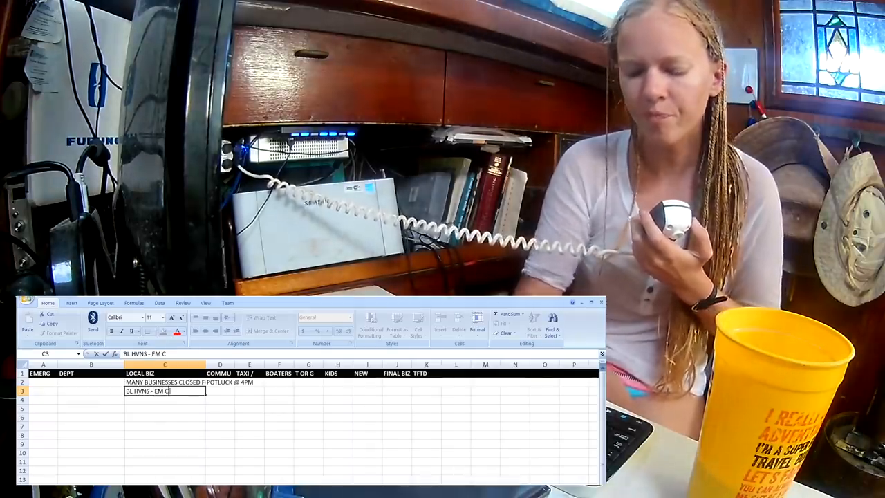
text(LOSED, 8)
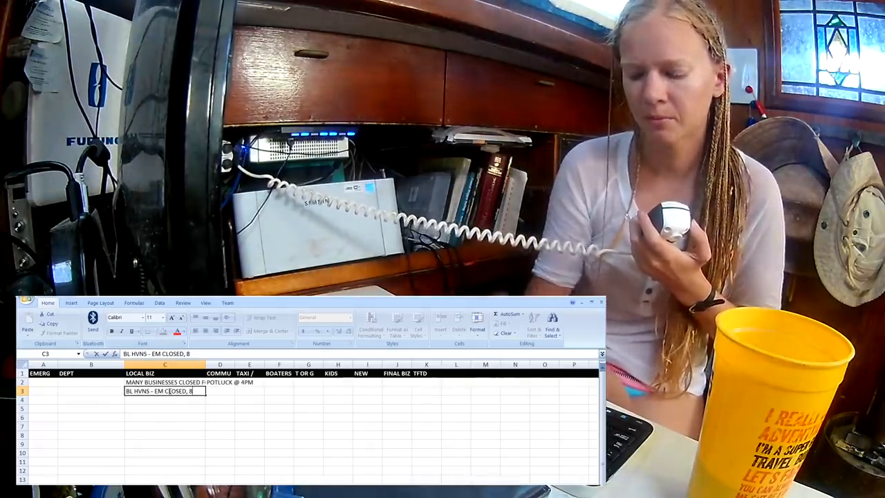
text(-7 TOM)
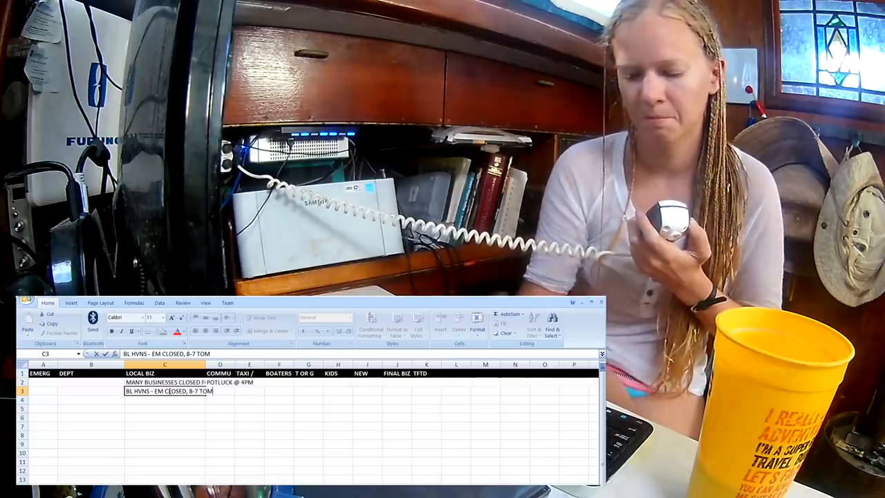
text(,)
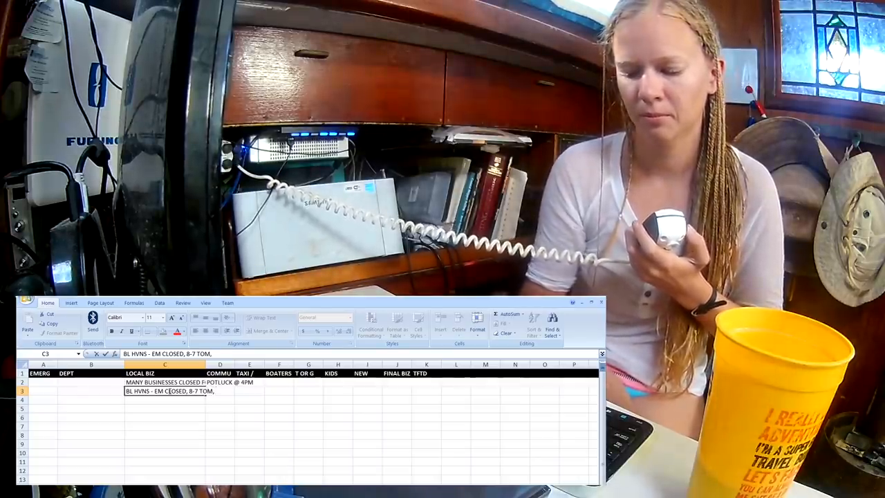
text(8-11)
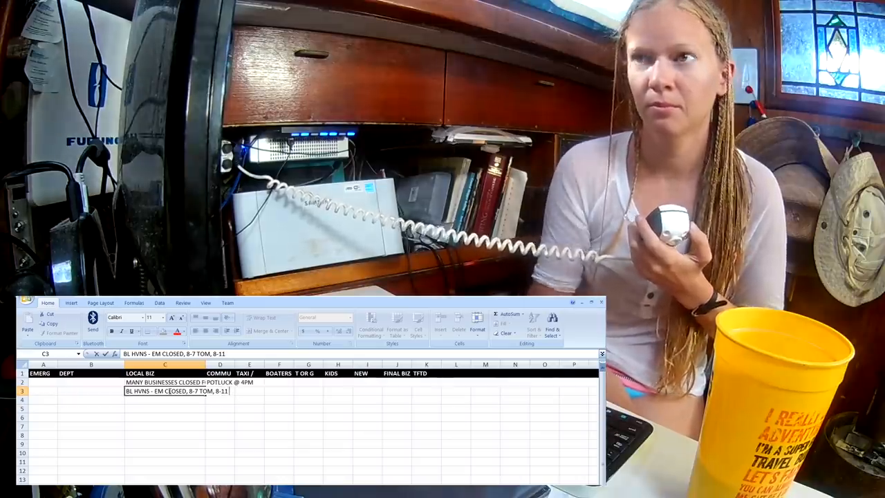
text(SUN, CL)
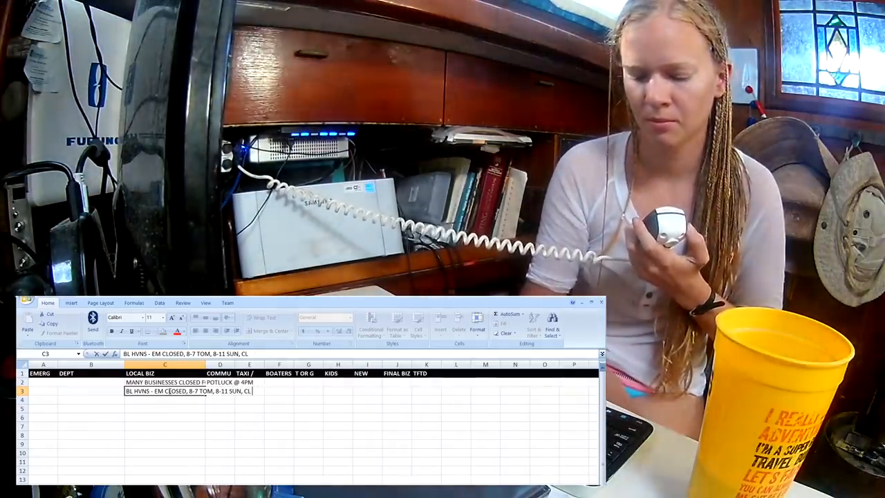
text(MON)
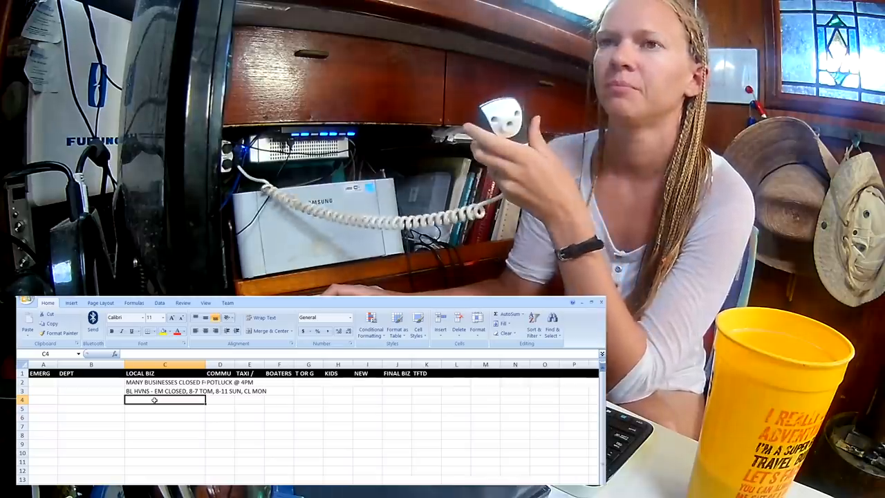
Step: Enter 'DRIFTWOOD - OPEN TODAY, $20 ALL U CAN EAT 7-10' in row 4 of LOCAL BIZ
text(DRIFTWOOD)
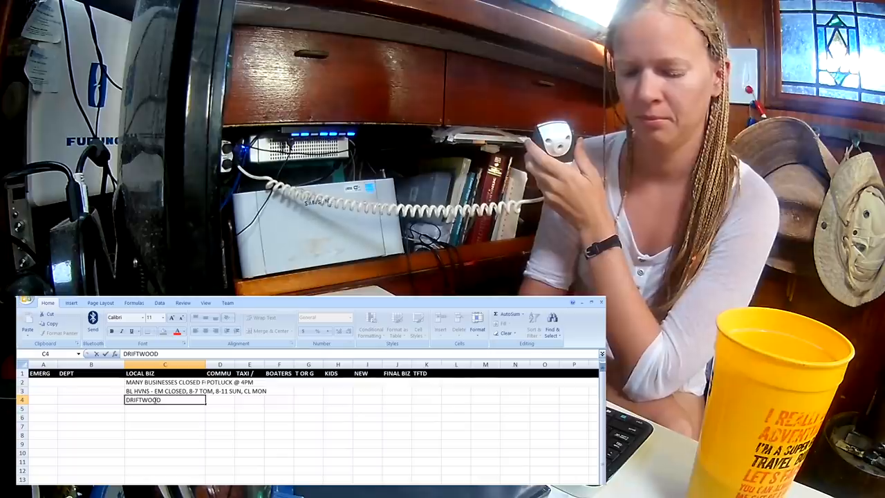
text(- OPEN TODAY)
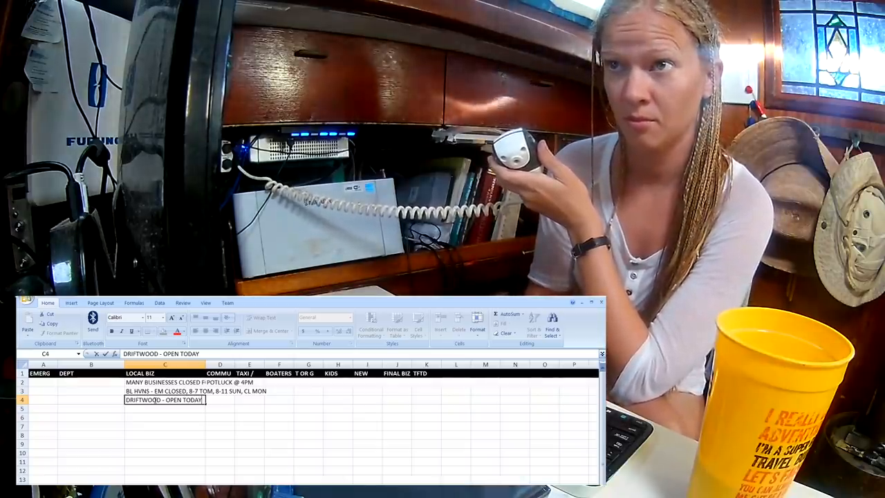
text(,)
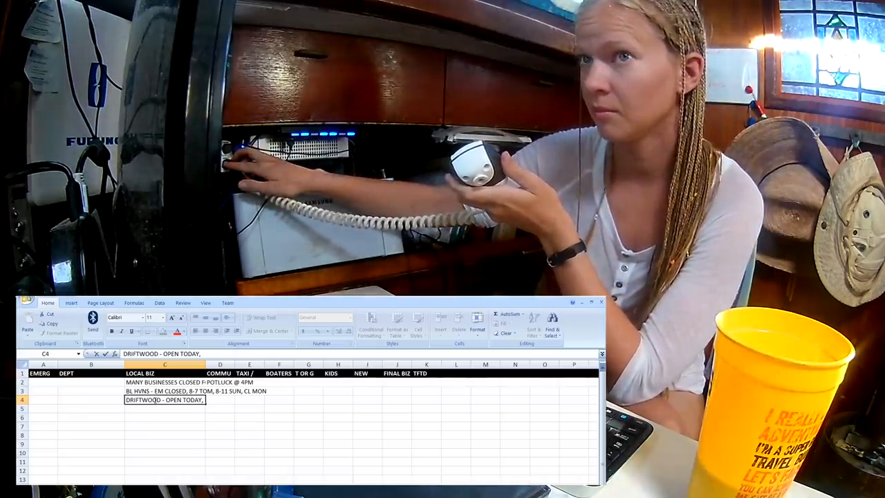
text($20)
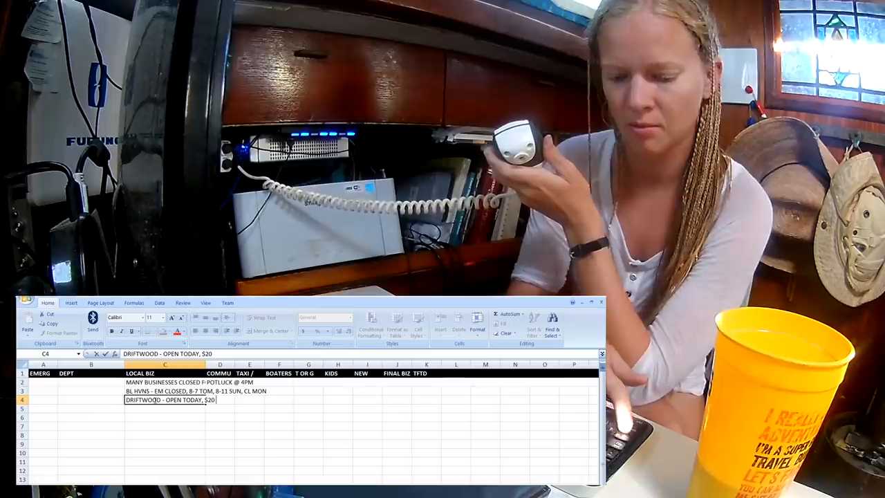
text(ALL U CAN)
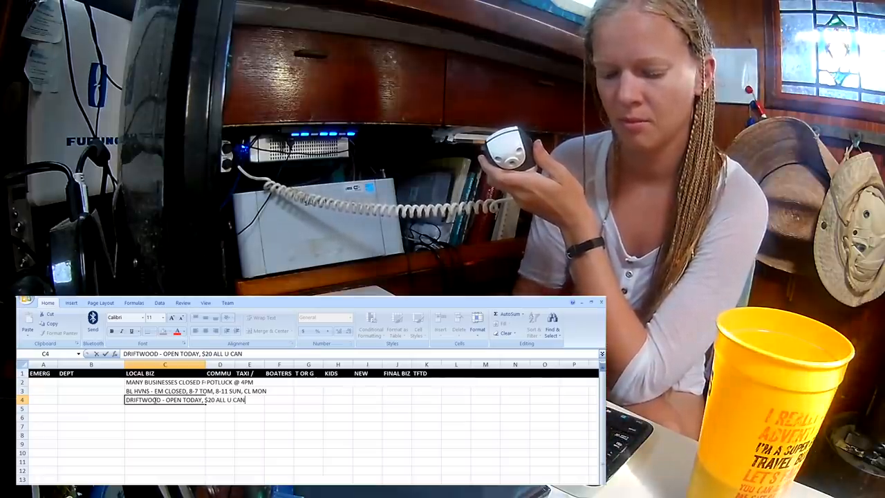
text(EAT 7)
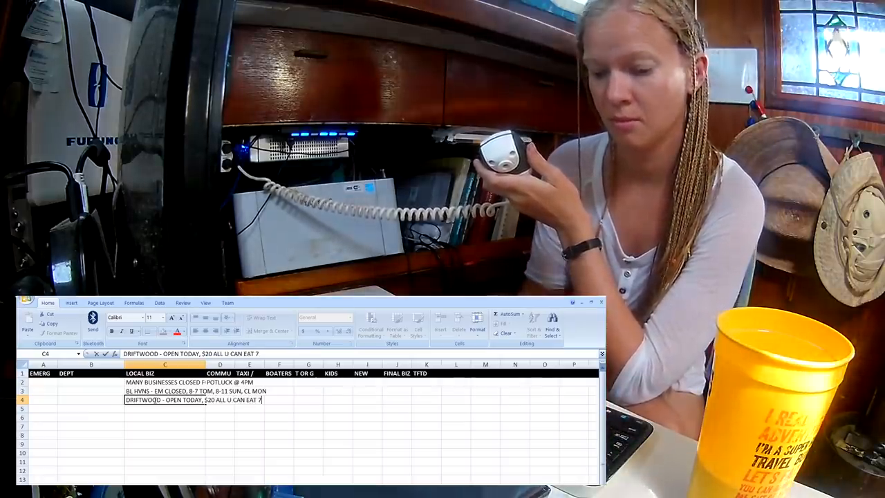
text(-10)
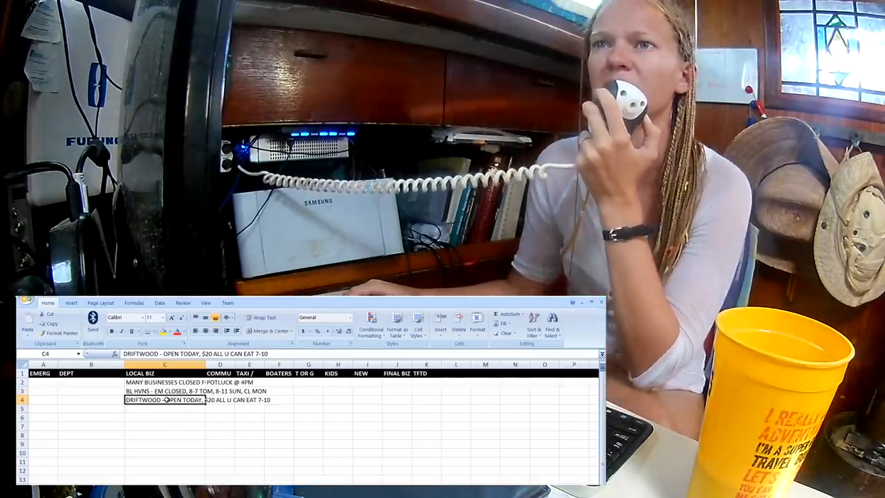
Step: Enter 'REGATTA RACES SCHEDULE FOR TUES - ONWARD' in row 5 of LOCAL BIZ
click(163, 409)
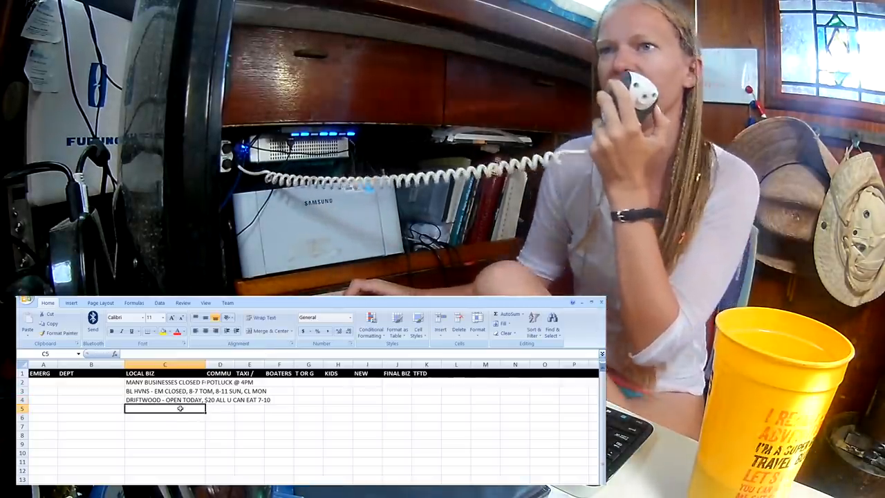
click(165, 400)
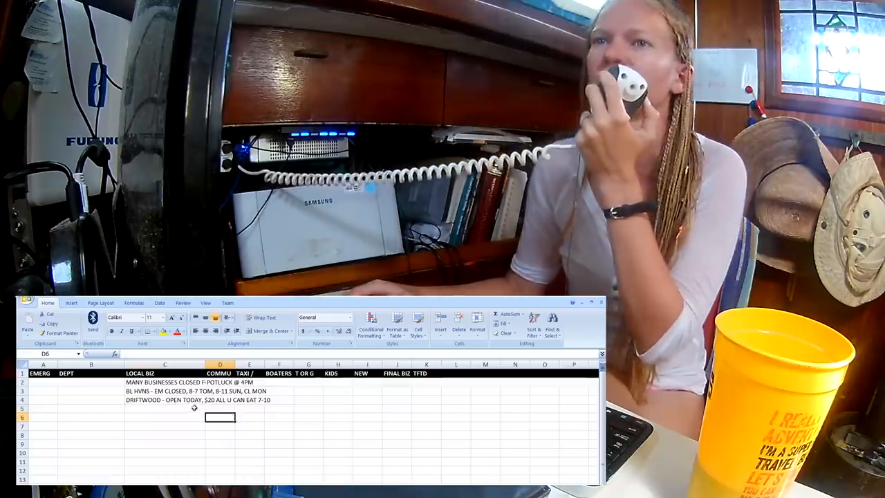
click(163, 408)
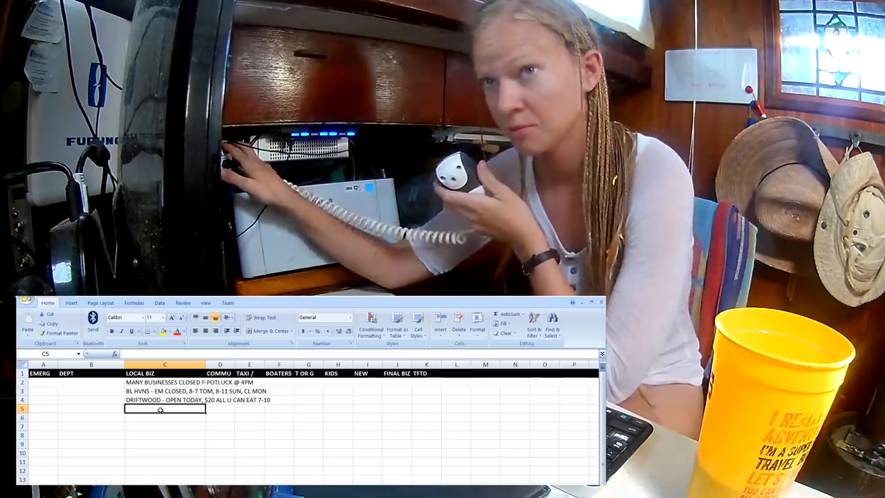
text(REGATTA RACES SCHEDULE FOR)
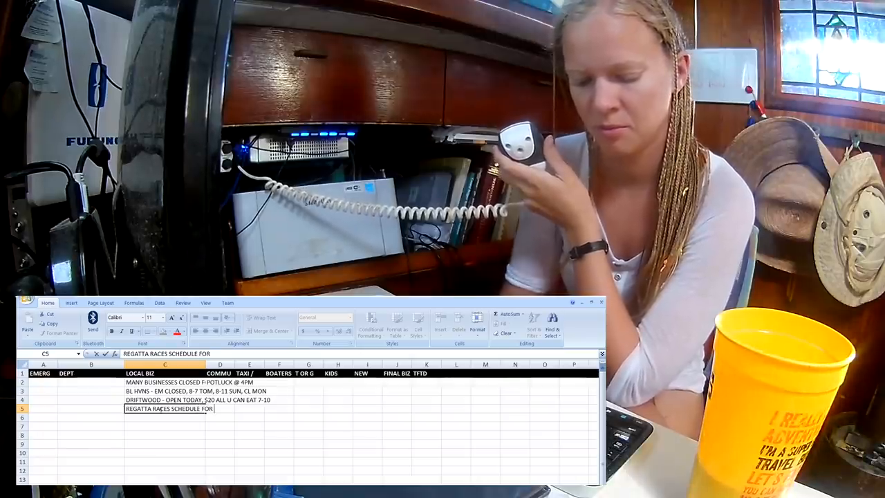
text(TUES)
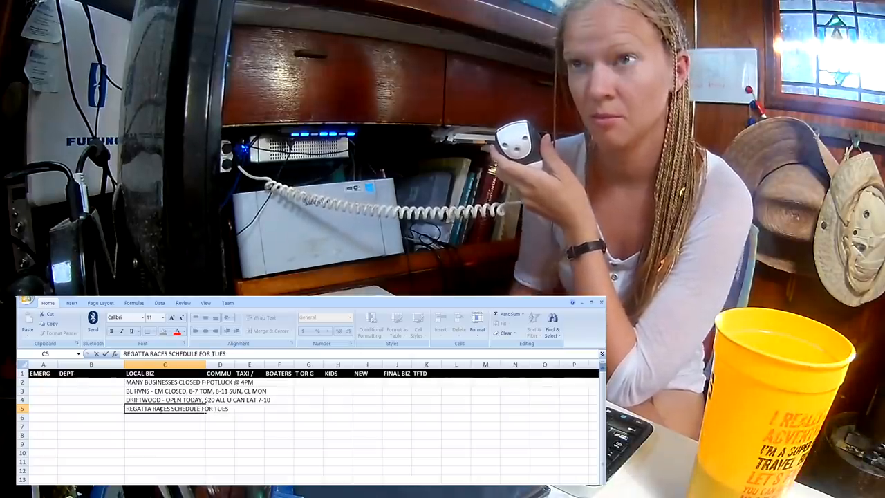
text(- ONWARD)
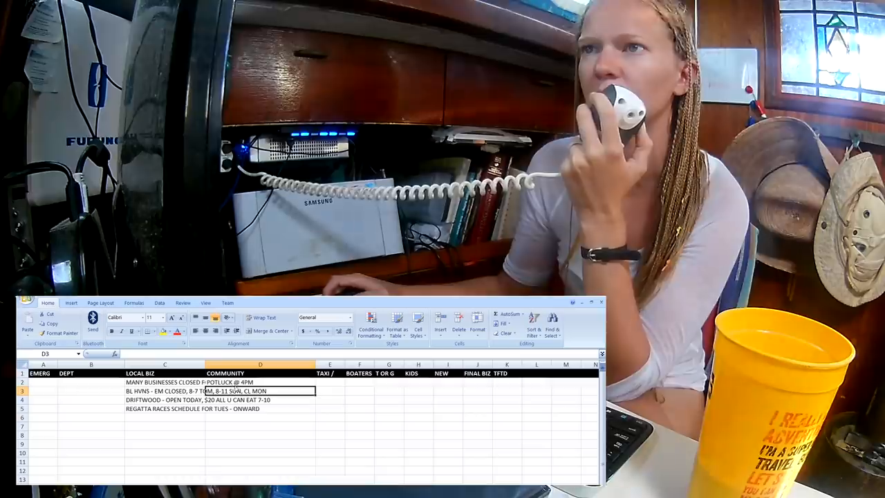
click(260, 382)
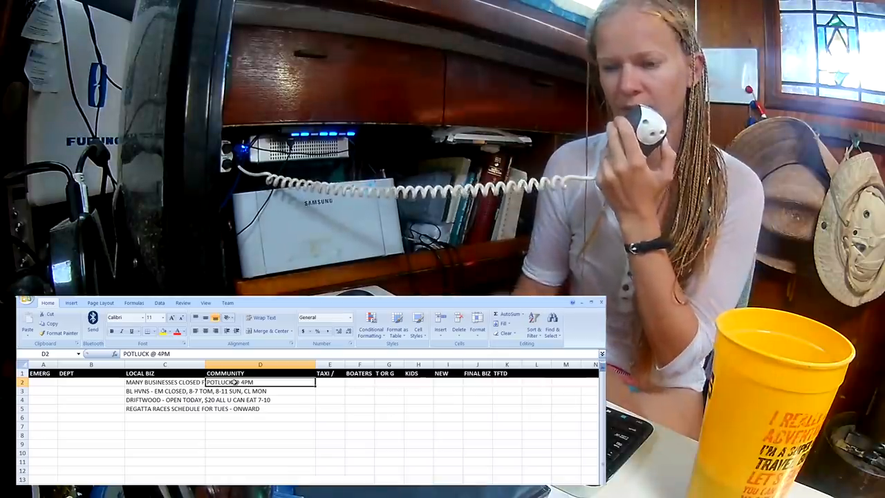
text(HRTS DES -)
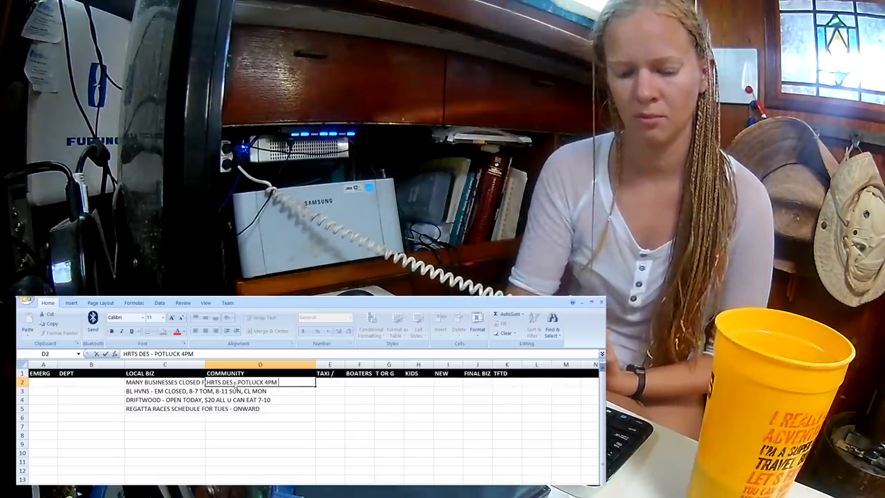
text(@ VB)
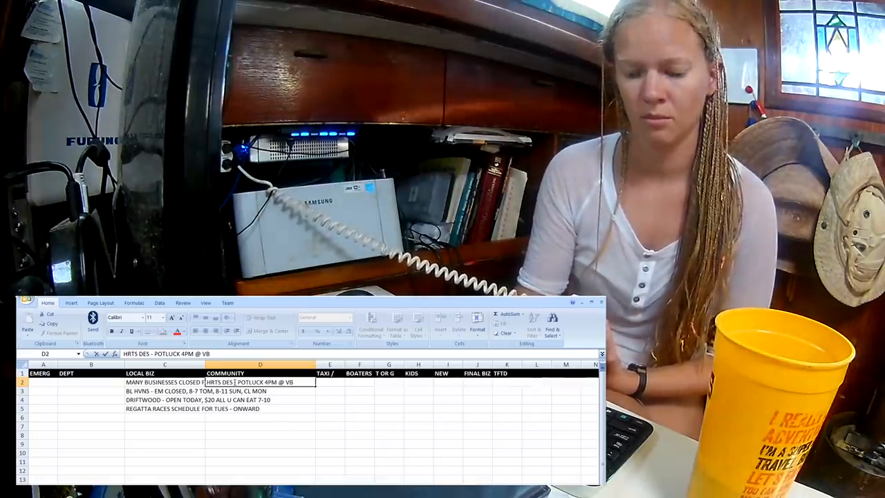
text(CNC B)
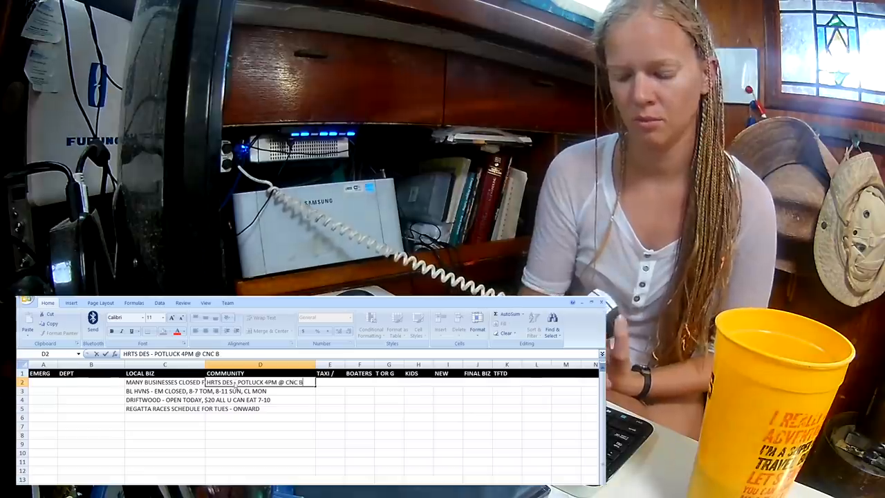
text(CH,)
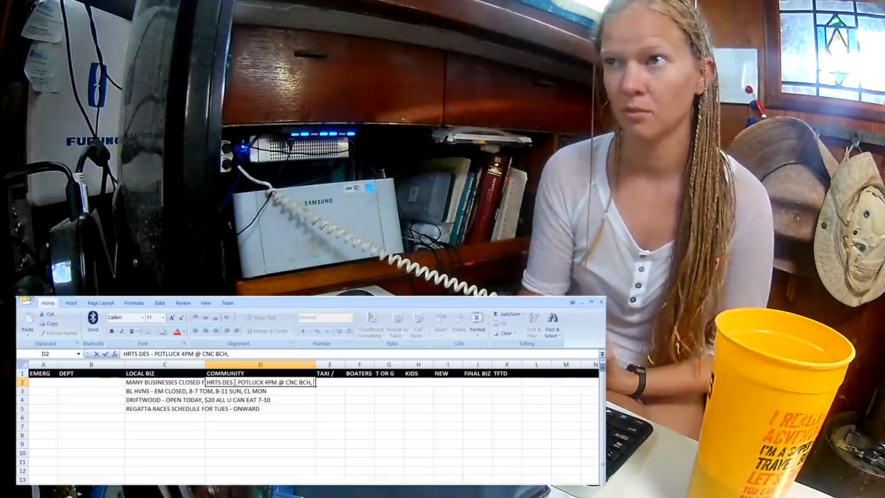
text(COME EARLY, STAY  L)
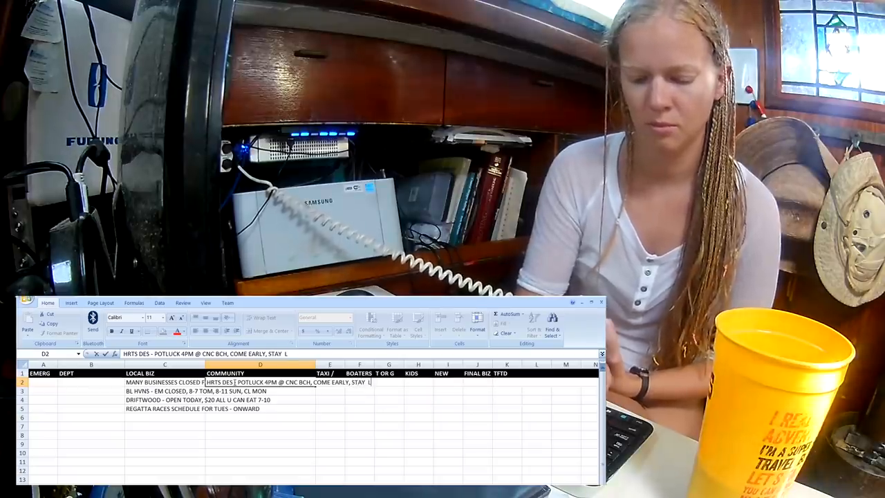
text(ATE)
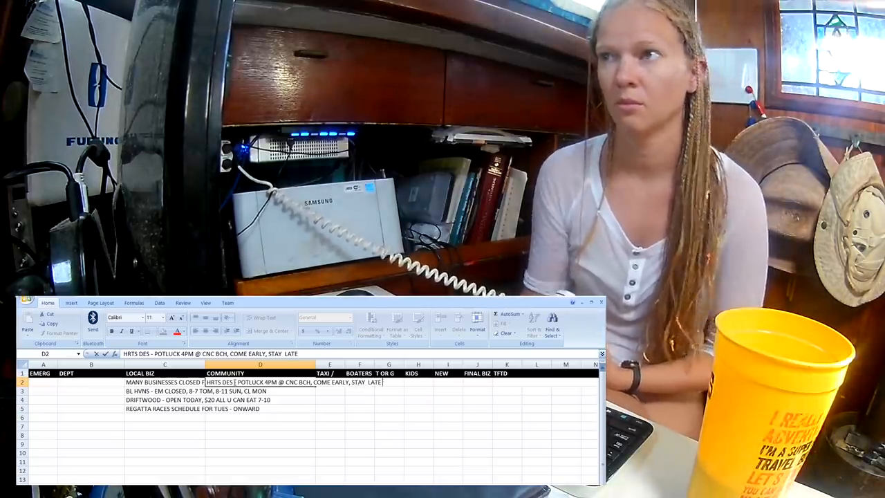
text(FOR MUSIC)
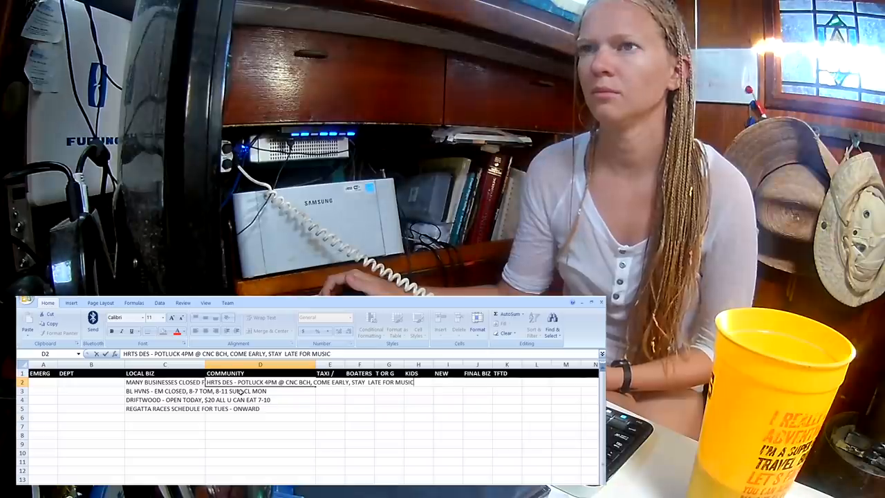
click(246, 390)
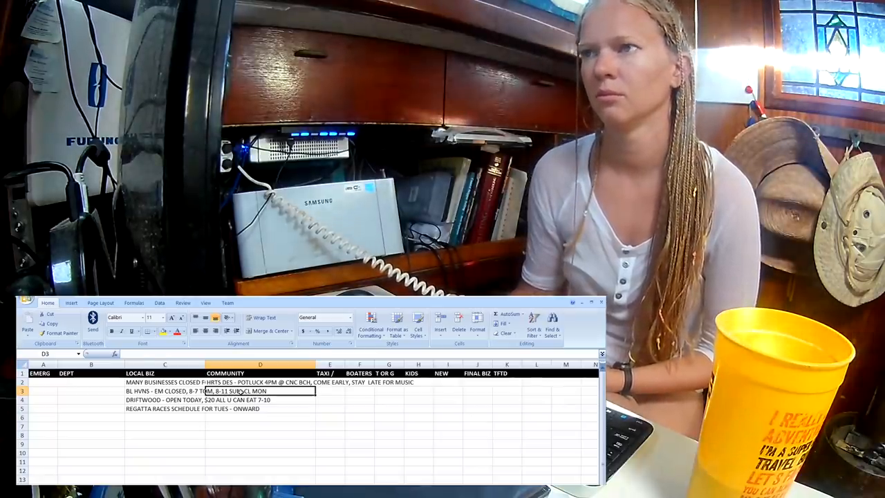
click(260, 382)
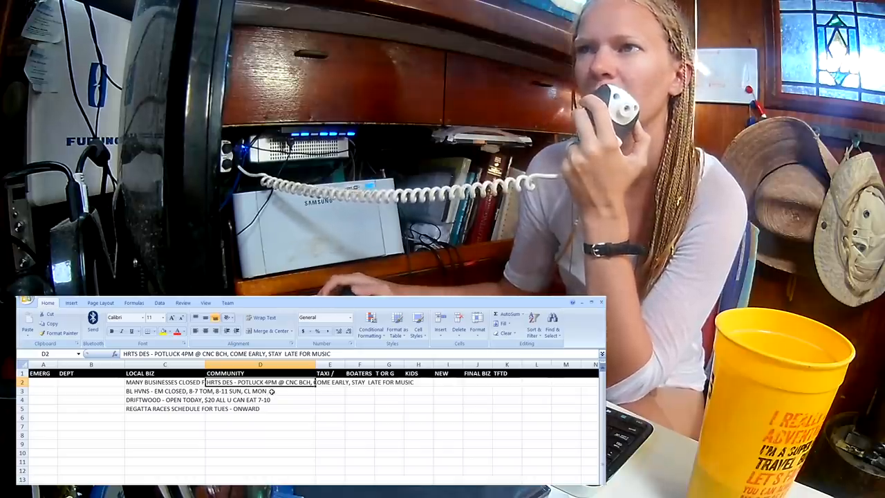
click(260, 390)
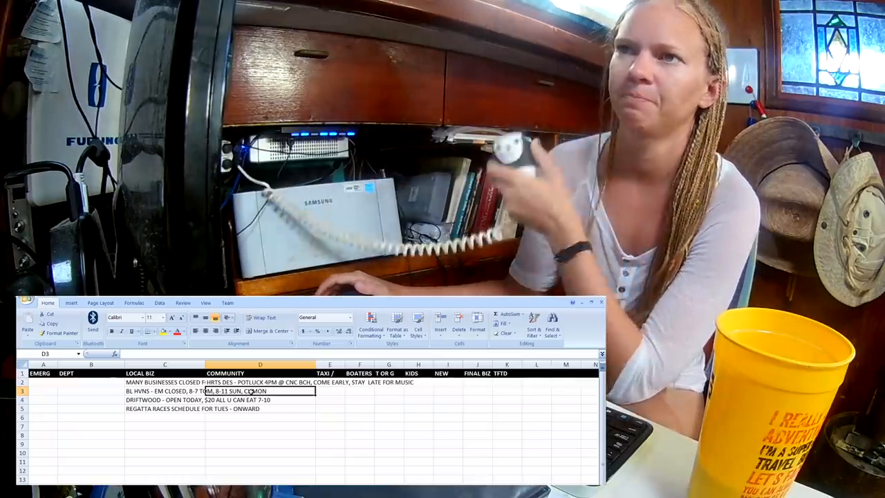
Step: Enter 'KAHUNA - WA 9 @ S MON' in D3 and begin the 6TH GIRL note below it
text(KAHUNA - WA)
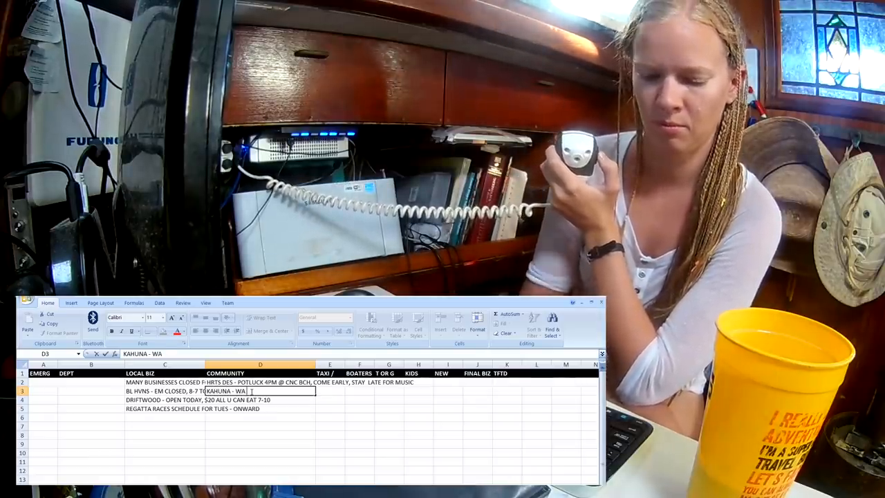
text(9 @ S M)
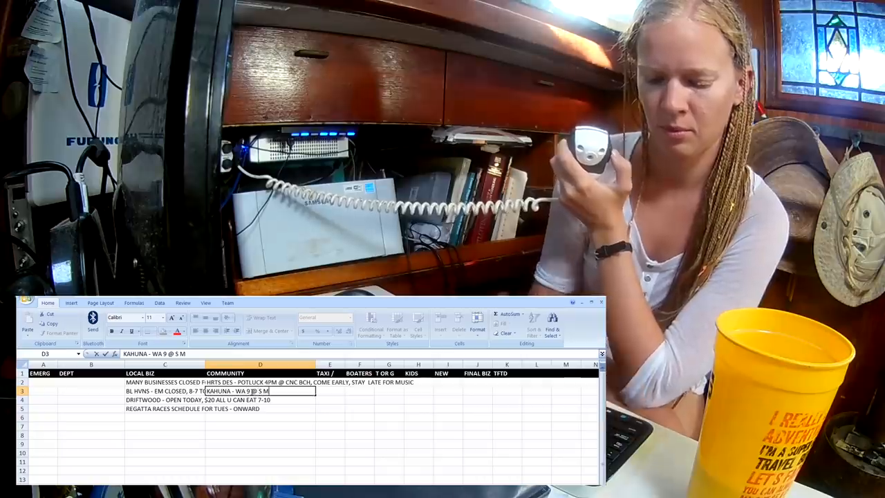
text(ON)
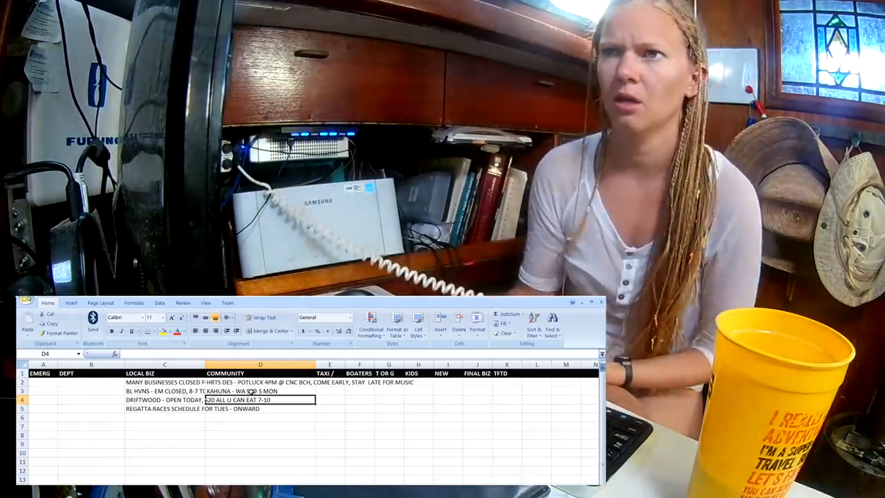
text(6TH GIRL -)
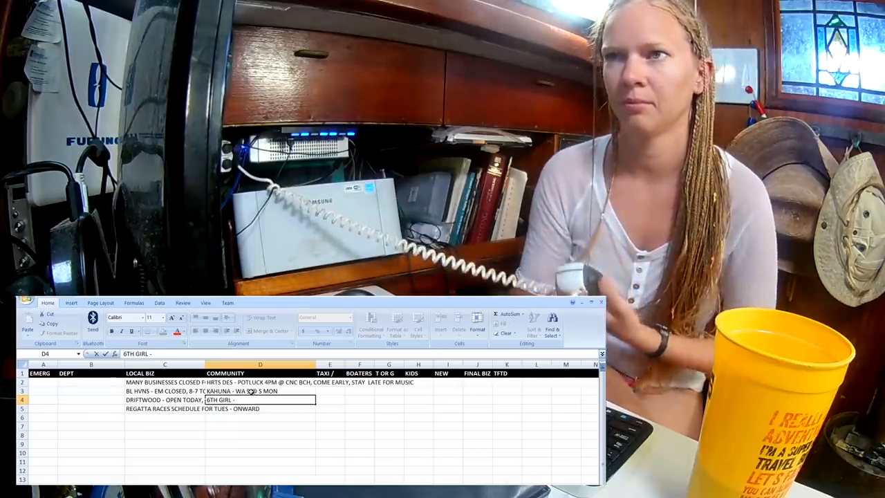
Step: Complete D4 as '6TH GIRL - FB PG GT EXUMA SAILORS, CRZRS', fixing the typo after EXUMA
text(FB)
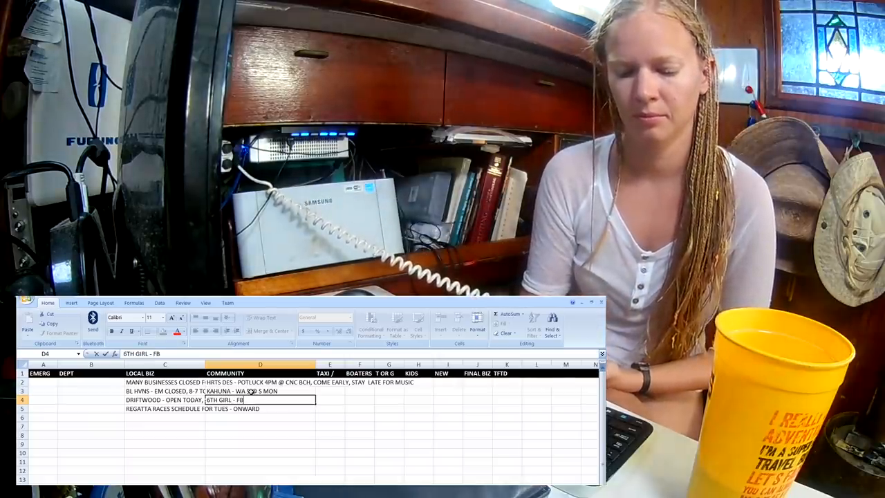
text(PG)
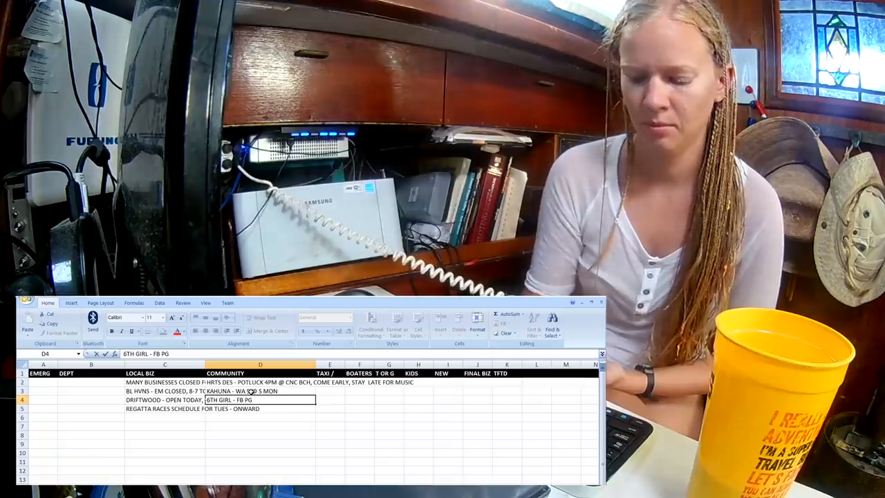
text(GT)
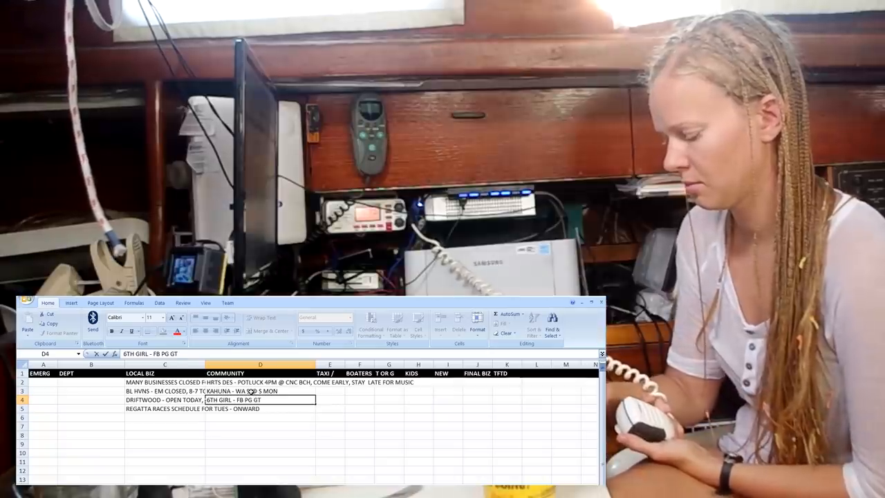
text(EXUMA CRS)
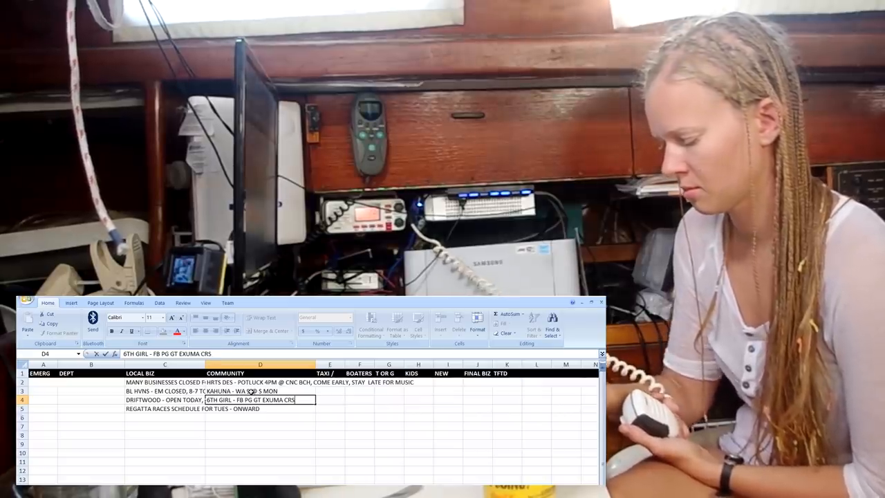
key(Backspace)
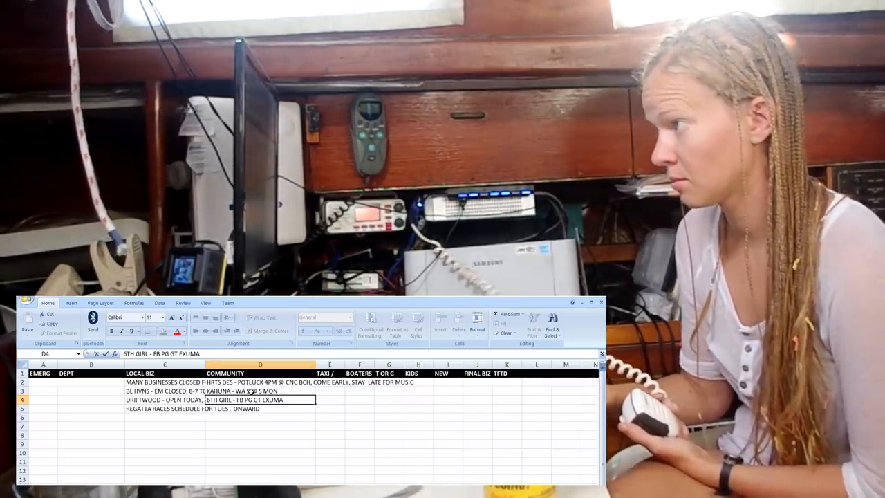
text(SAILOR)
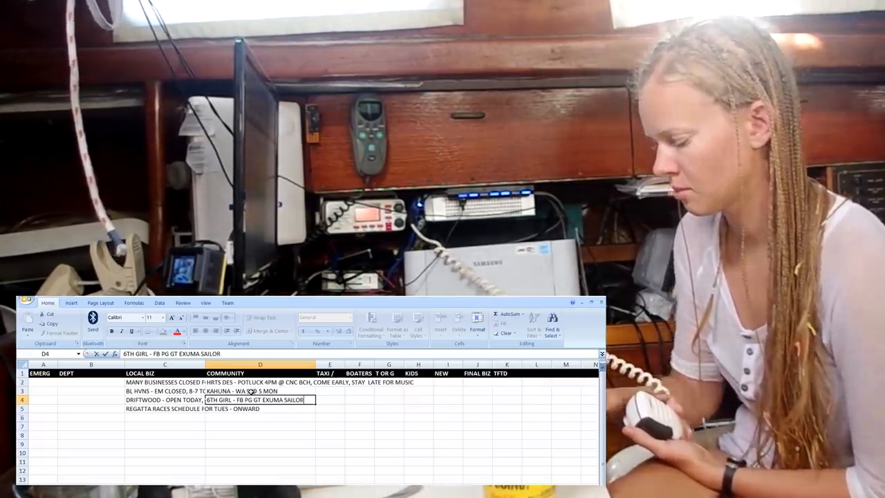
text(, CRZRS)
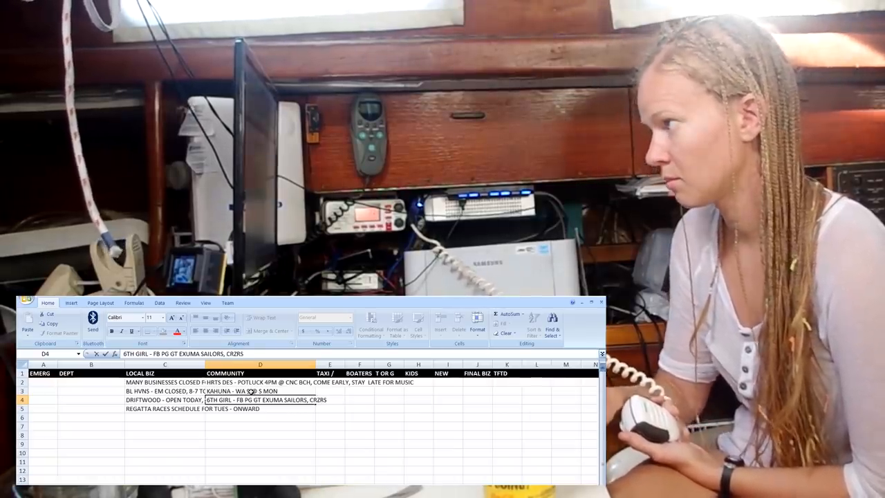
click(260, 409)
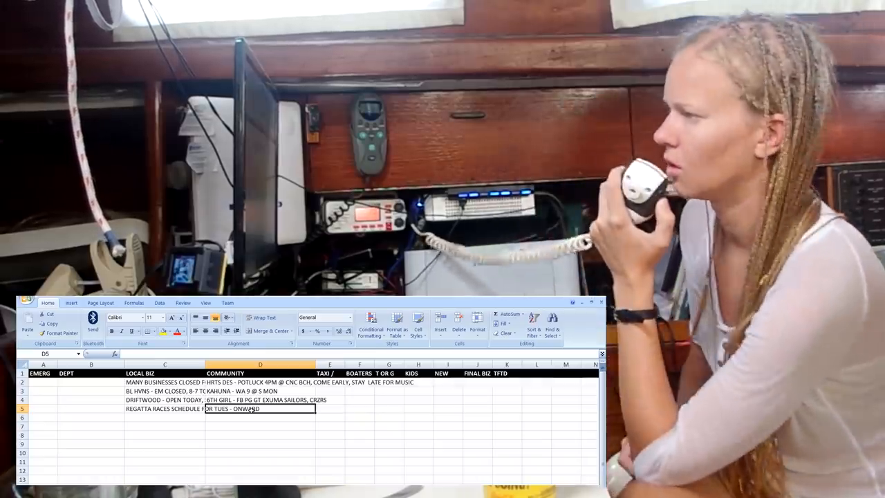
click(260, 400)
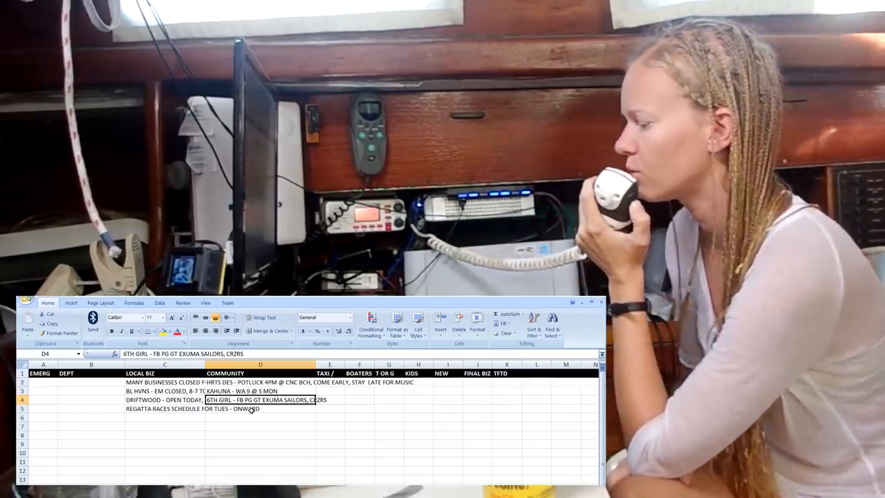
click(260, 409)
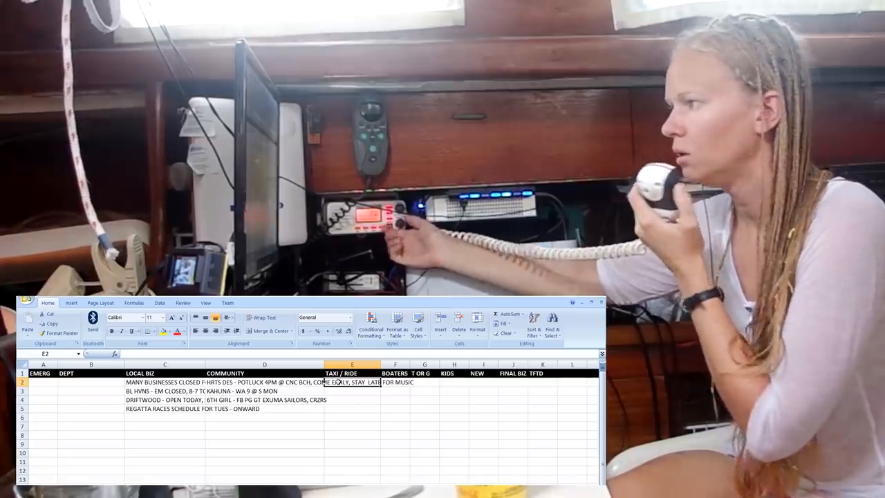
Step: Enter 'KENSU - LVG TOM, DINGHY MOTOR ONTO BOAT, LAKE' as the first BOATERS GEN note
click(395, 382)
text(K)
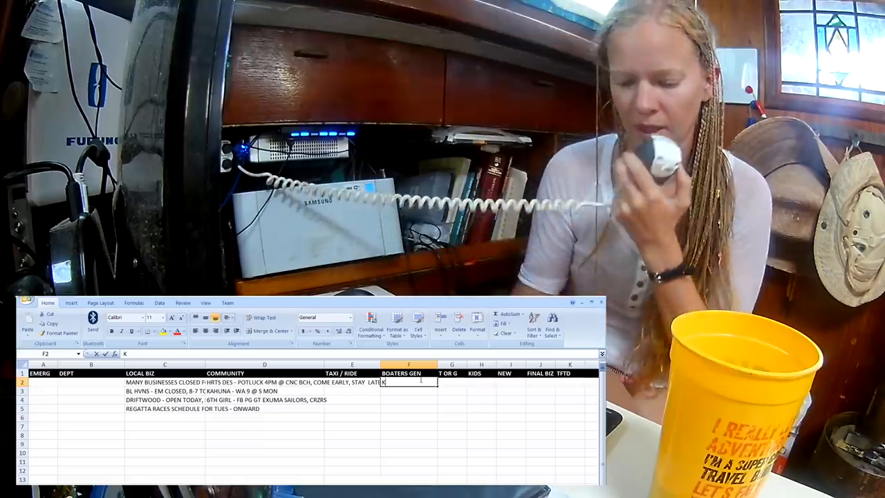
text(ENSU - LVG TOM,)
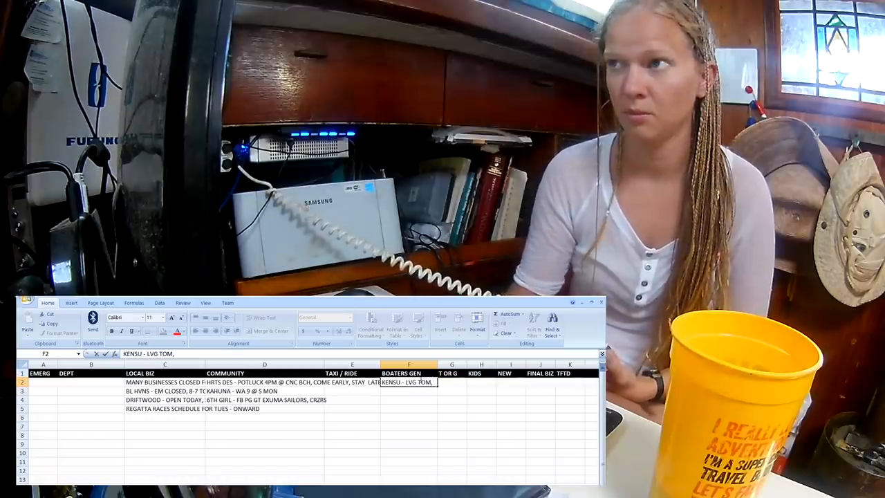
text(DINGH)
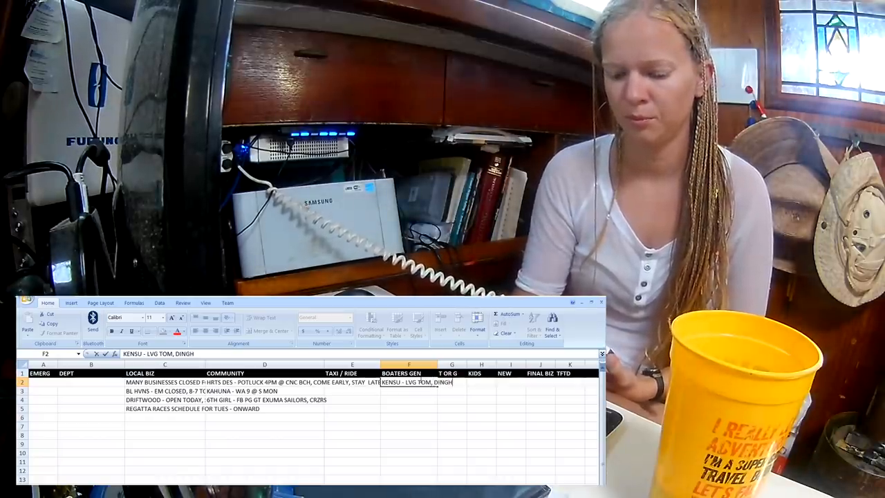
text(MOTOR ONTO BOAT, LAKE)
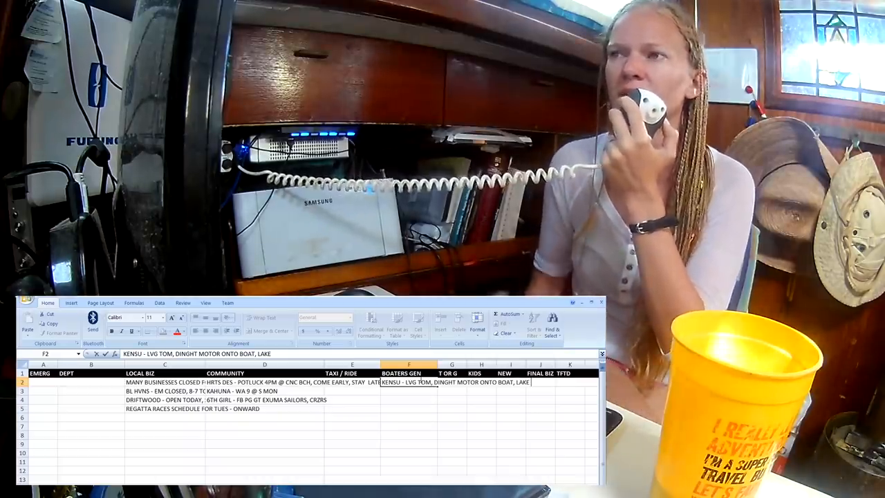
mouse_move(401, 393)
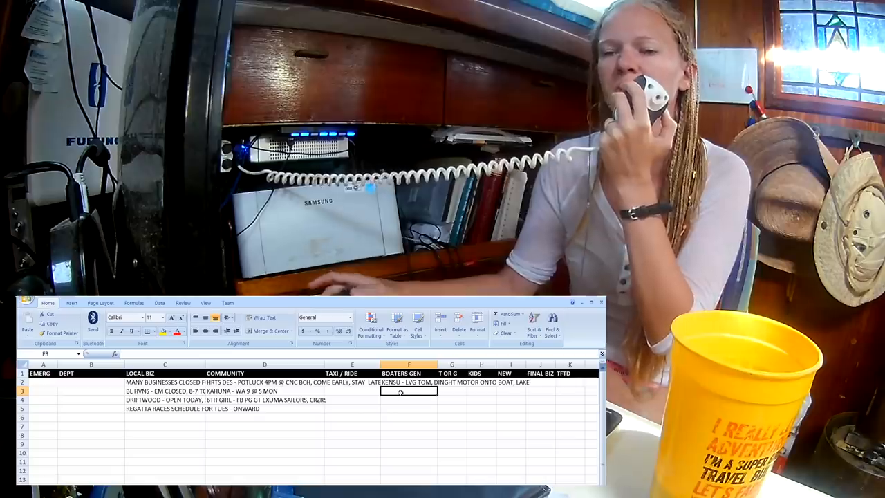
Step: Enter 'DESTINY2 - ? TAXIS' as the second boaters note in F3
text(D)
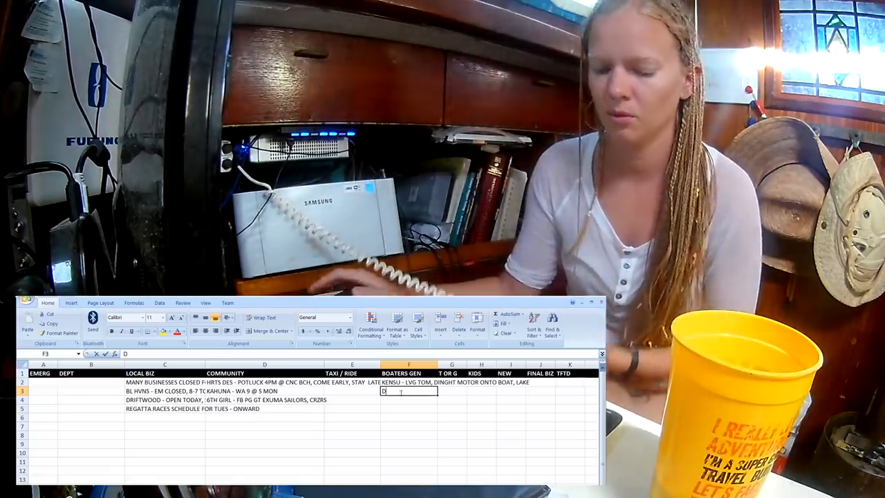
text(ESTINY2 -)
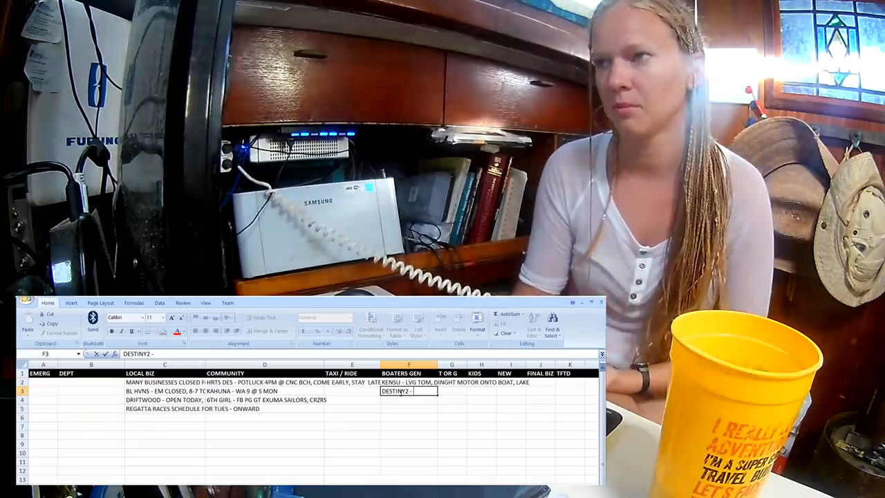
text(? T)
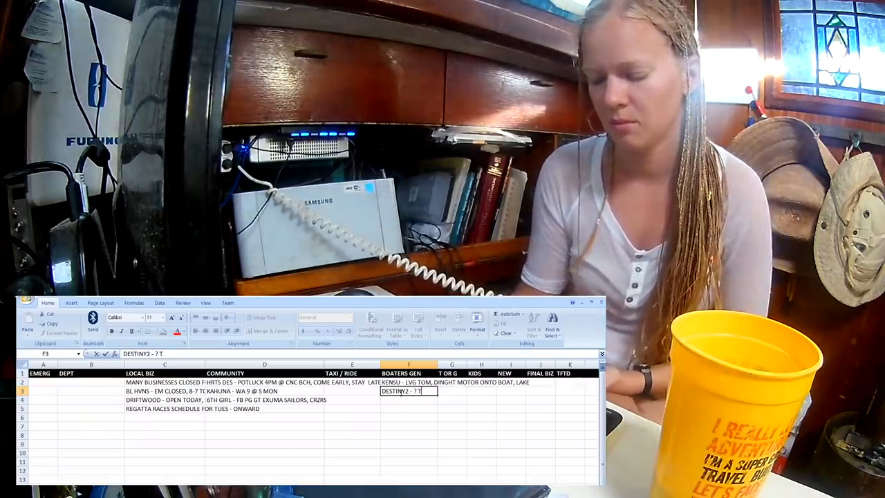
text(AXIS)
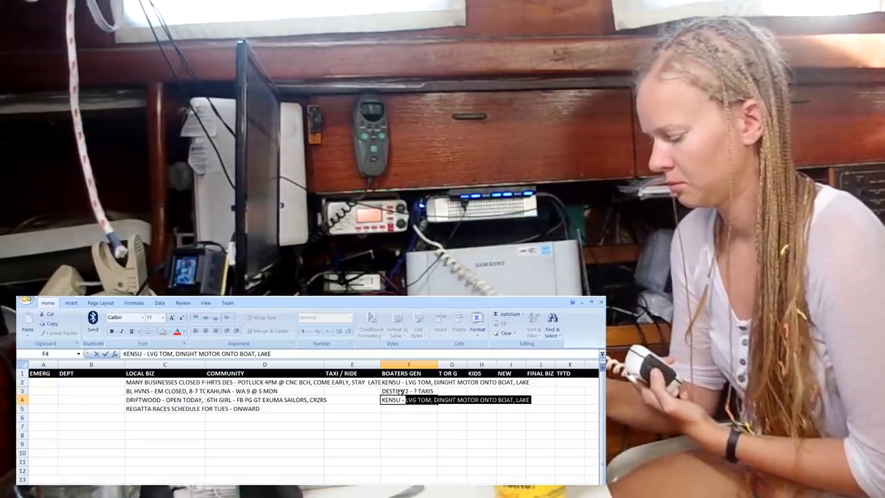
Step: Enter 'KENSU - DIESEL GERRY CANS' in F4 and start 'CAVU -' in F5
text(KENSU - DIESEL GERRY V)
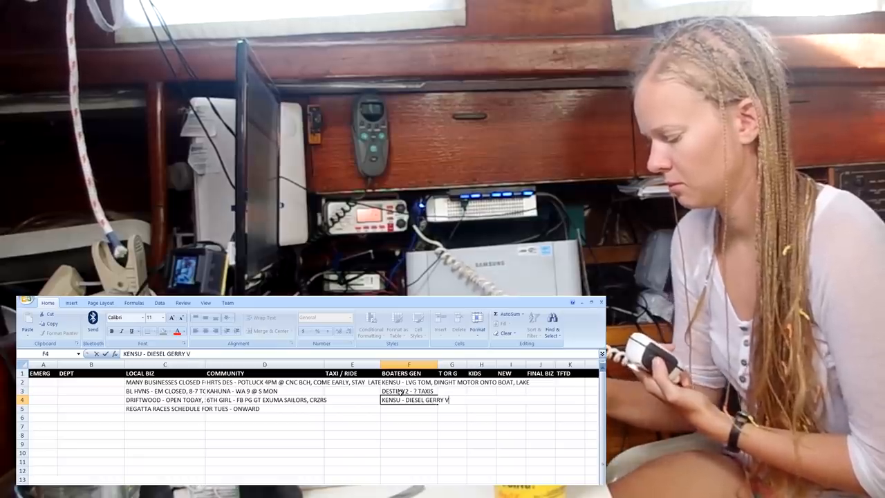
text(CANS)
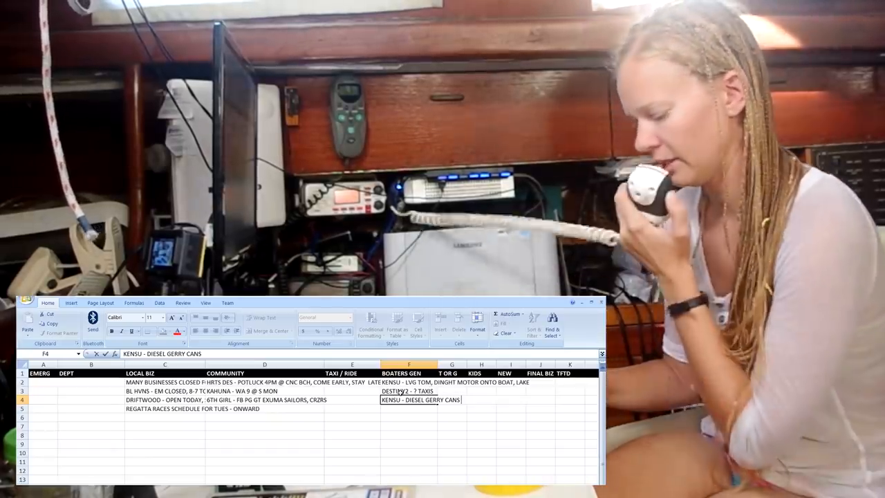
text(CAVU)
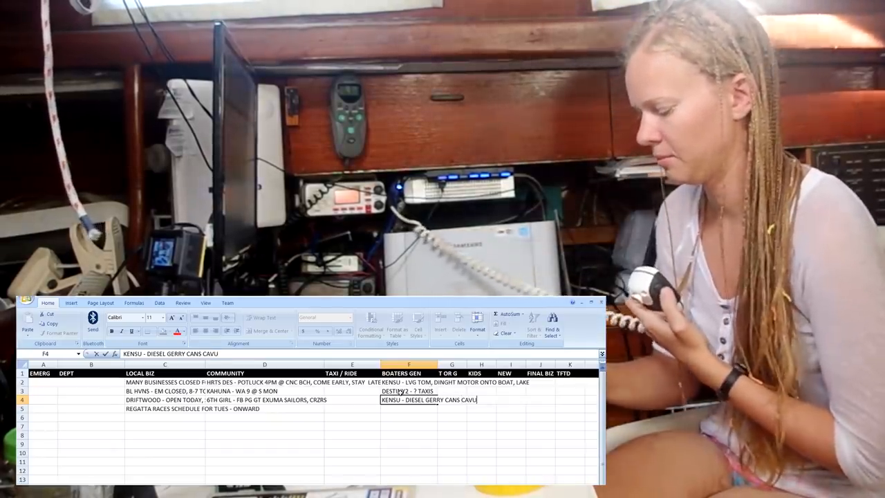
key(Backspace)
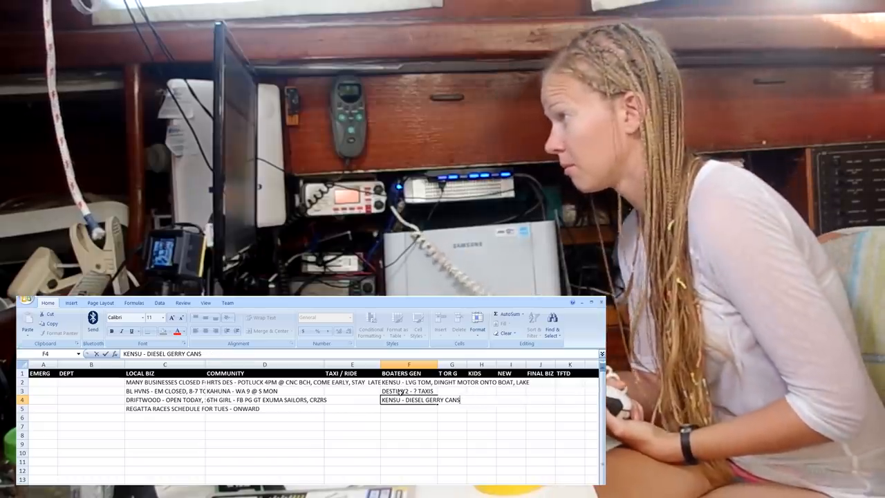
text(CAVU -)
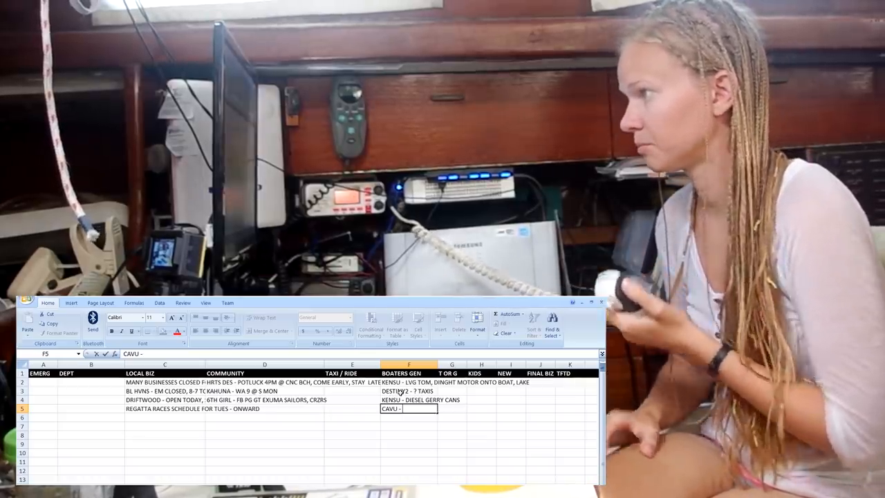
text(VB B)
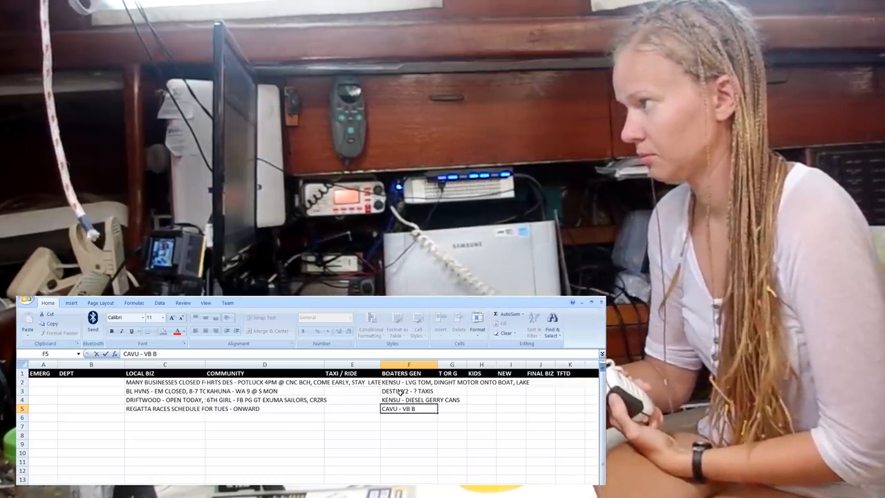
text(EACH SUN)
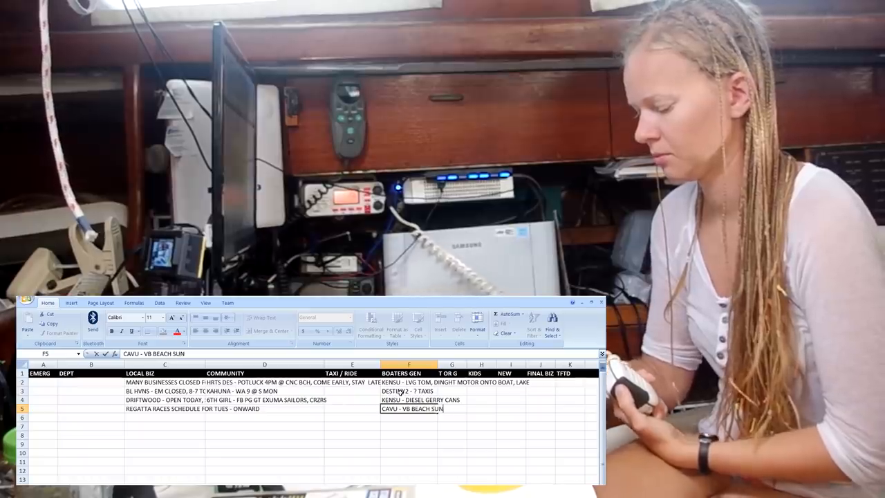
text(AT)
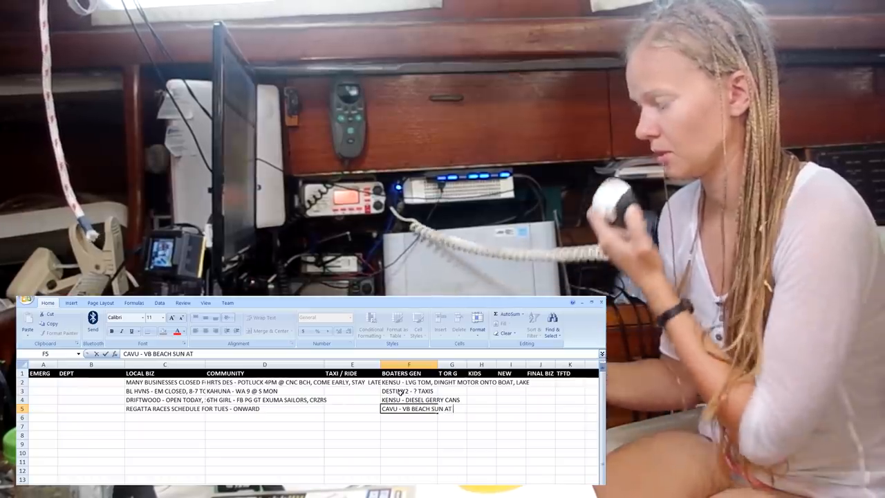
text(1)
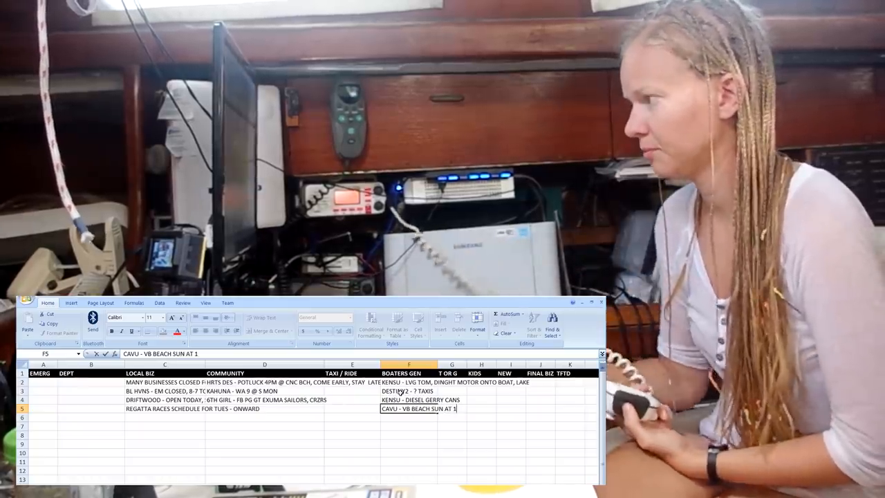
text(CORDELL THOMP)
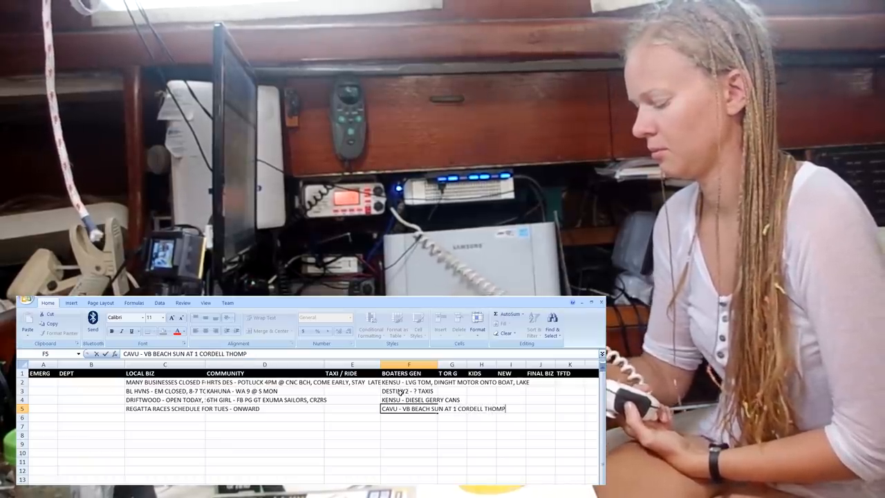
text(SON)
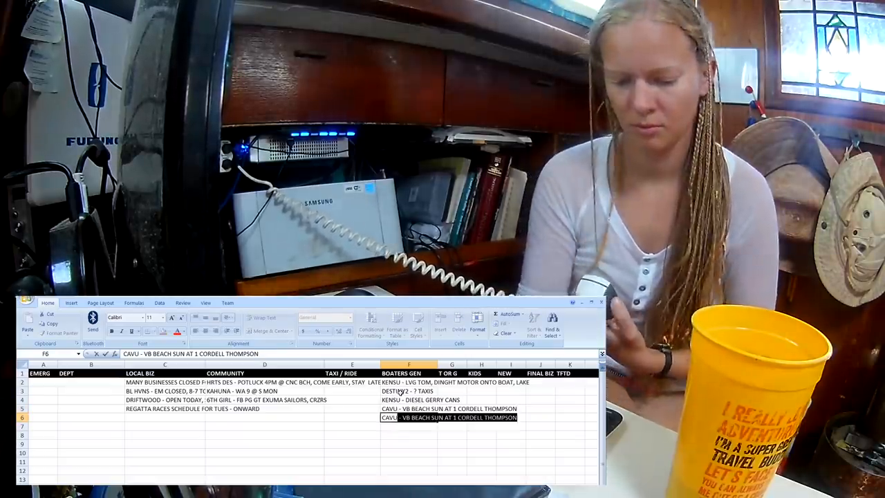
Step: Enter 'CAVU - RIDESHARE TOM 11 TO AP' in F6 and move to the next empty cell
text(CAVU - RIDESHARE TOM)
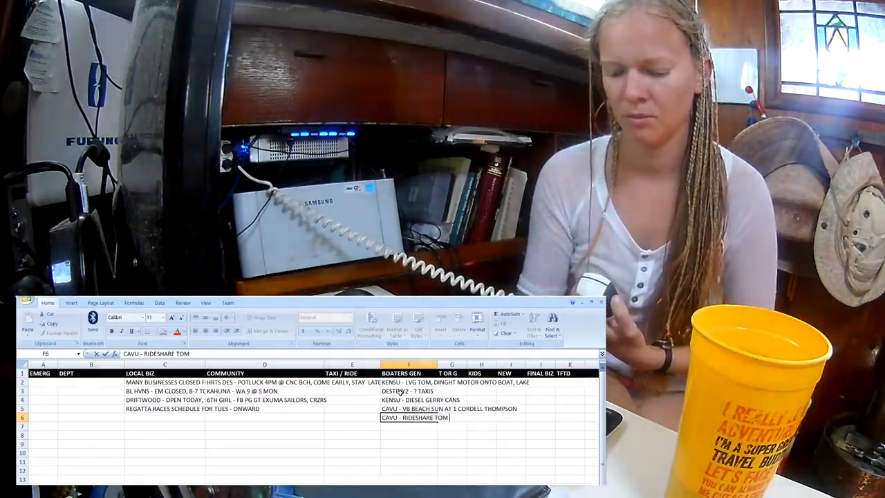
text(NOON TO A)
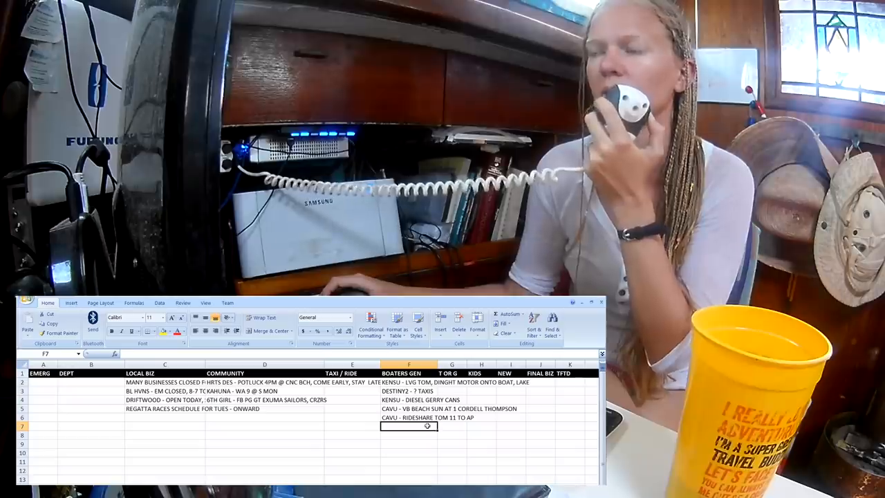
click(424, 417)
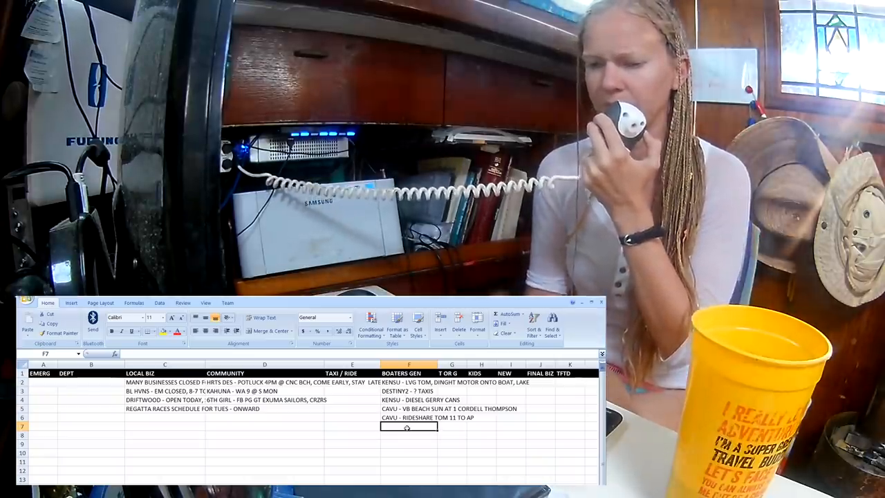
Step: Enter the 'ALLERGIC TO CITY - 2030' boaters note in F7
text(ALLERGIC TO C)
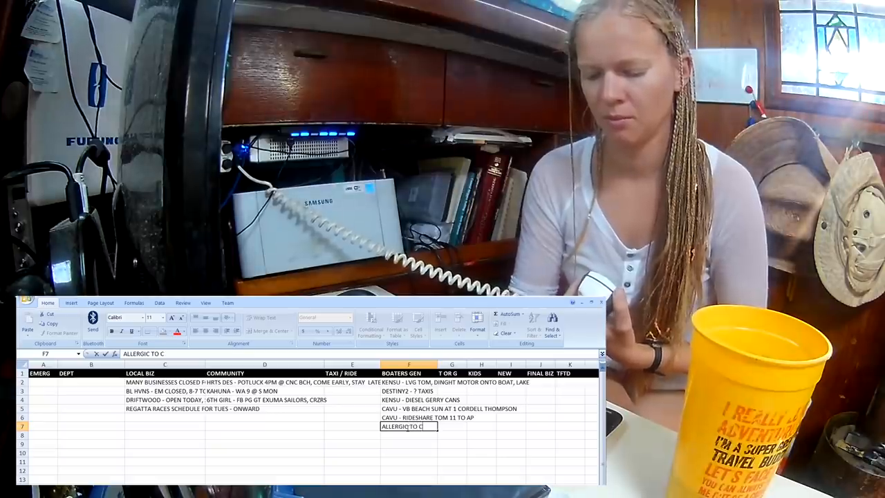
text(ITY -)
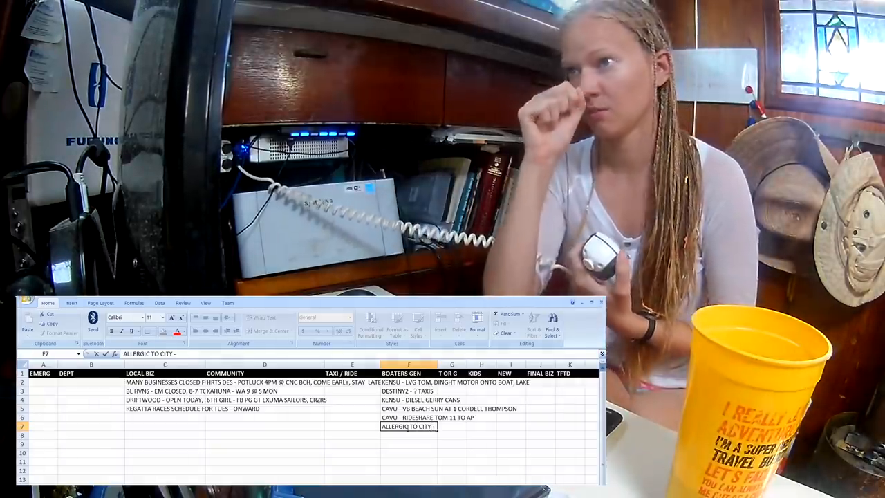
text(2030)
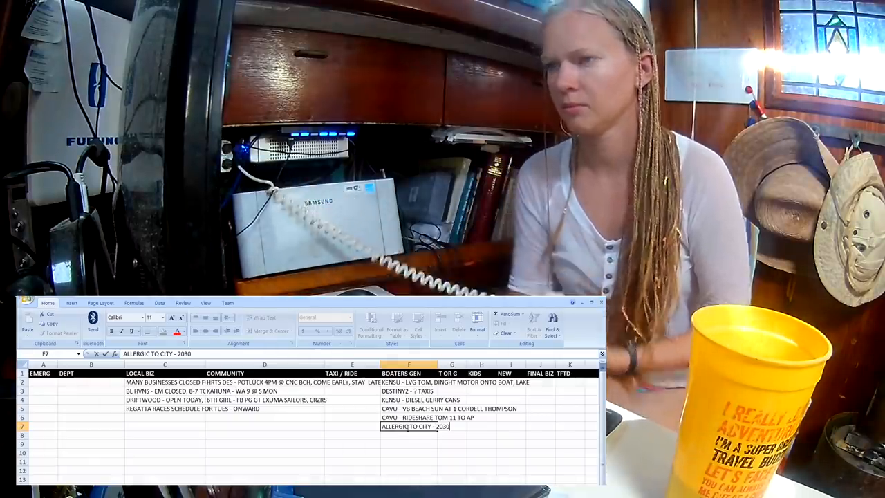
text(HELP)
click(408, 436)
text(KENSU -)
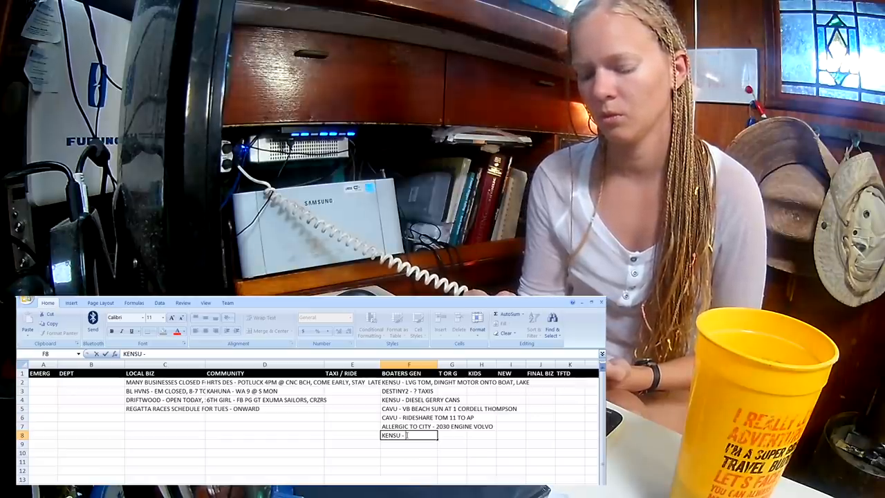
Step: Enter the Kensu note: Kjen Sthrn Star coming from Gr Bah, single, 43' boat, in a week
text(B)
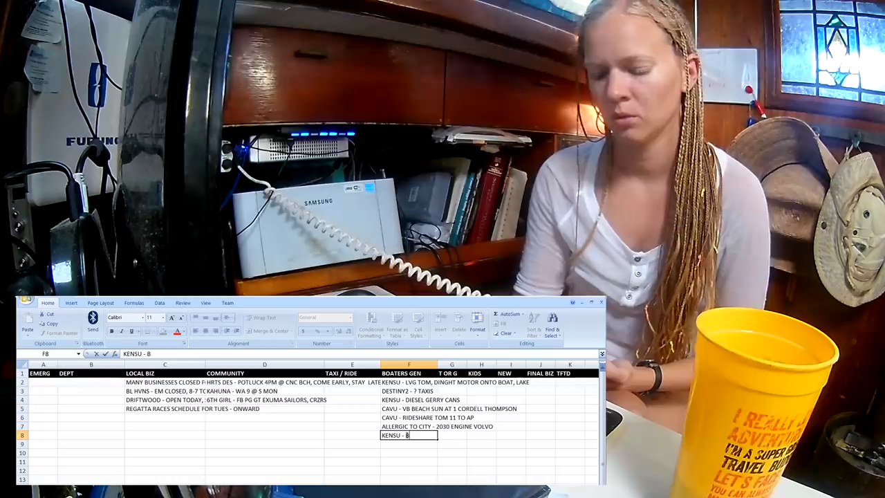
text(KJEN)
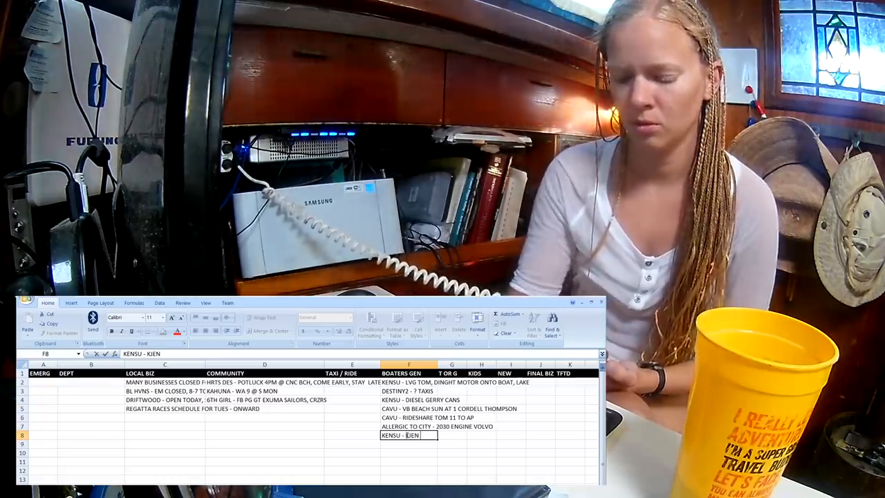
text(STHRN)
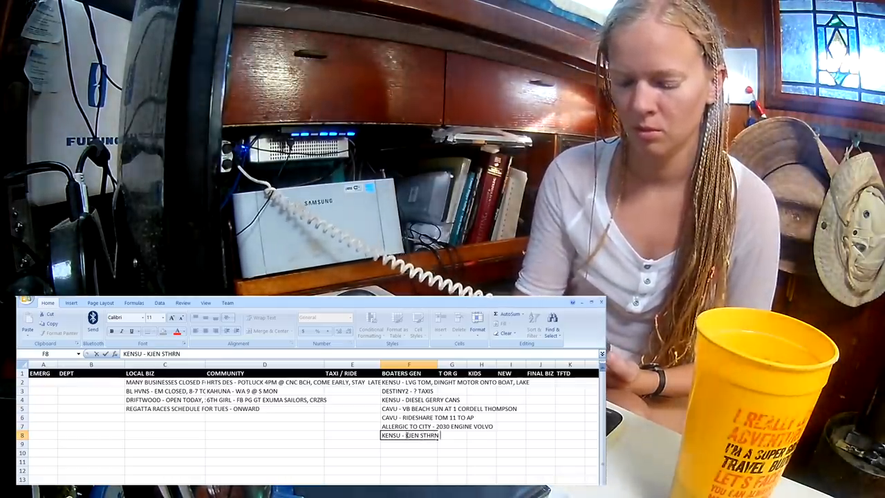
text(STAR COMING)
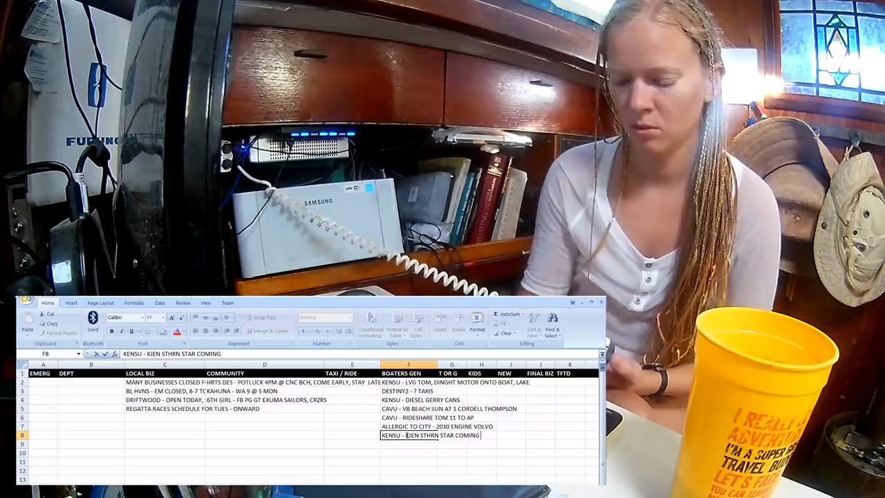
text(FROM GR BAH)
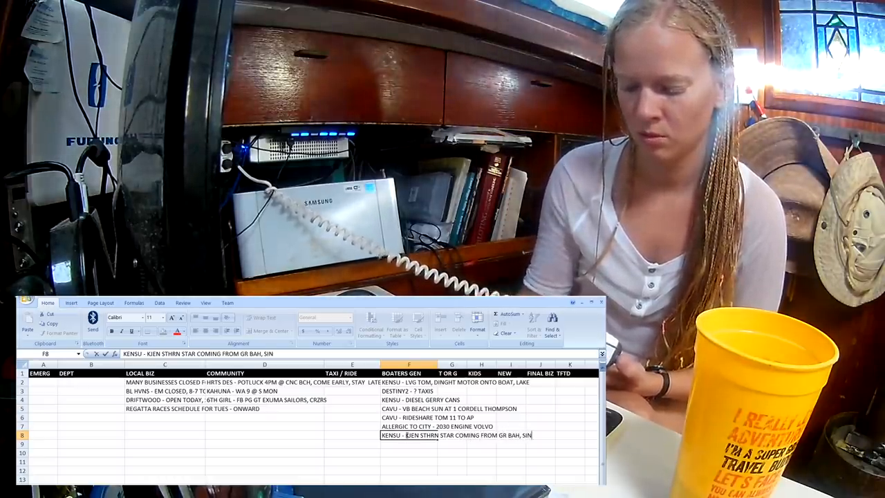
text(, SINGLE, 43' BOAT, IN A)
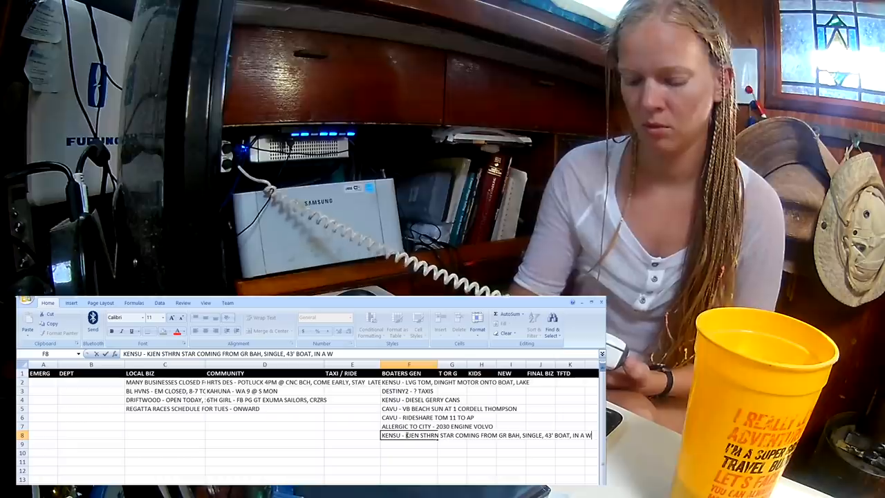
text(WEEK,)
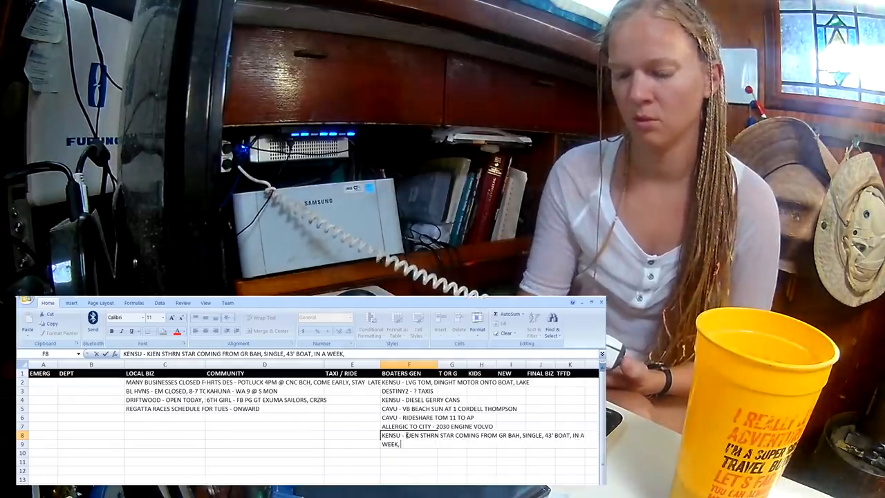
text(OFFER HE)
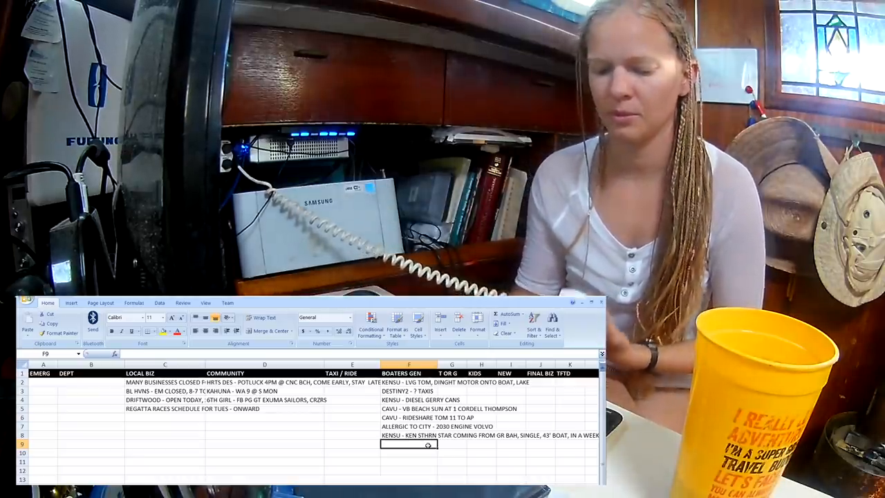
Step: Enter 'LOCOMOTION - TO KENSU' below the Kensu note in the boaters column
text(LOCOMOT)
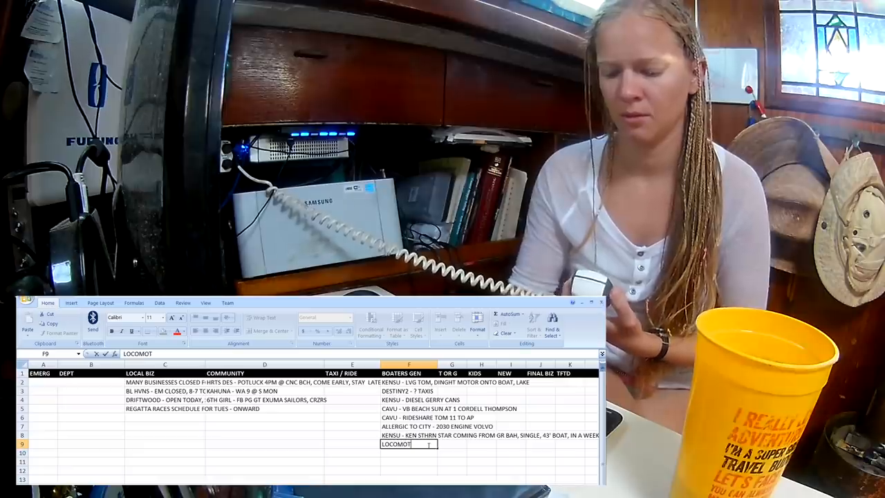
text(ION - TO)
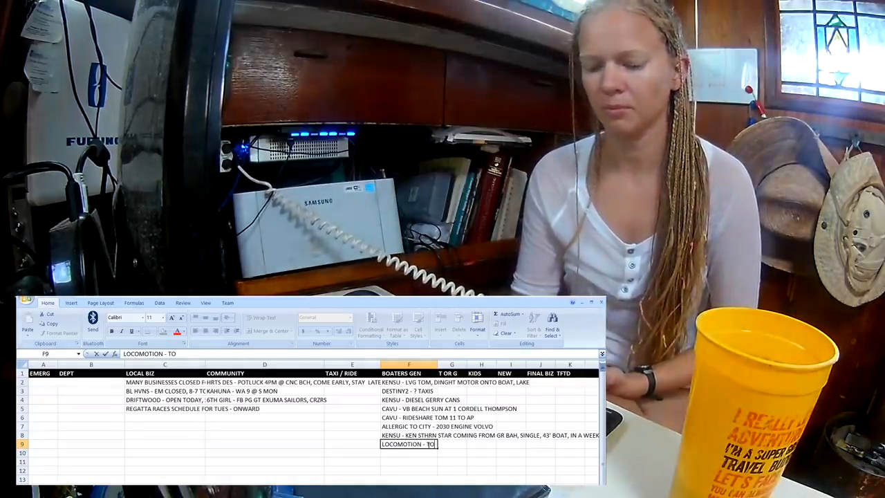
text(KENSU \)
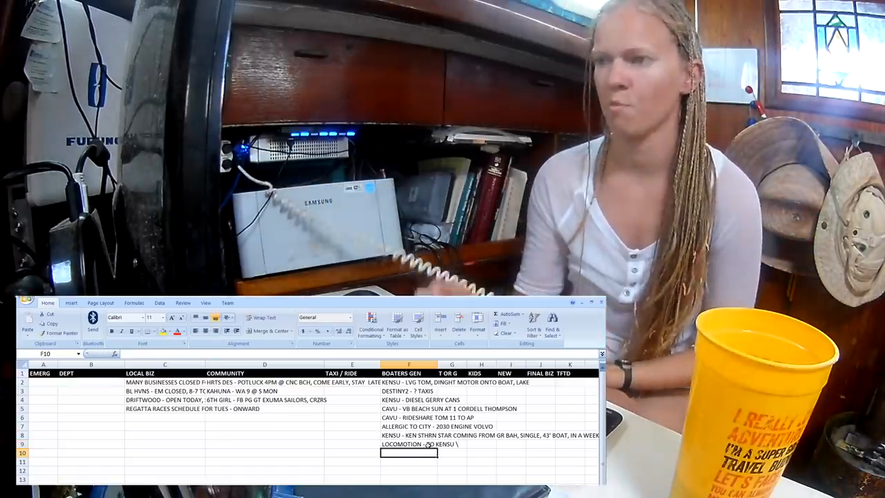
Step: Fix Locomotion's stray trailing character and add 'SANDY PAWS - NEW, CHAT N CHILL' below it
click(410, 445)
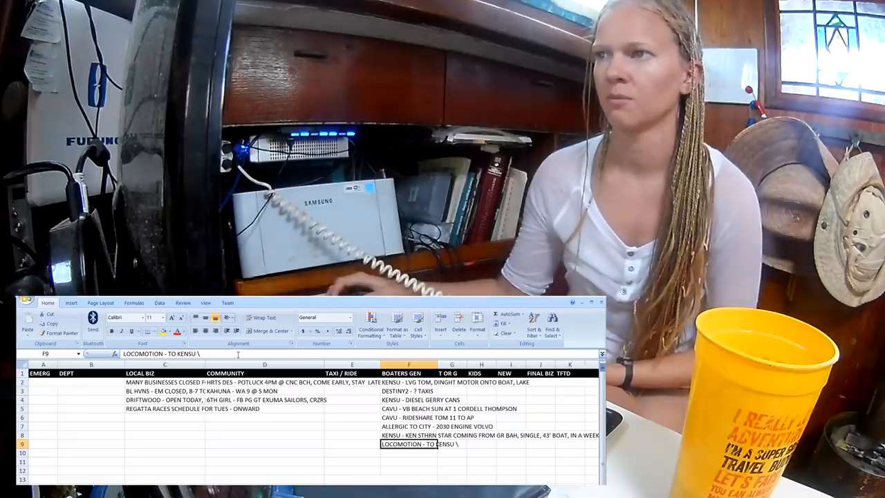
text(S)
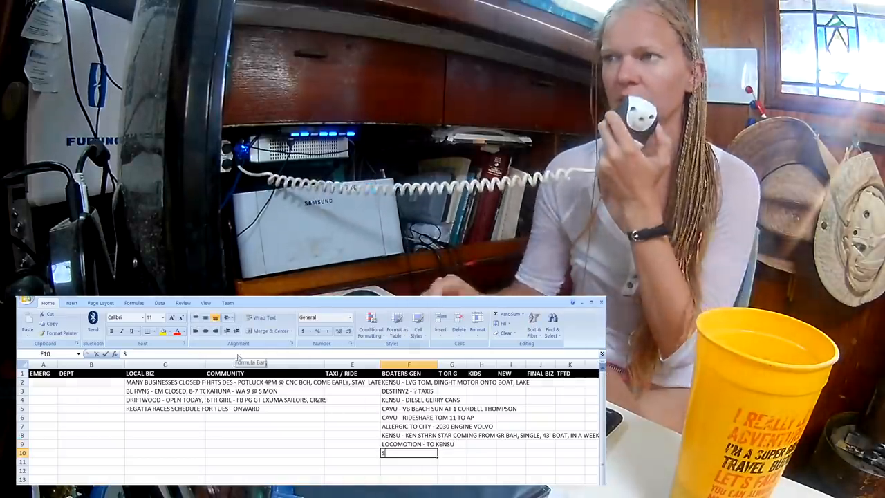
text(ANDY7 P)
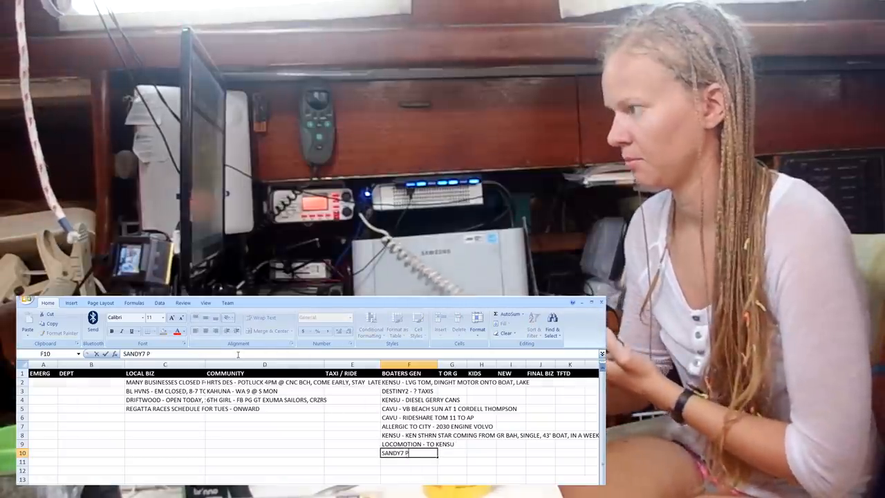
text(SANDY PAWS)
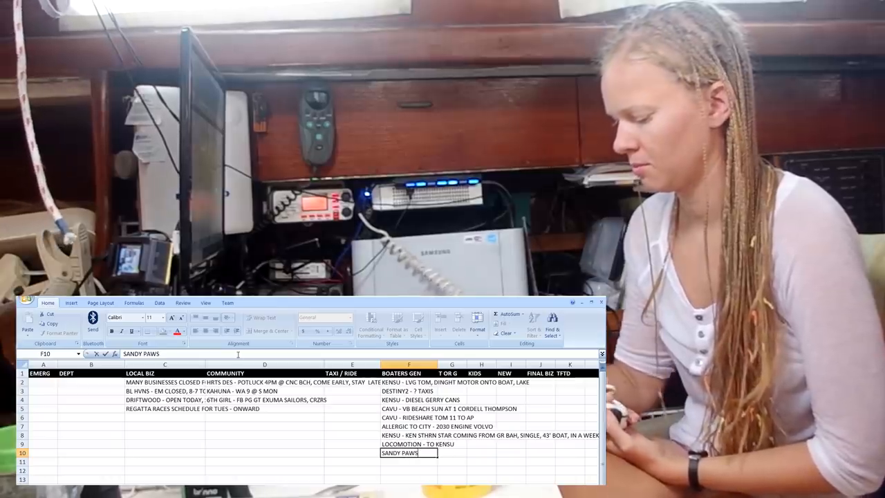
text(- NEW)
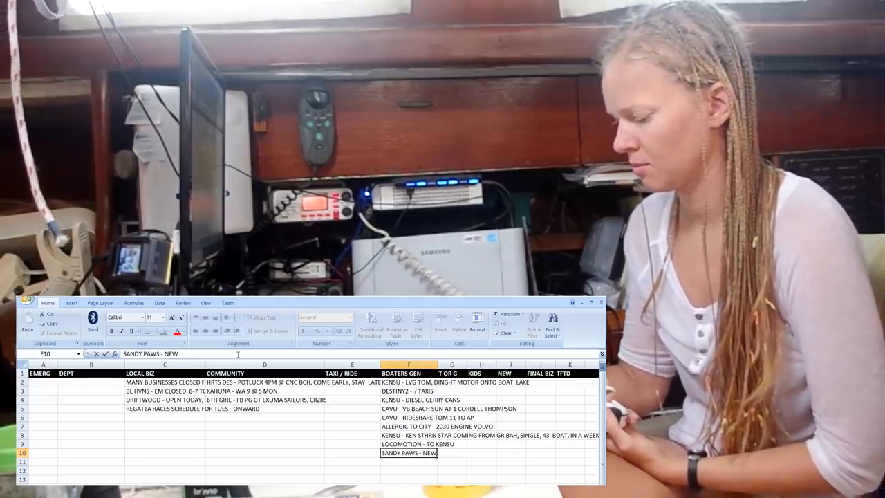
text(, CHAT N CHILL)
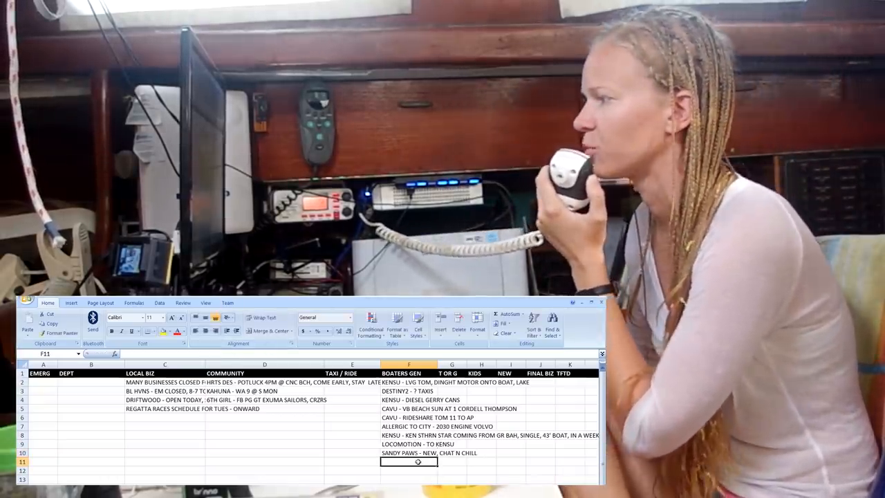
click(418, 452)
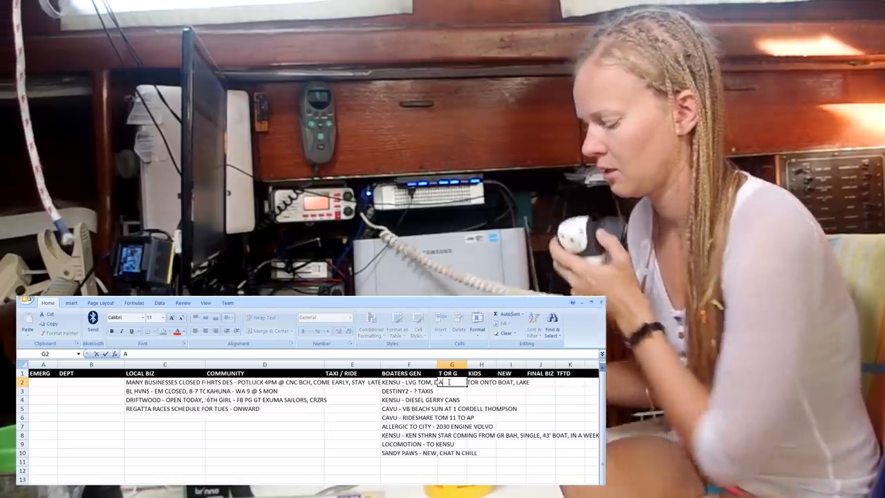
Step: Begin Aphrodite's T or G entry with the Fisher Panda gen control panels
text(APHRODITE - FAN BELTS FISHER)
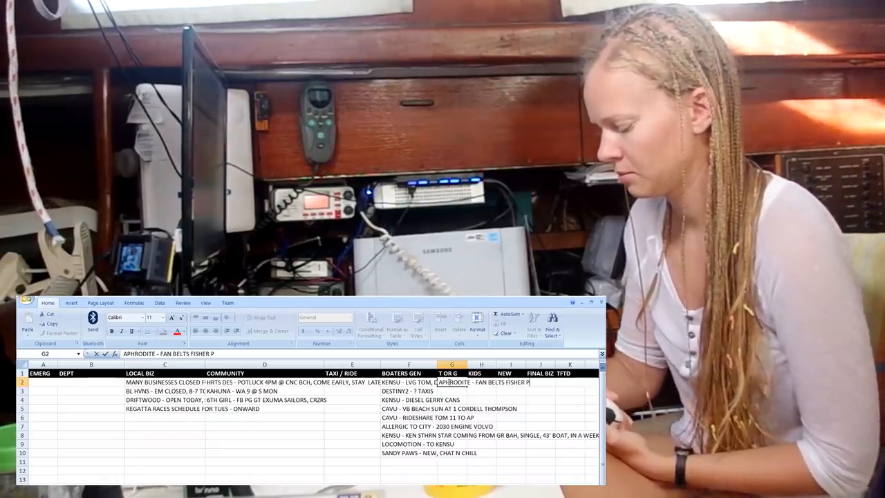
text(PANDA GEN.)
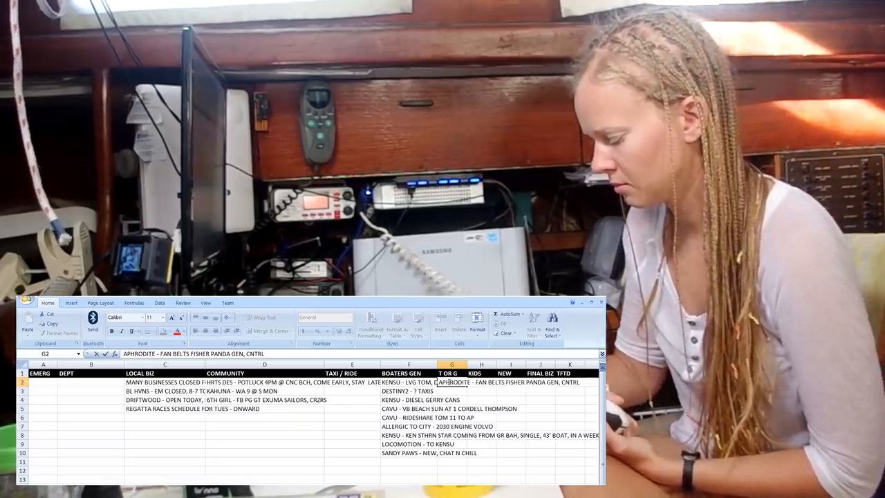
text(PANEL FPC5000,)
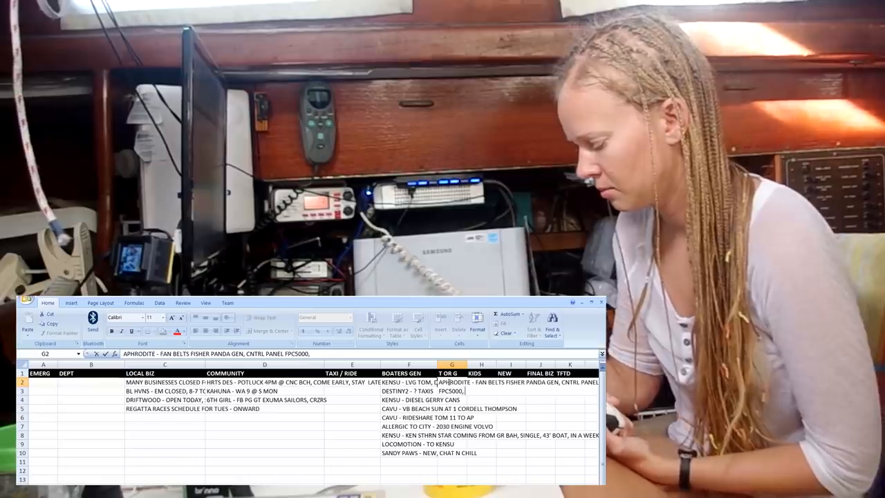
text(CONTROL)
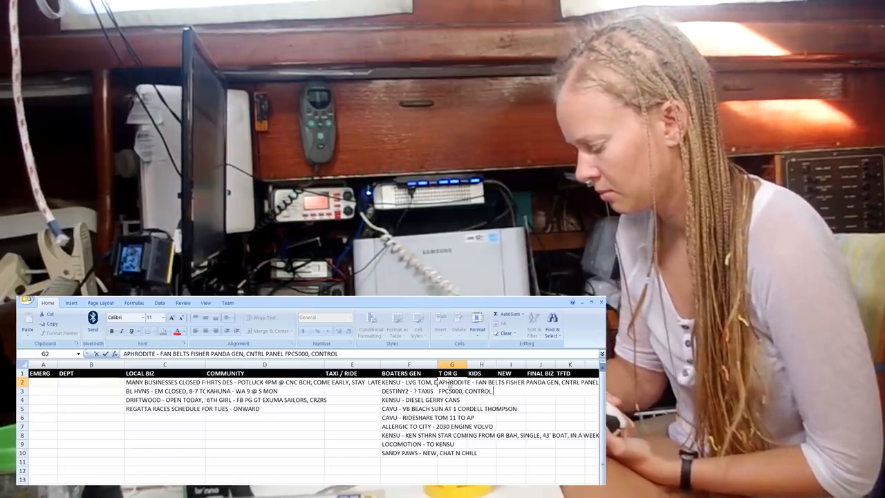
text(PANEL GE)
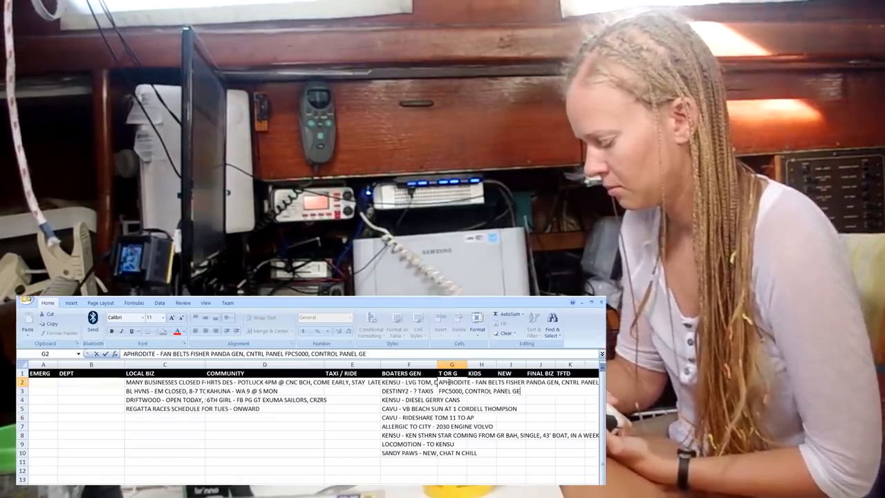
Step: Add small Racor fuel filter, battery monitor, 2-stroke oil and propane tank to the Aphrodite entry
text(, SMALL R)
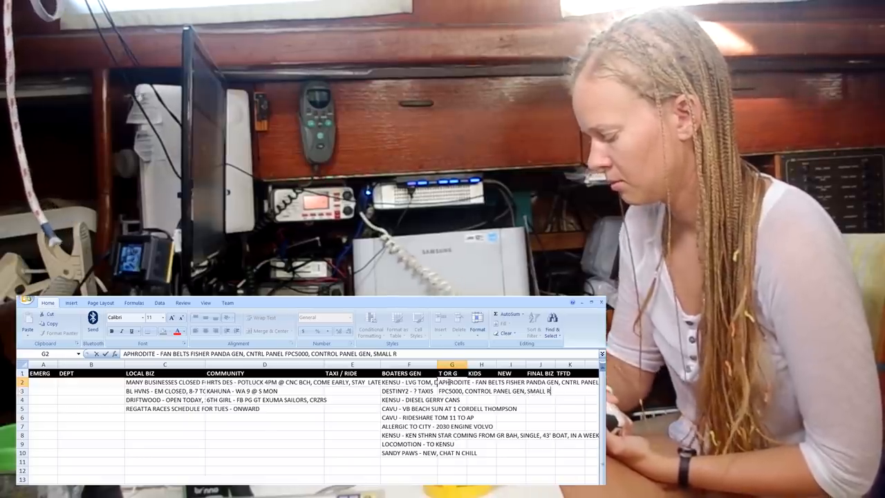
text(ACOR FUEL FILTER 1.25 DIAM 025-RAC-0, G)
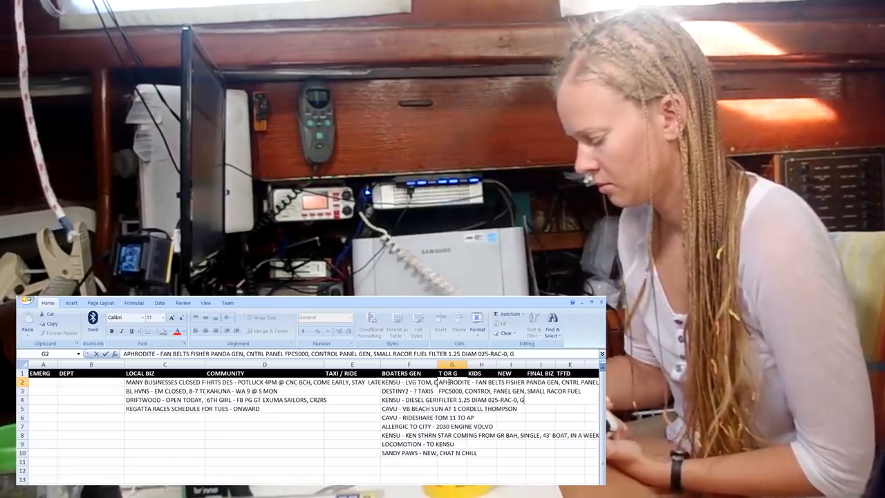
text(OGRON B)
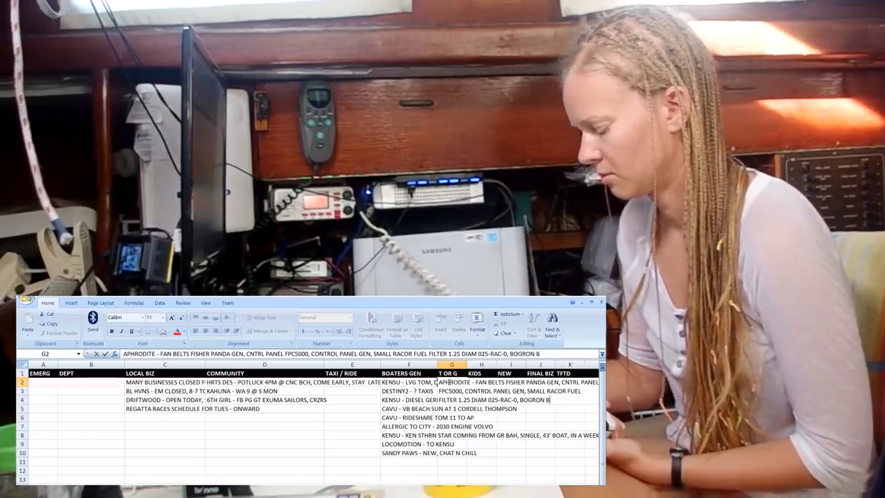
text(ATT MONITOR)
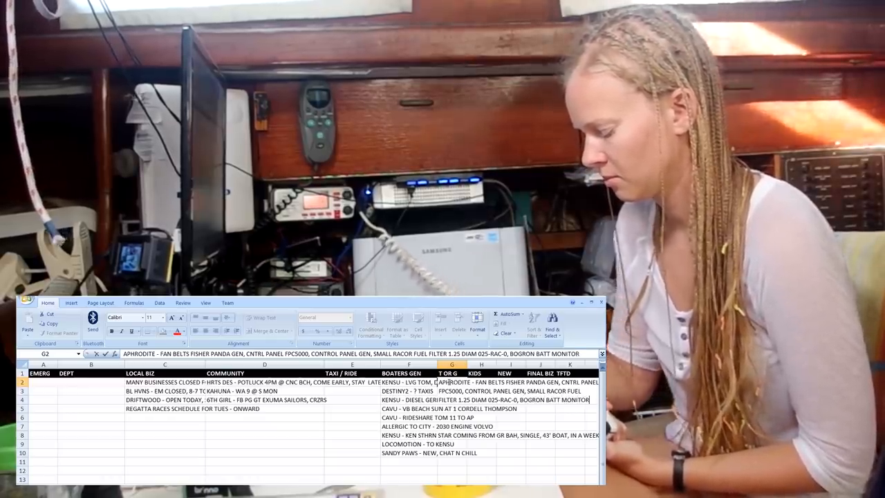
text(STROKE)
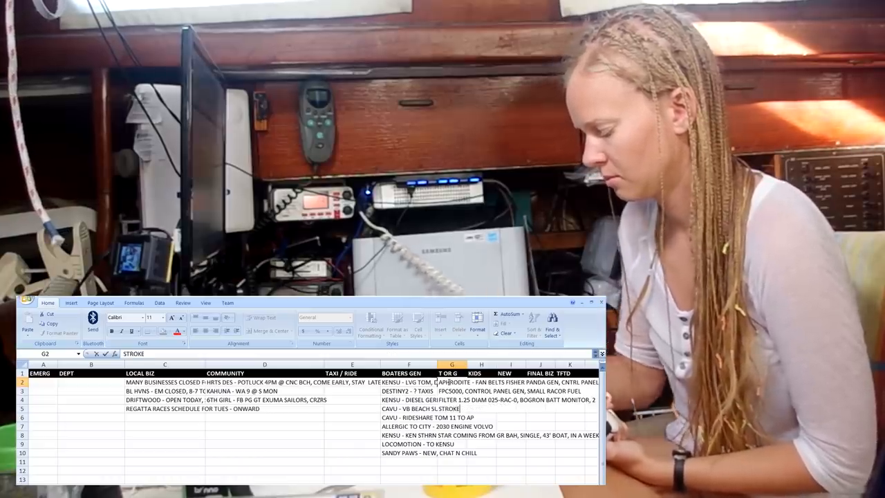
text(OIL, P)
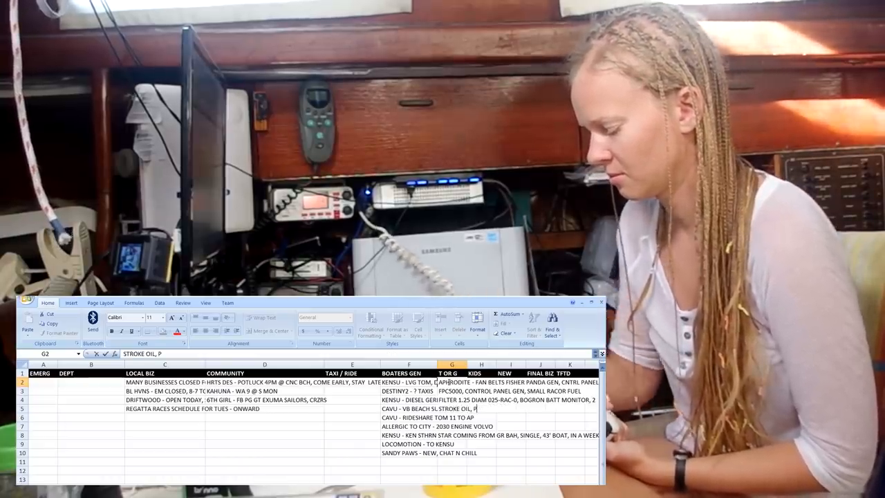
text(ROPANE T)
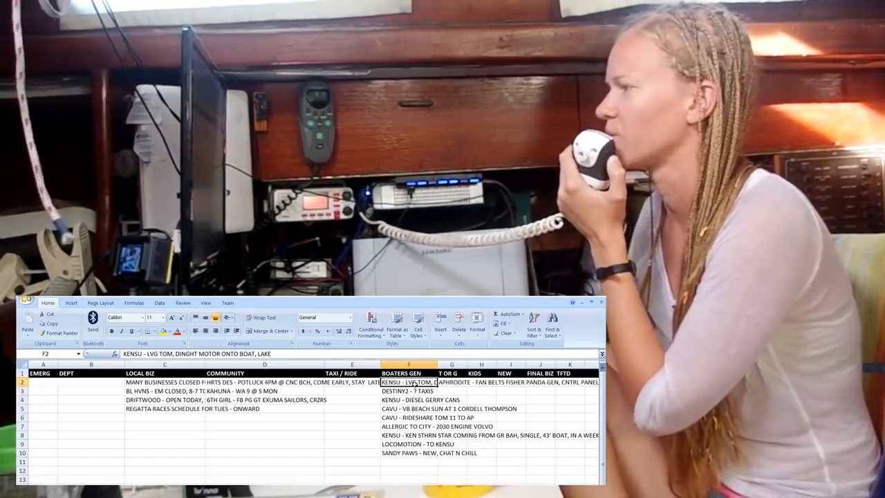
click(451, 382)
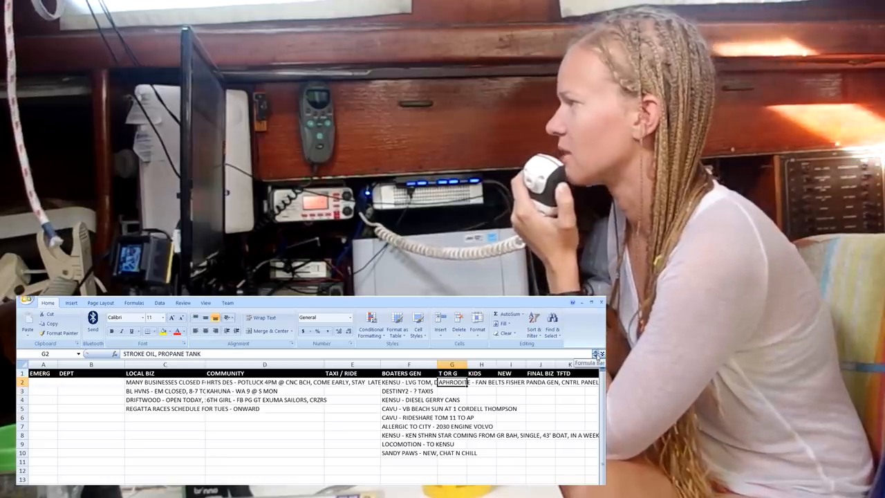
click(448, 399)
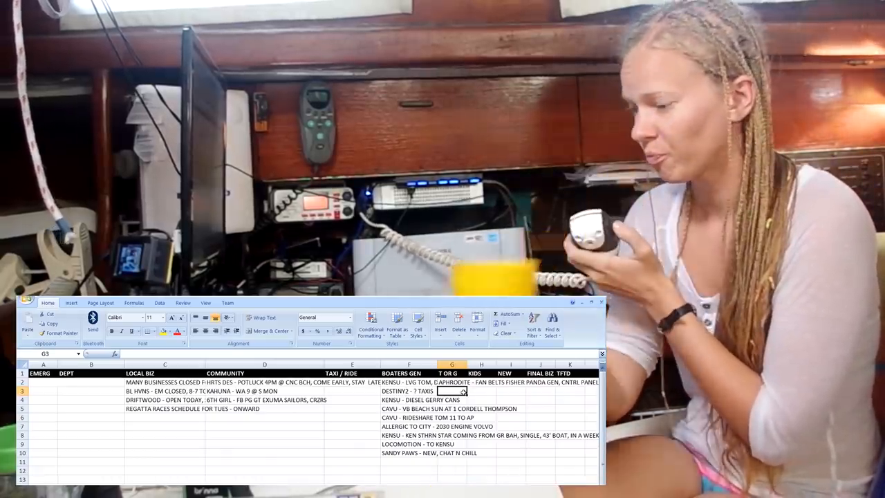
Step: Enter Locomotion's T or G entry with dinghy chaps, oars and Zodiac 310
text(LOCOMOTION 1 -)
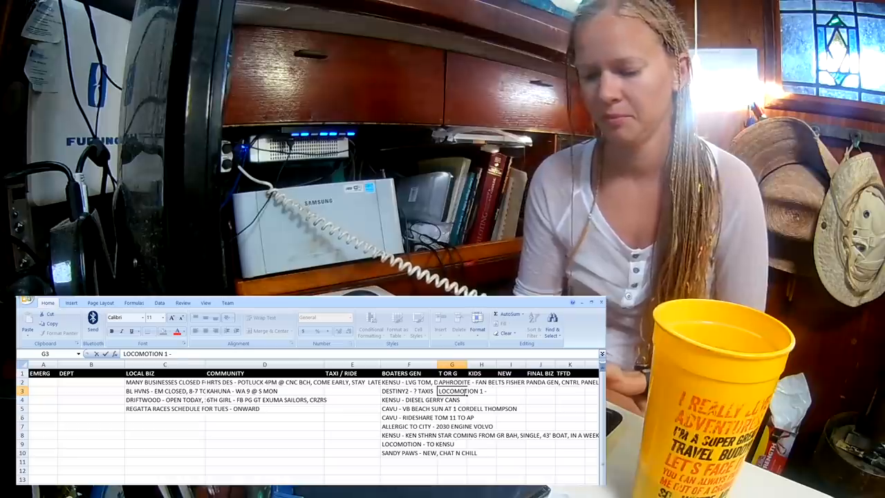
text(DINGHT SHAFTS)
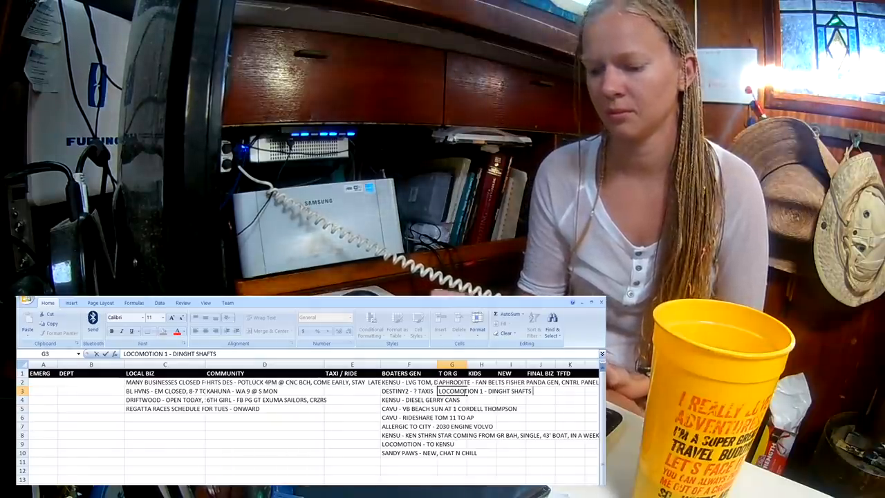
text(ZODIAC)
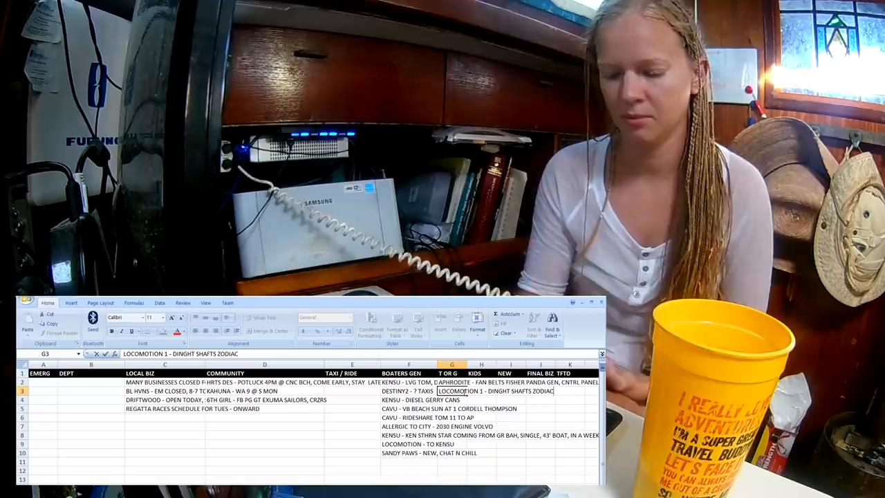
text(310)
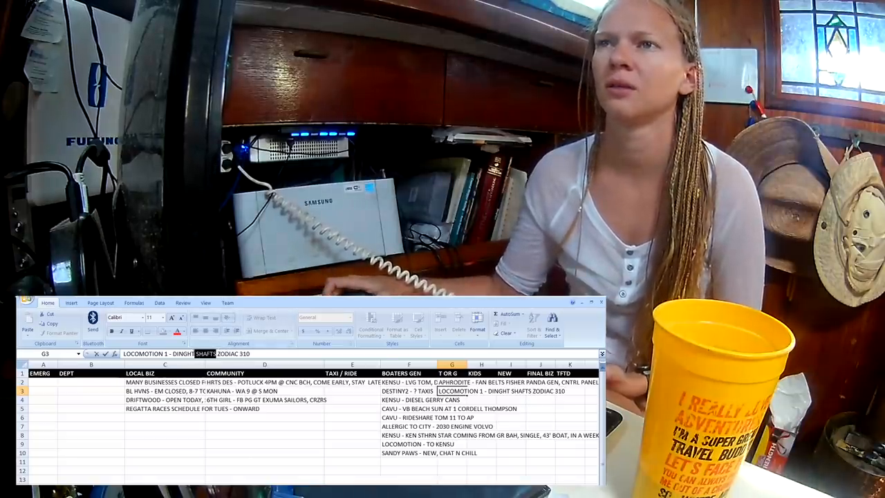
text(CHAPS, OARS)
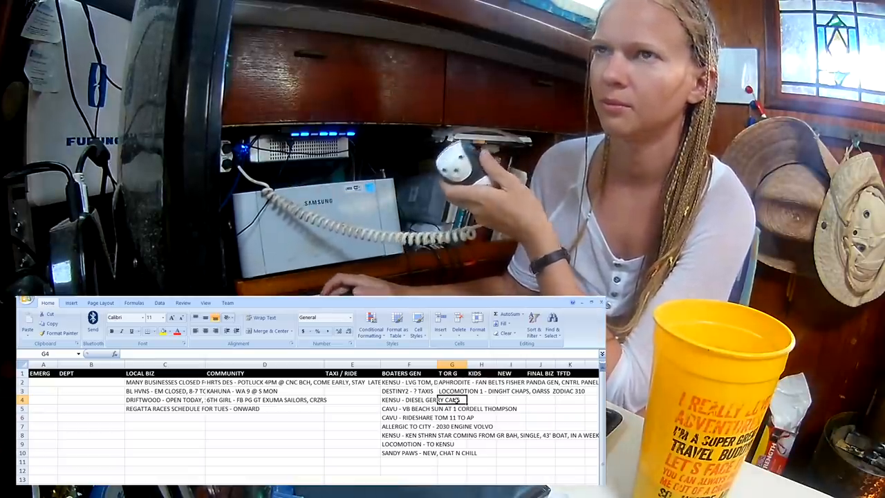
Step: Enter Windswept's furling mainsail and the 30 pink flamingo pool floats entries
text(WINDSWEPT -)
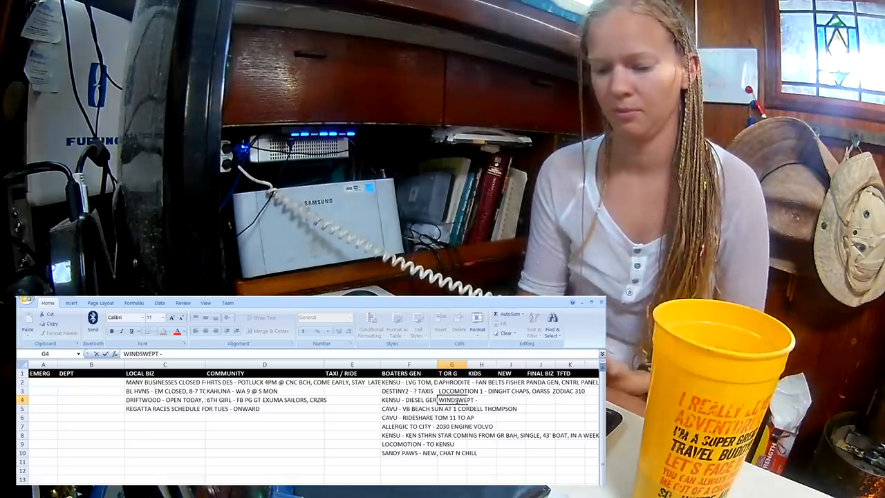
text(FURLING MAINSAIL BENETAU 46)
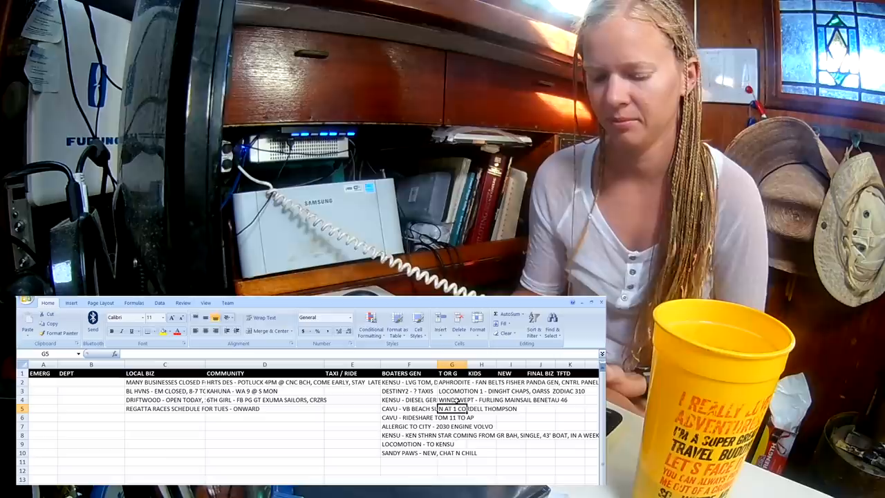
text(30 PINK FLAMINGO)
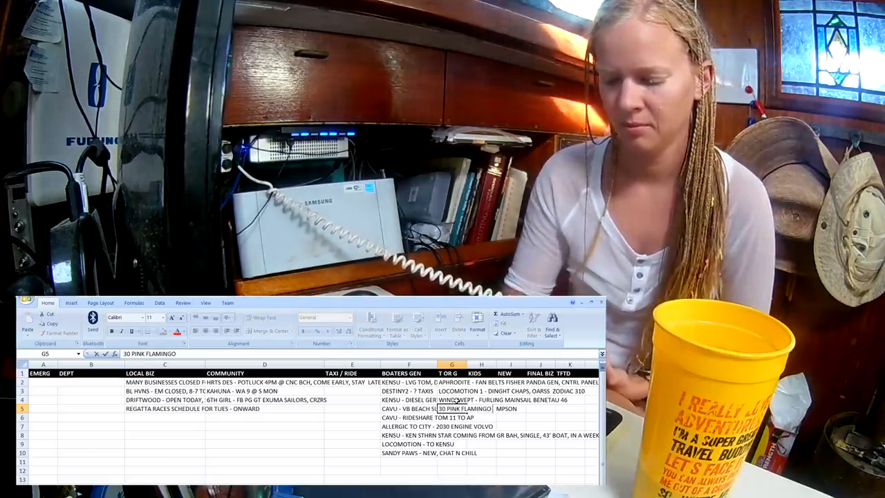
text(POOL FLOA)
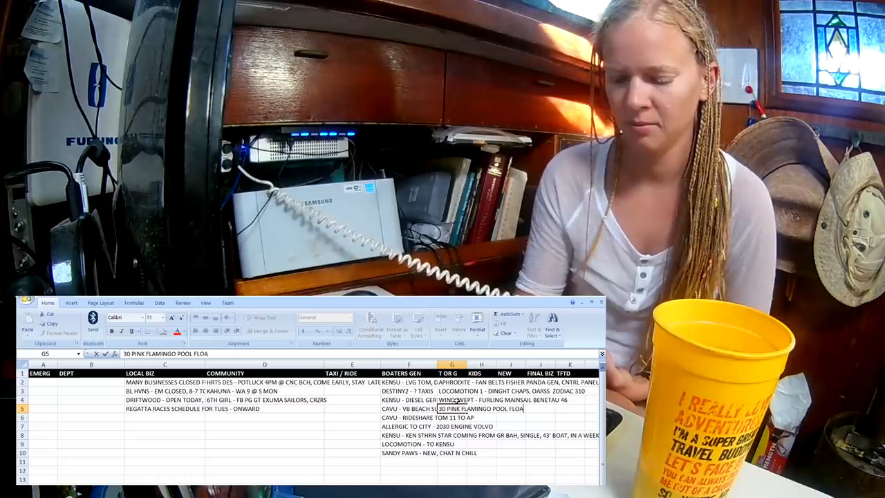
text(TS)
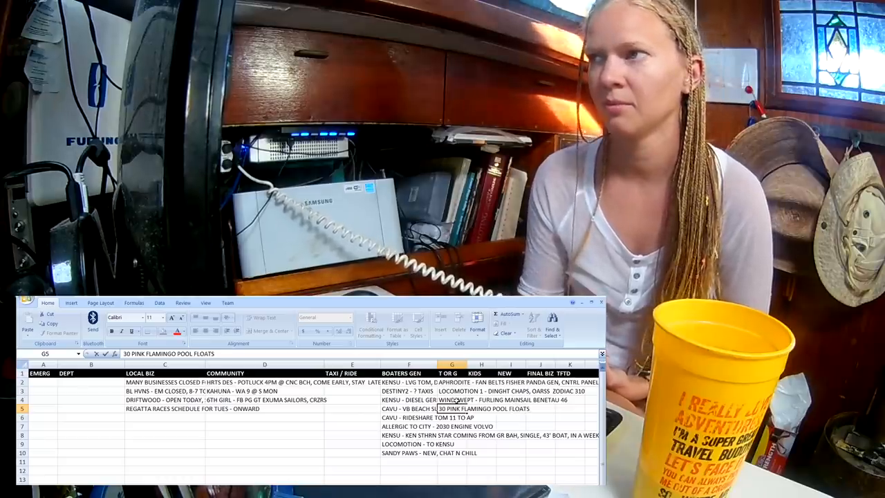
text(30)
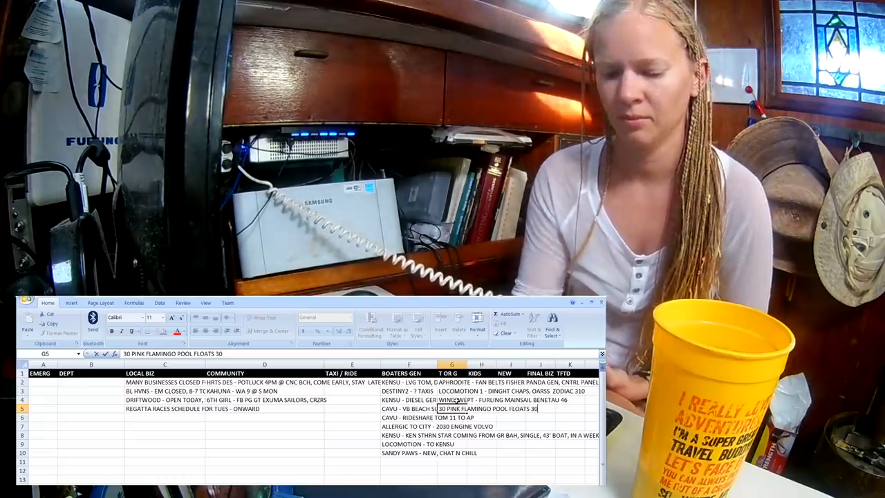
text(OF THEM)
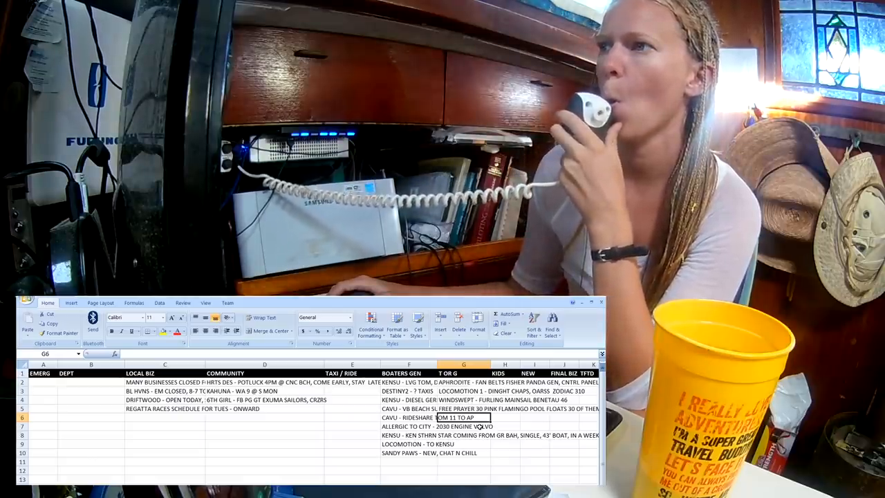
Step: Enter DISCOVERY - 70' 7/16 regatta braid, red stayset for halyard, 65# claw
text(DISCVOVERY)
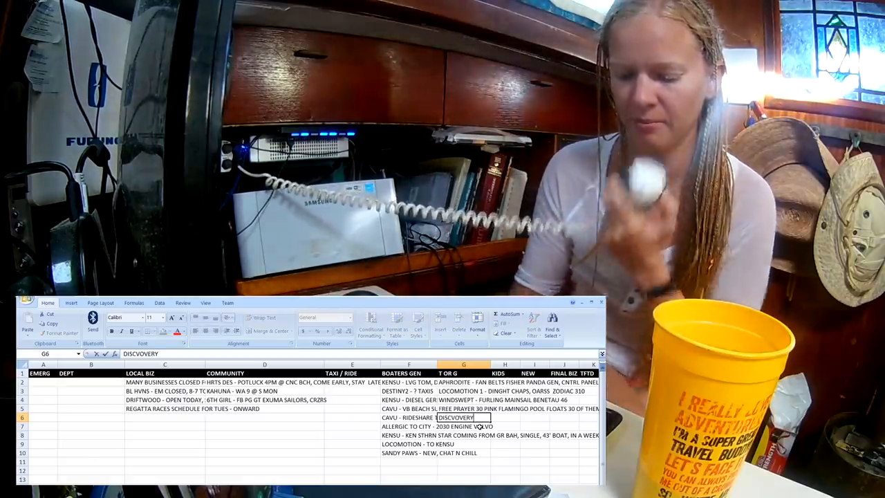
text(-)
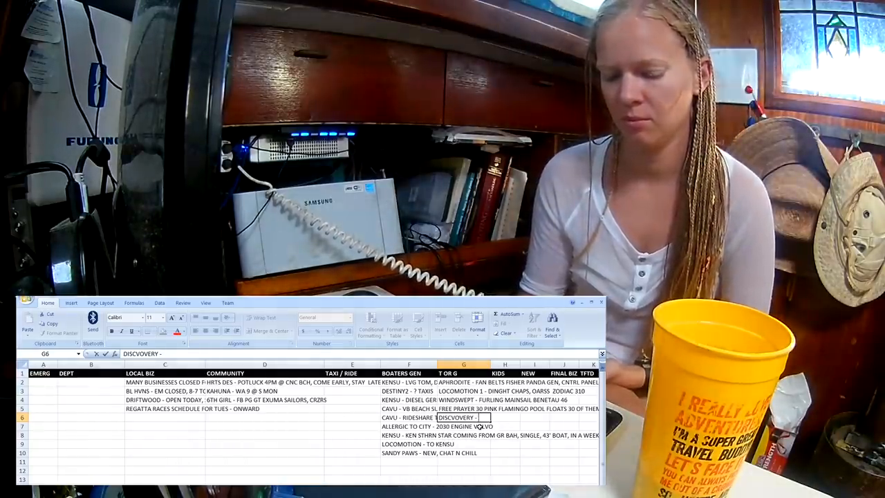
text(70')
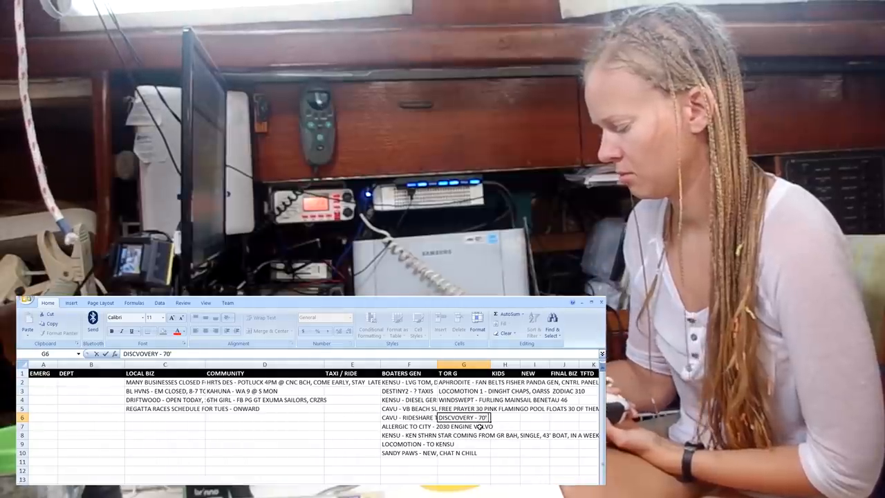
text(7/16 REGATTA BRAID, 30)
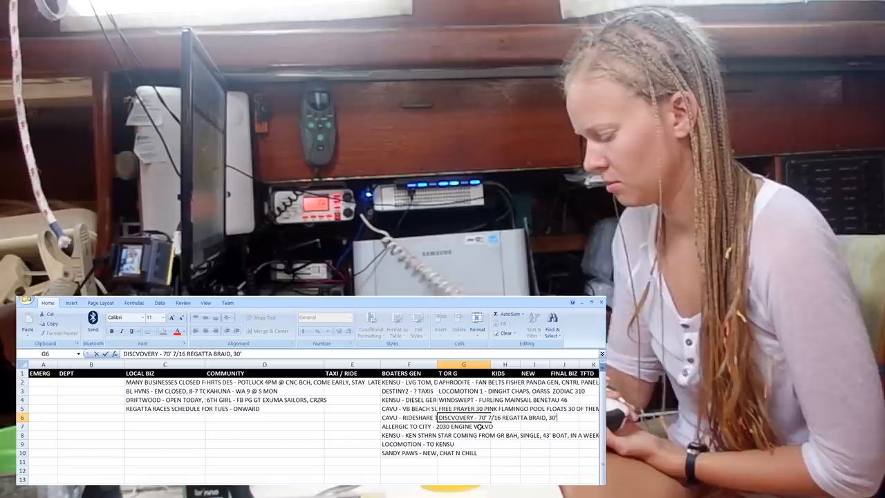
text(RED STAYSE)
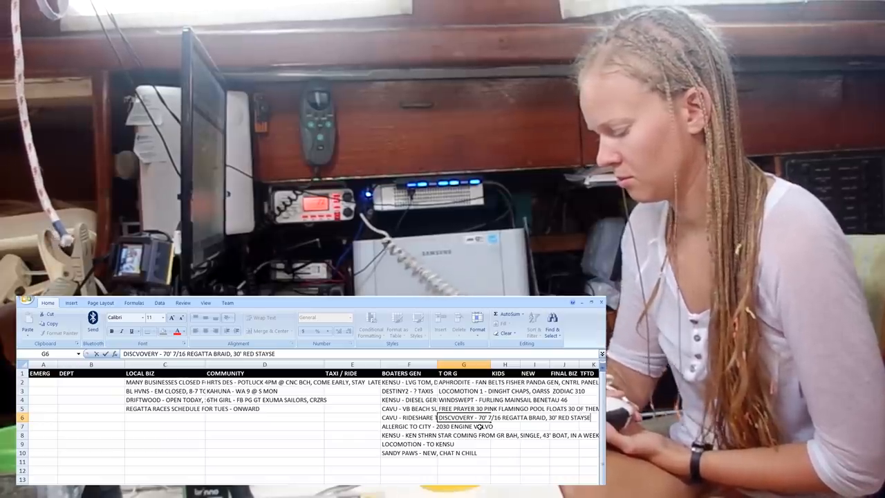
text(FOR)
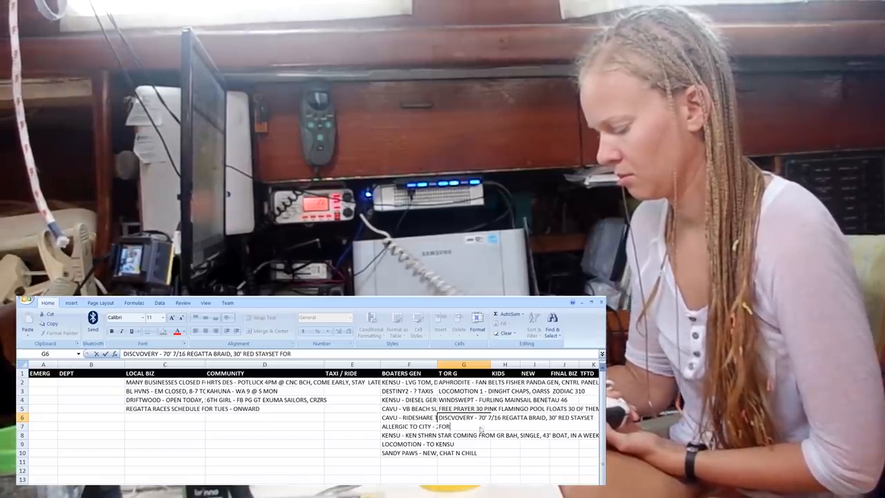
text(HALYARD,)
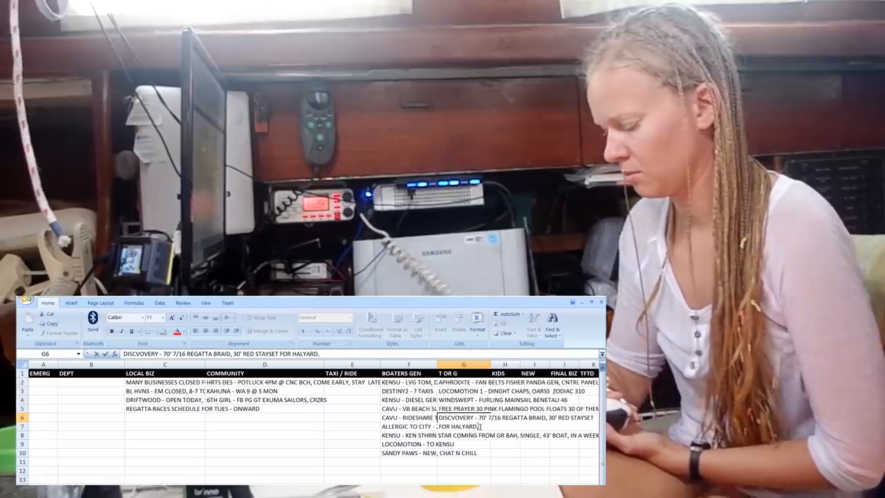
text(65#)
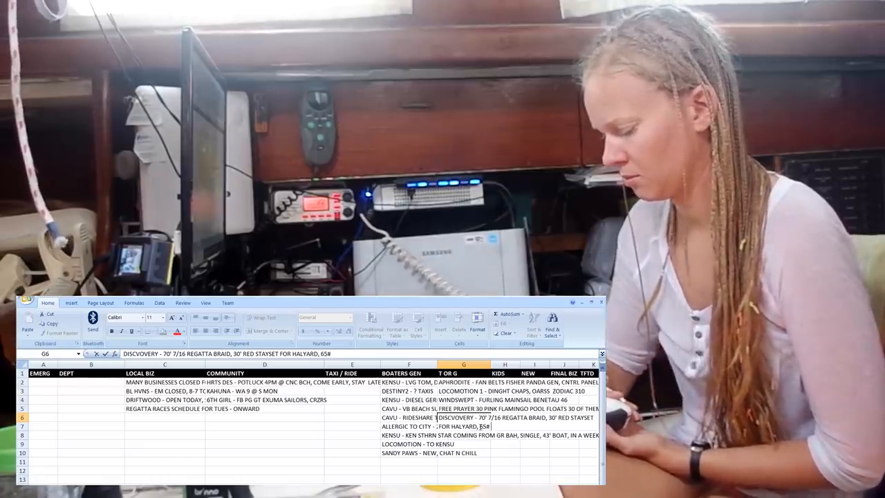
text(CLAW LUM)
click(463, 426)
text(2030 ENGINE VOLVO)
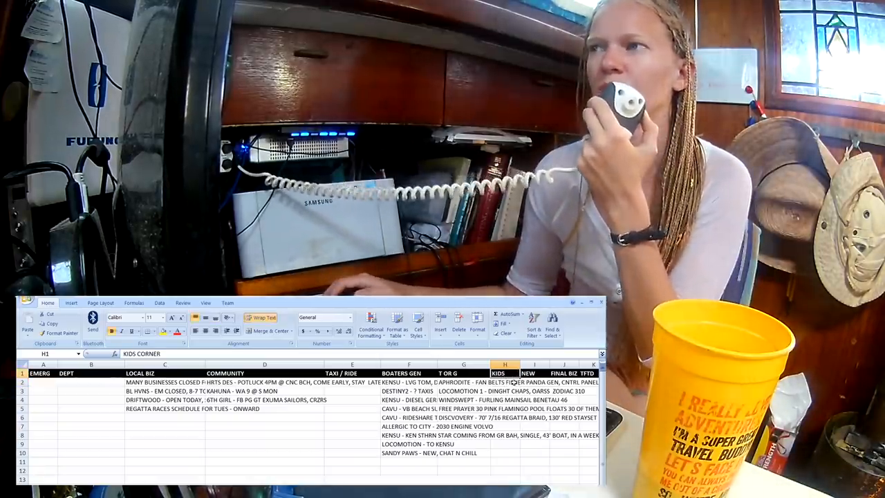
click(505, 381)
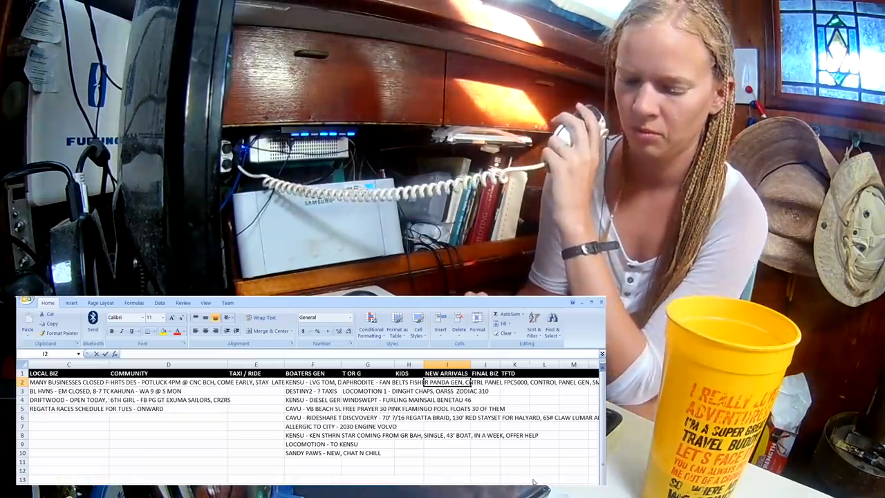
Step: Enter 'PACIFIC HIGH - JAMIE, CYNTHIA ARE BACK' as the first new-arrivals note
text(PACIFIC)
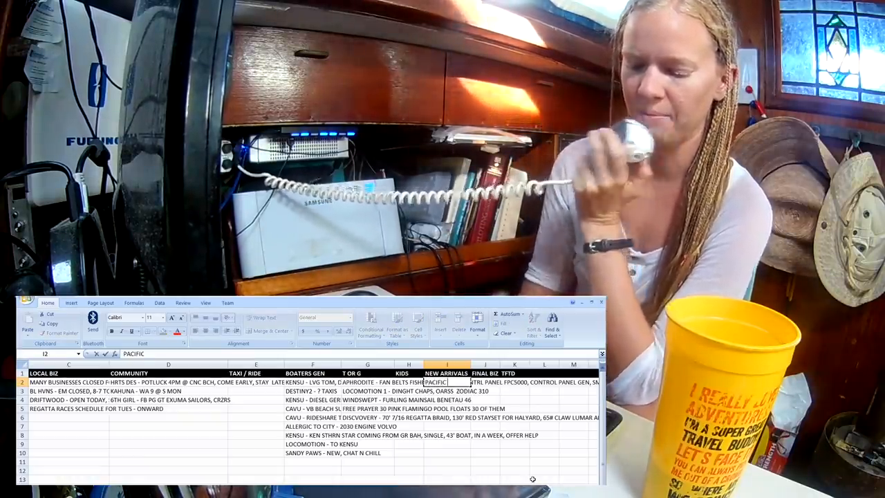
text(HIGH -)
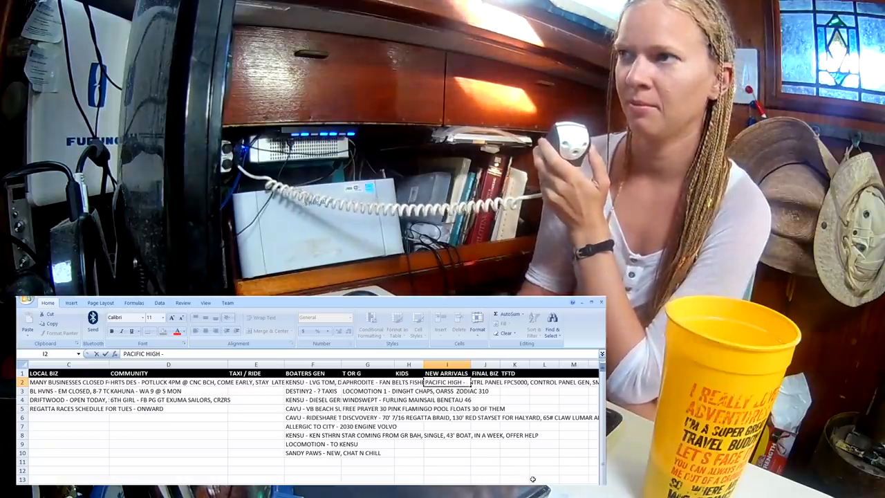
text(JAMIE)
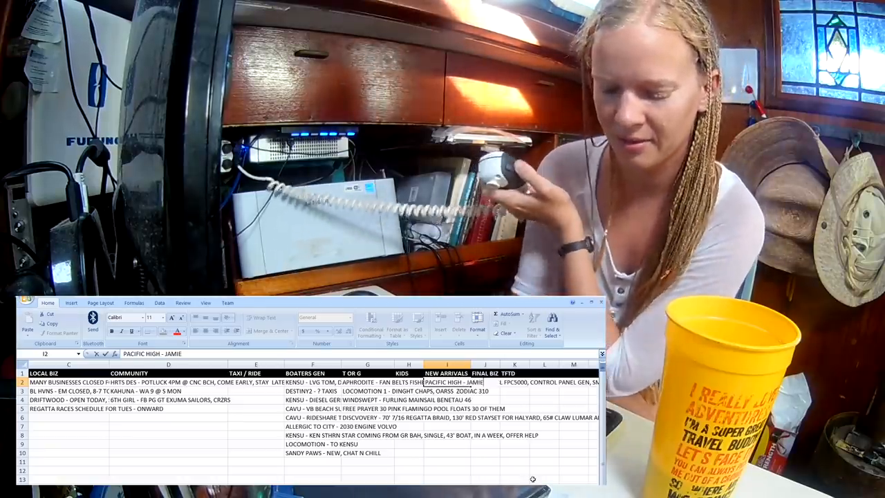
text(, CYNTHI)
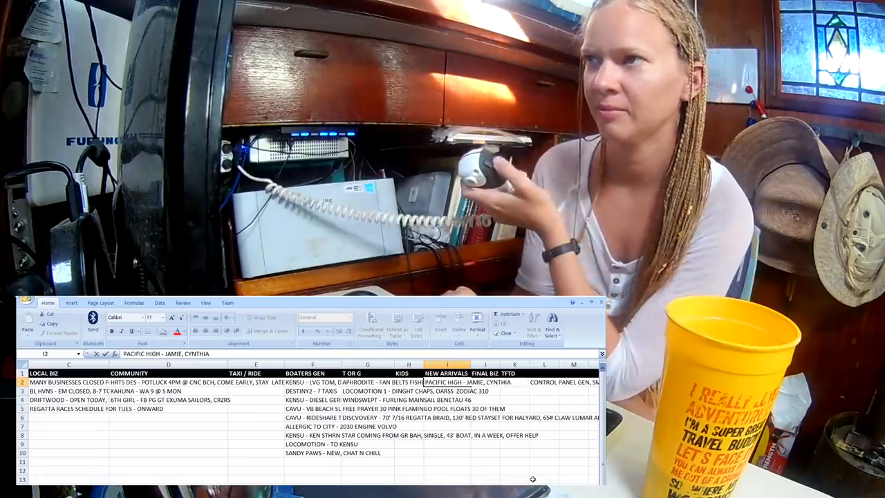
text(ARE)
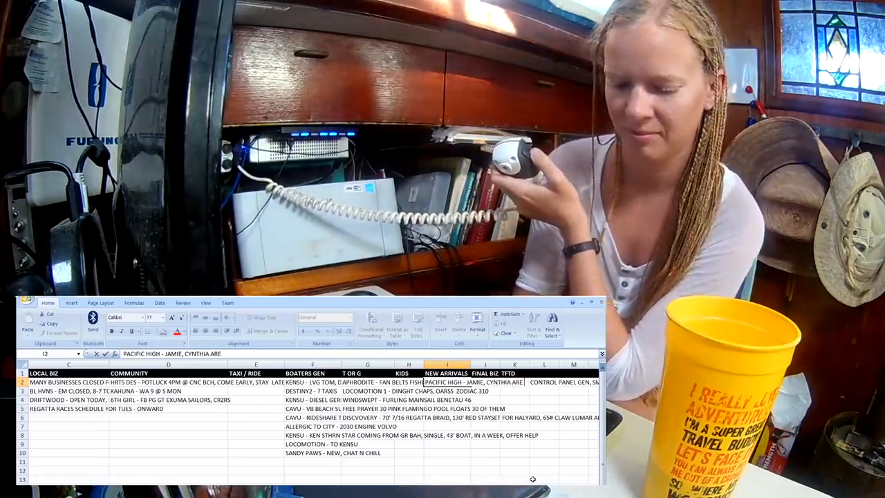
text(BACK)
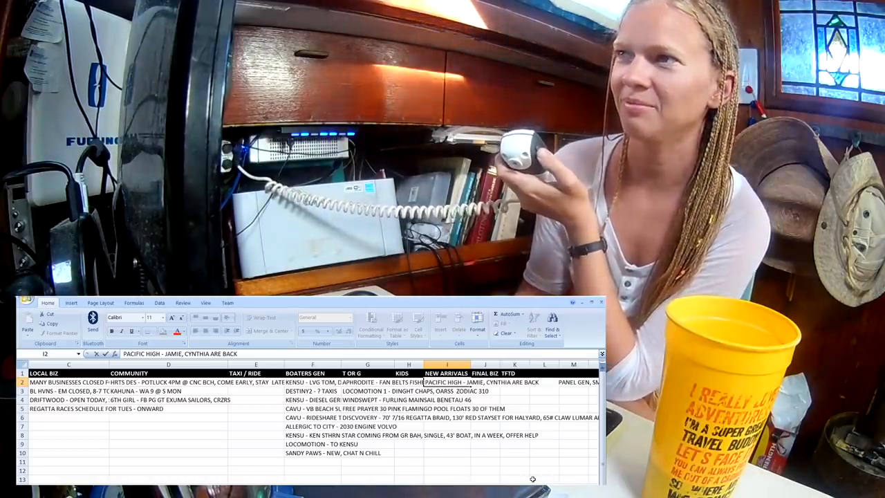
text(,)
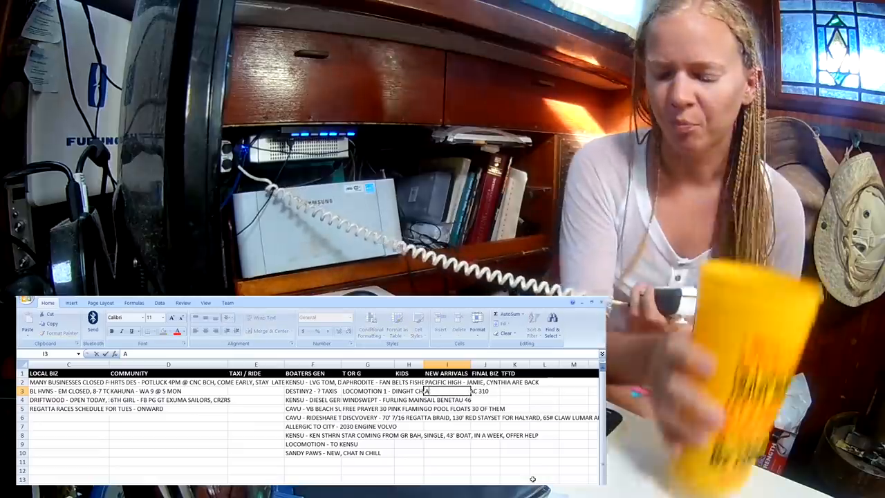
Step: Enter 'ALLERGIC TO CITIES, RICK, SUE' as the second new-arrivals note
text(ALLERGIC TO C)
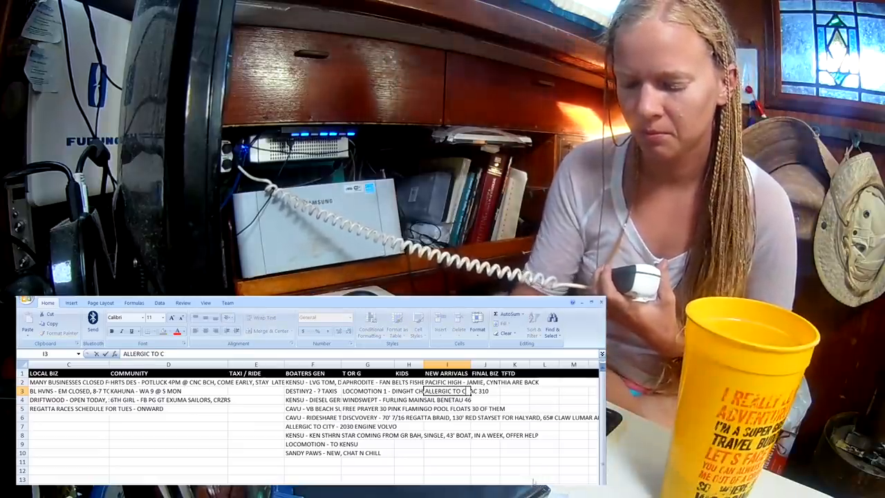
text(ITIES,)
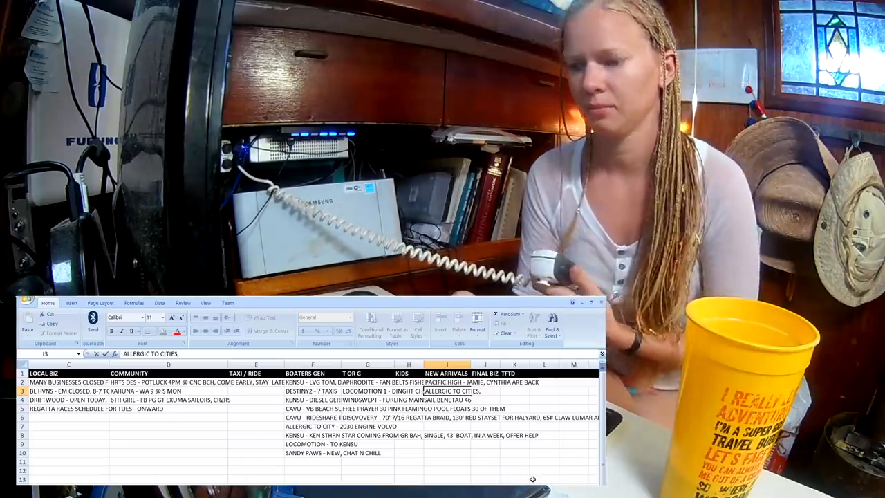
text(RICK)
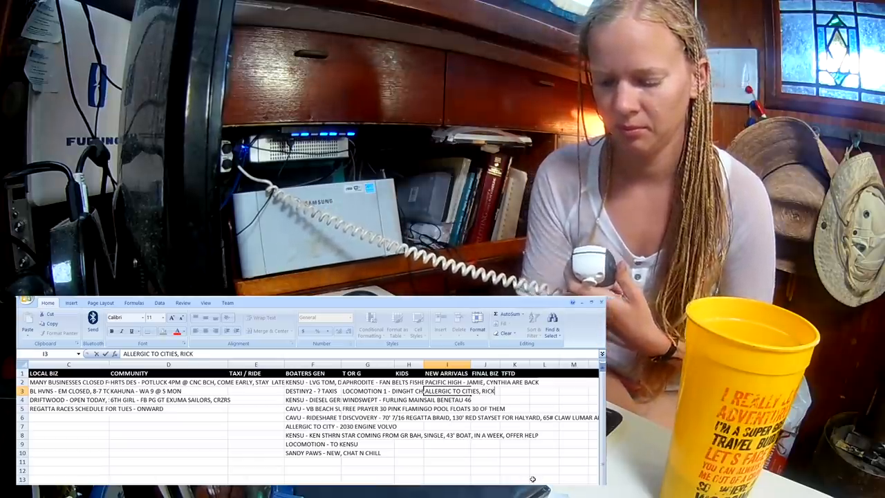
text(SU)
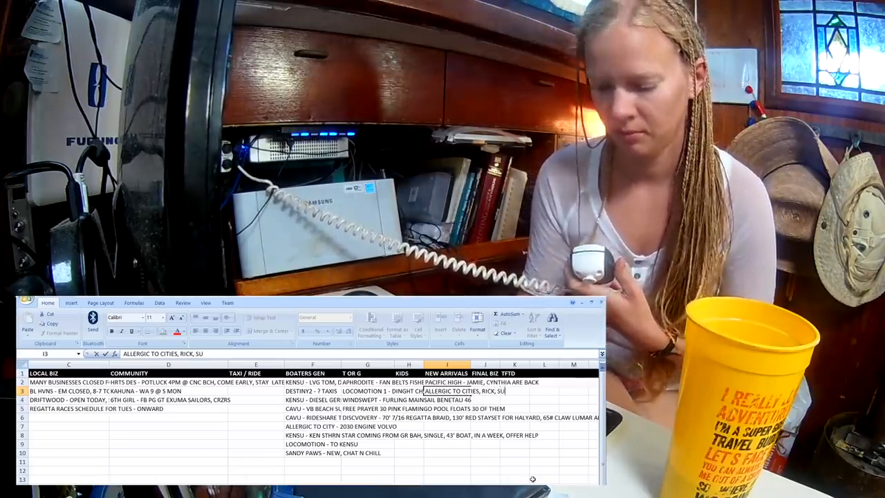
text(E)
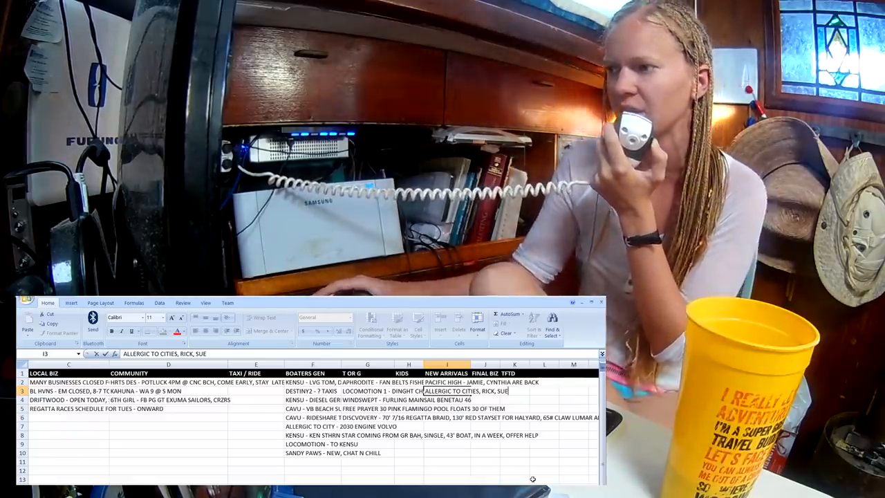
click(454, 399)
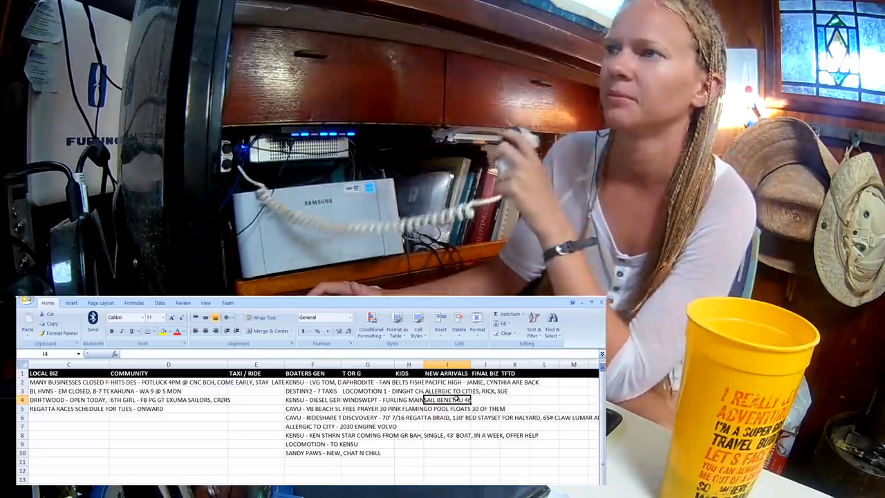
Step: Enter the DISCOVER arrival: Bob, Anita, back from the Caribbean after 4
click(448, 392)
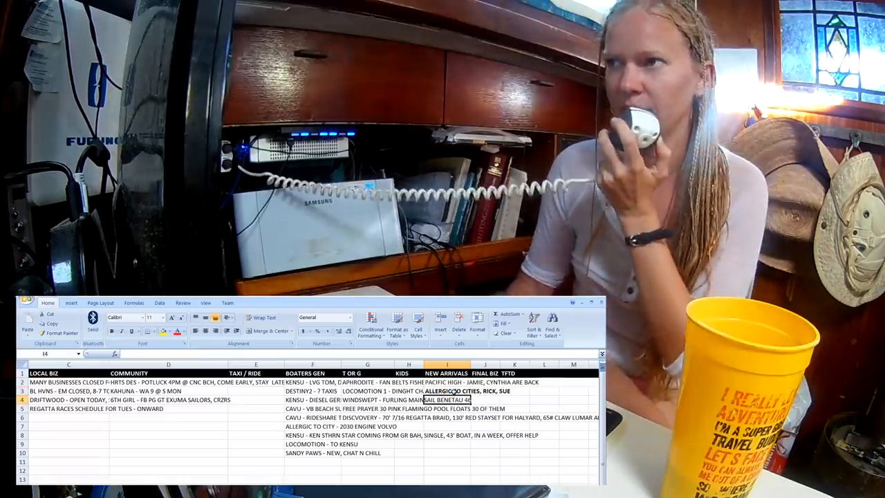
text(DISCOVER -)
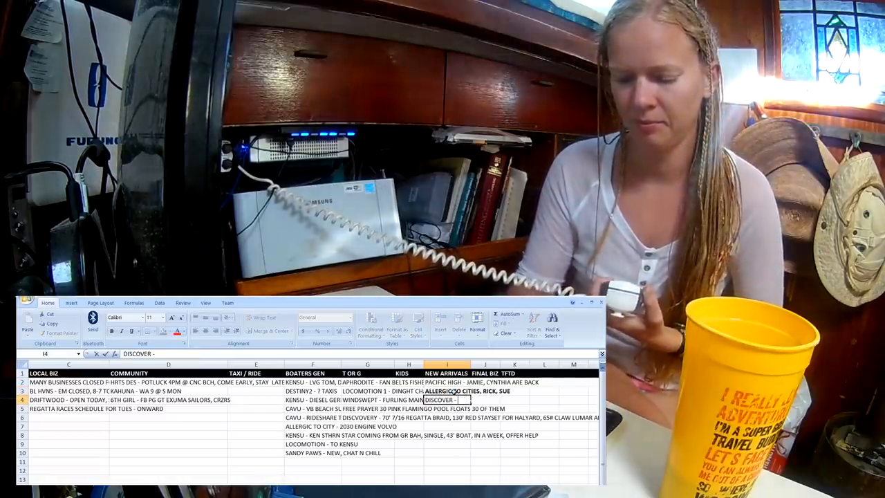
text(BOB, ANITA, BACK)
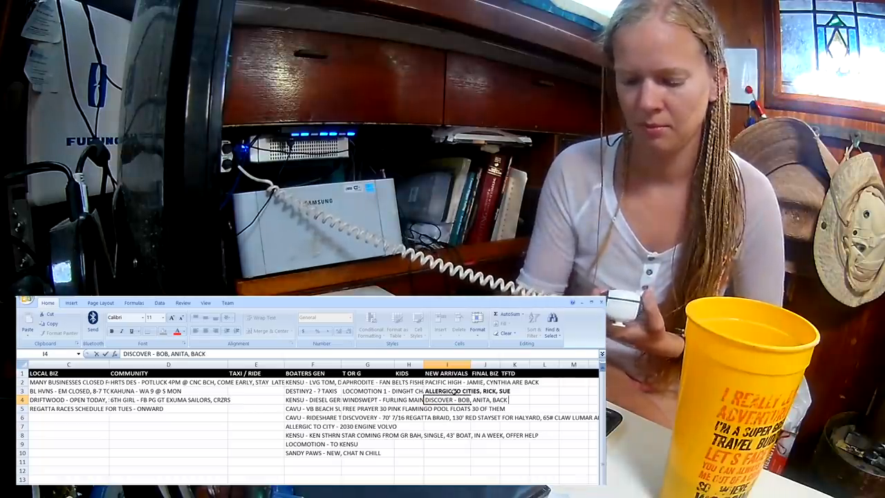
text(AAFTER 4 YRS IN CARRIB, HDNG N)
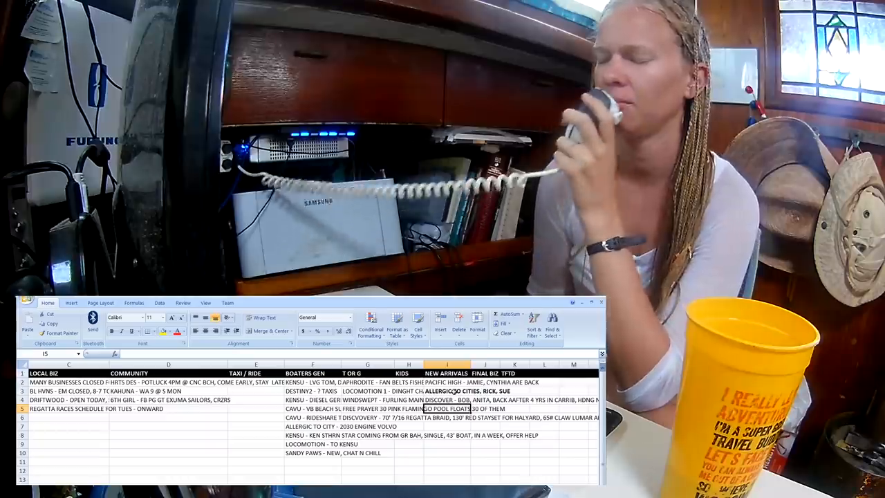
Step: Enter LUNACY (Mark, Jennifer) and SANDY PAWS (Chris, Connie, 1st time) arrivals, bolding Sandy Paws
text(LUNACY - MARK, JENNIFER,)
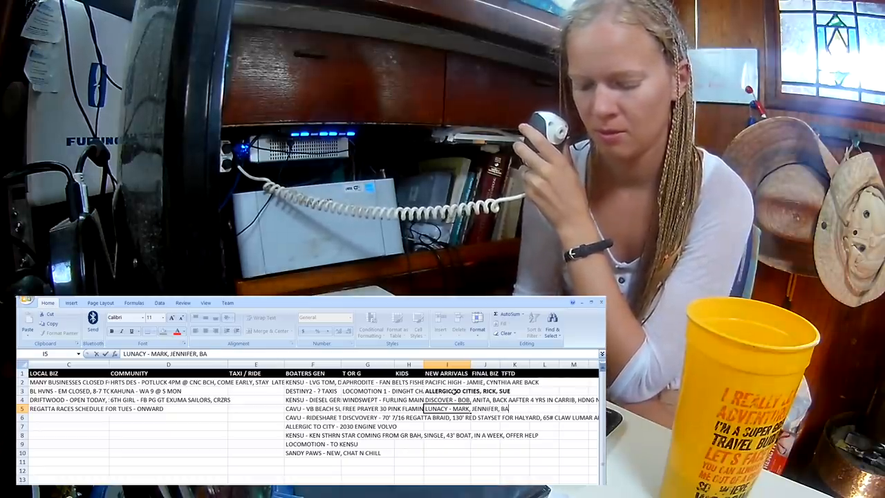
text(BACK TO F)
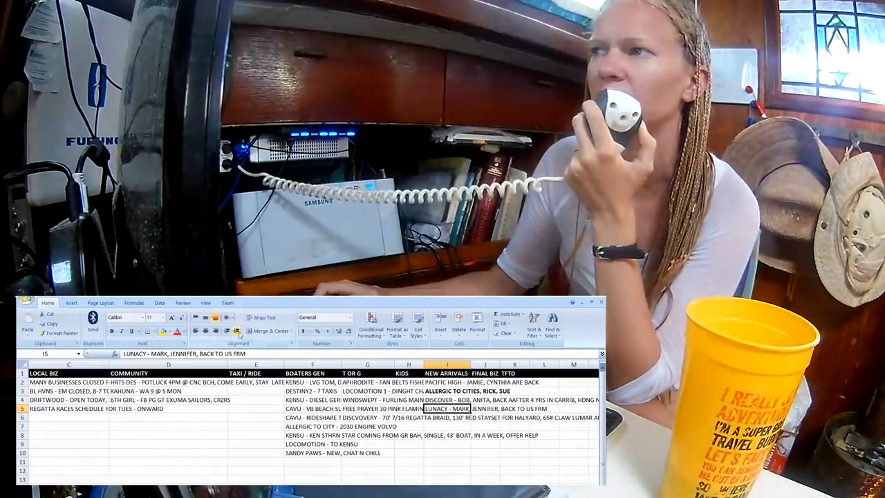
text(GRENADA)
click(447, 418)
text(SANDY PAWS - CHRIS)
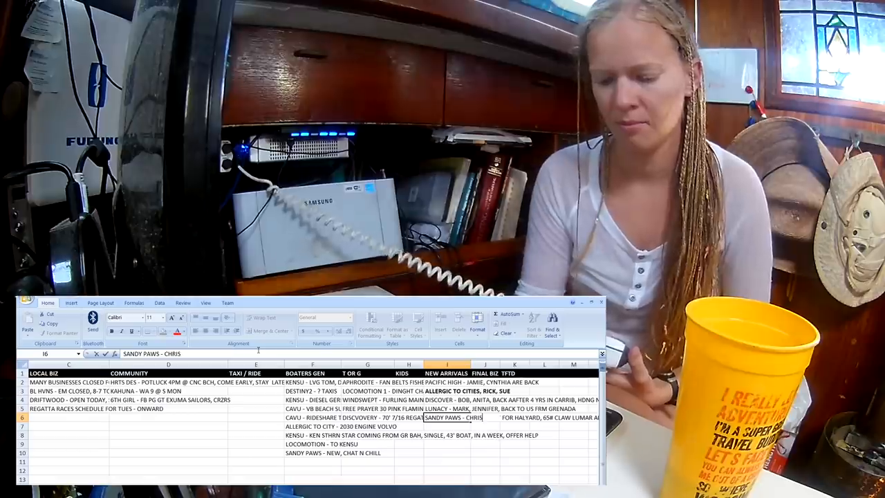
text(, CONNIE,)
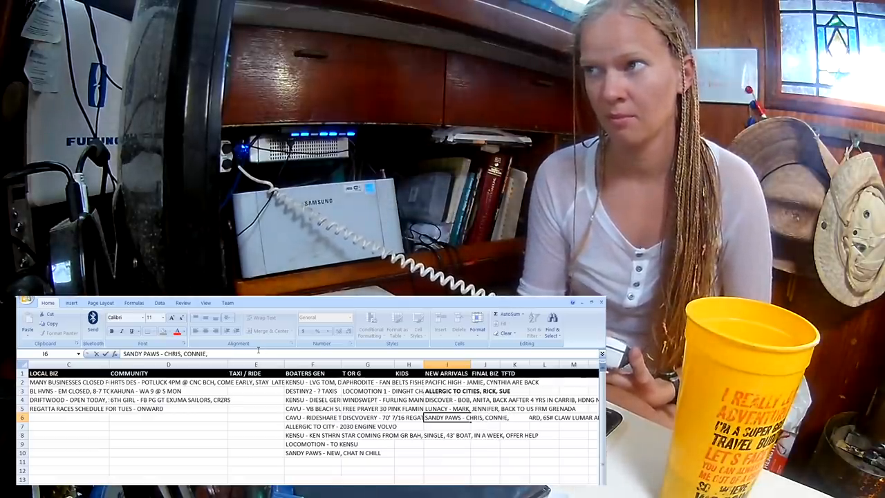
text(1SR TIME)
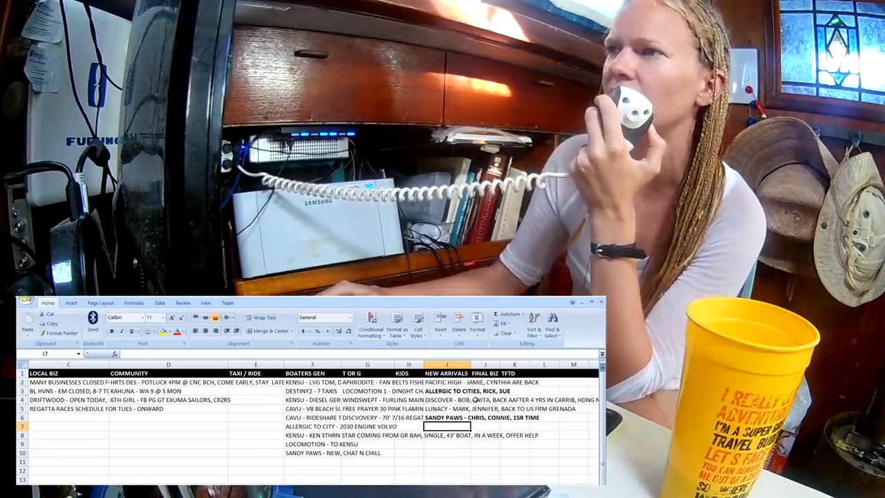
click(481, 382)
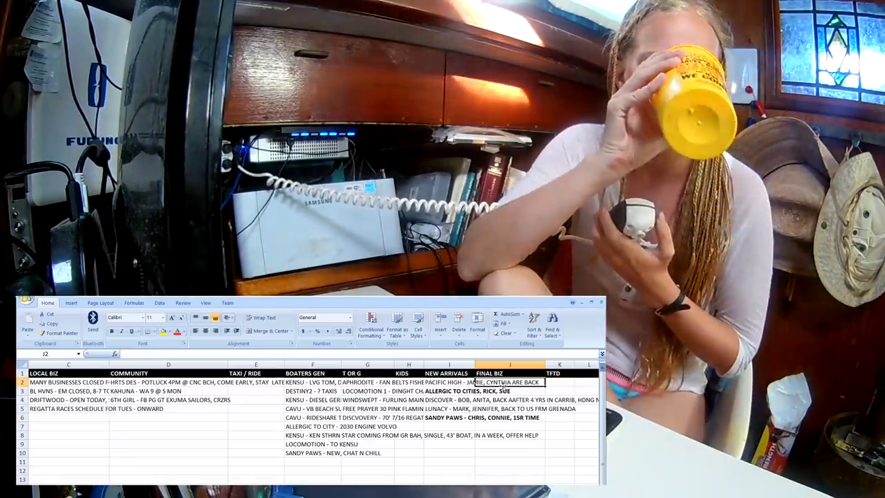
Step: Finish the first Final Biz note with blue houseboat, Georg and Dal after Texas Hold Em
text(6THH GIRL - TEXAS HOLD EM -)
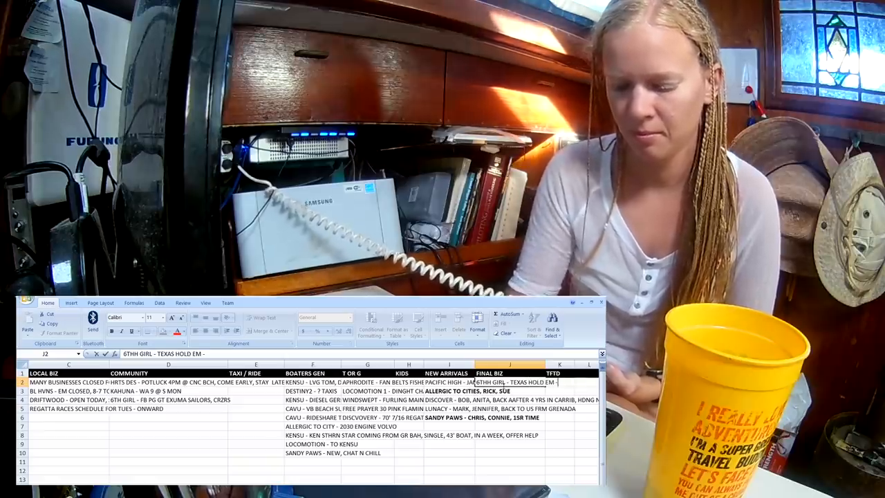
text(BLUE HOU)
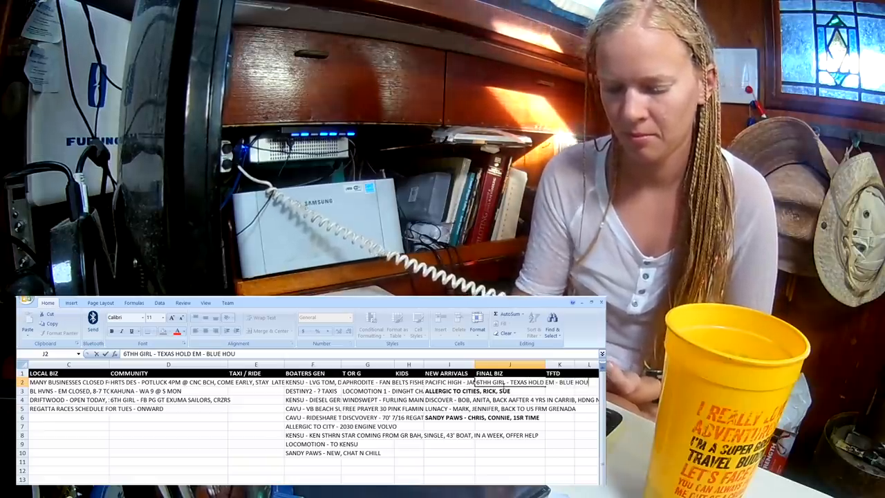
text(HOUSEBOAT,)
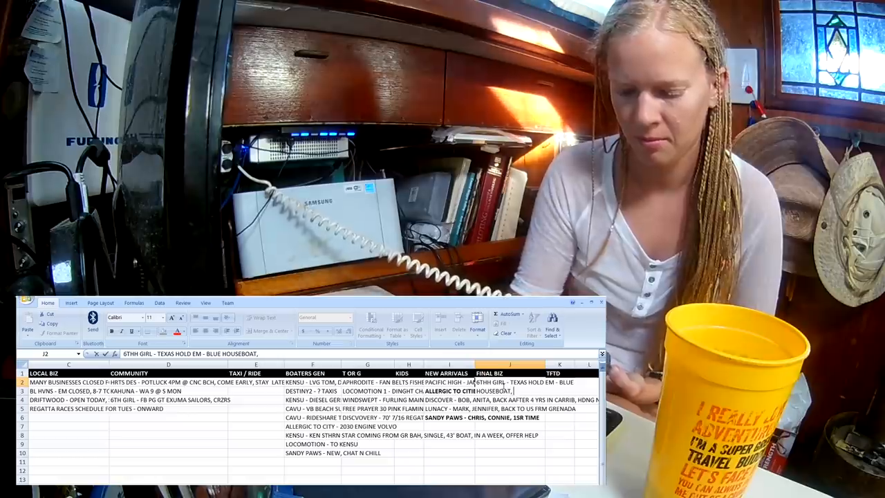
text(GEORG)
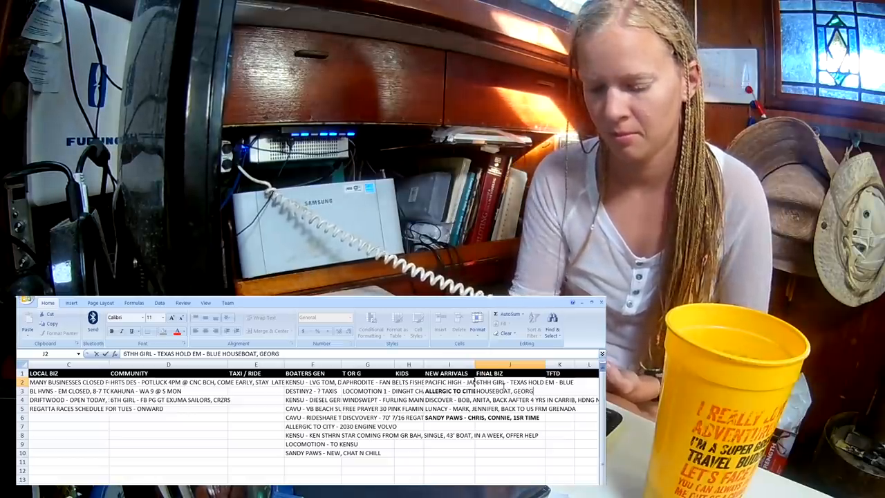
text(AND DAL)
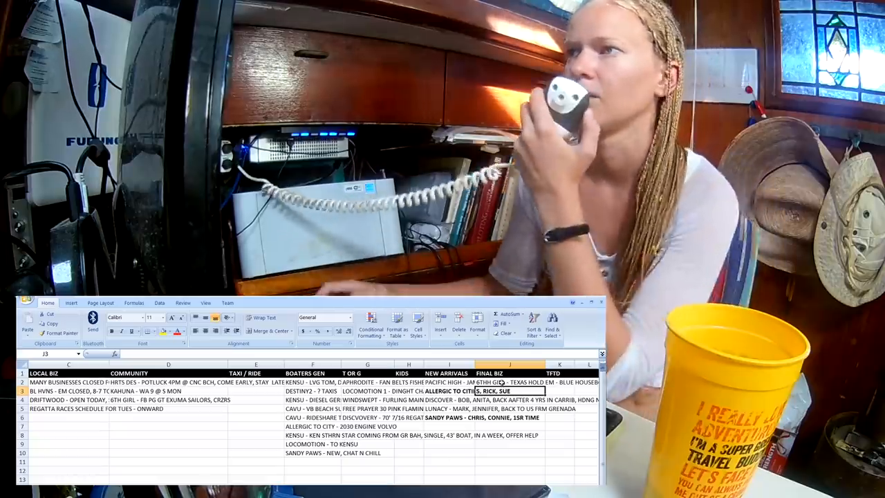
click(504, 382)
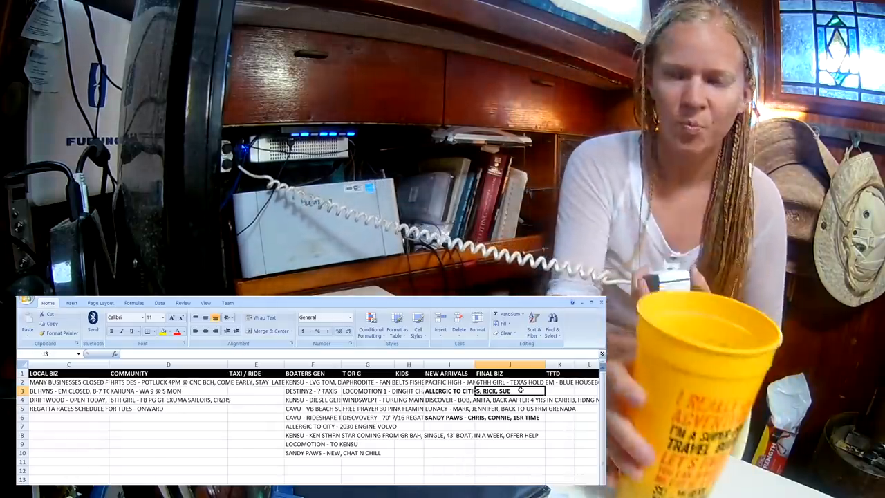
Step: Enter ALLERGIC TO CITIES - FUEL PUMP VOLVO as the second Final Biz note
text(ALLERGIC TO CITIES - FUEL)
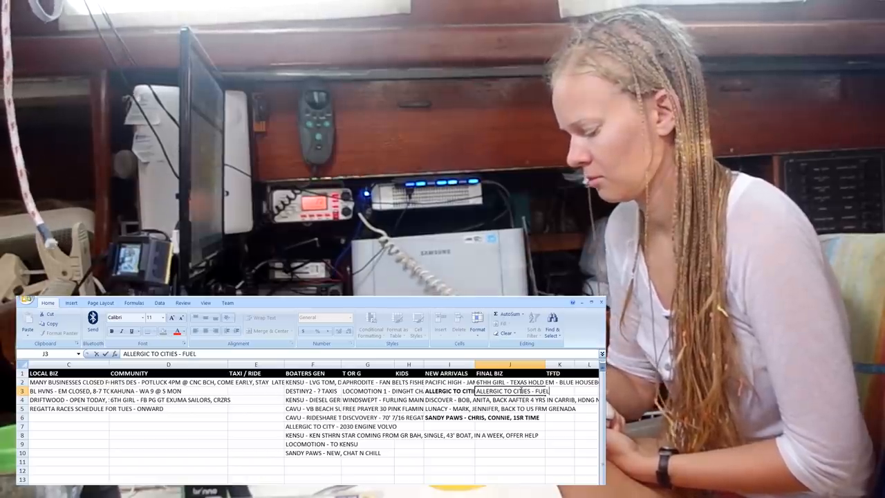
text(PUMP VOLVO 2030,)
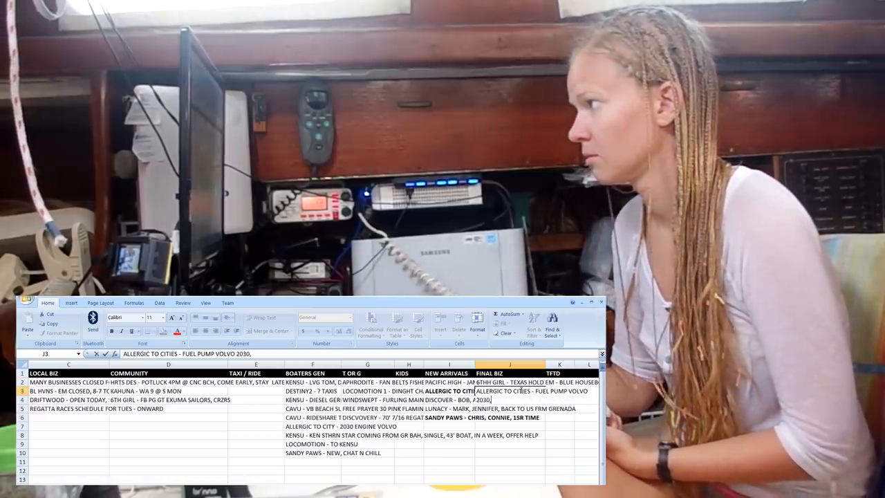
text(CHA)
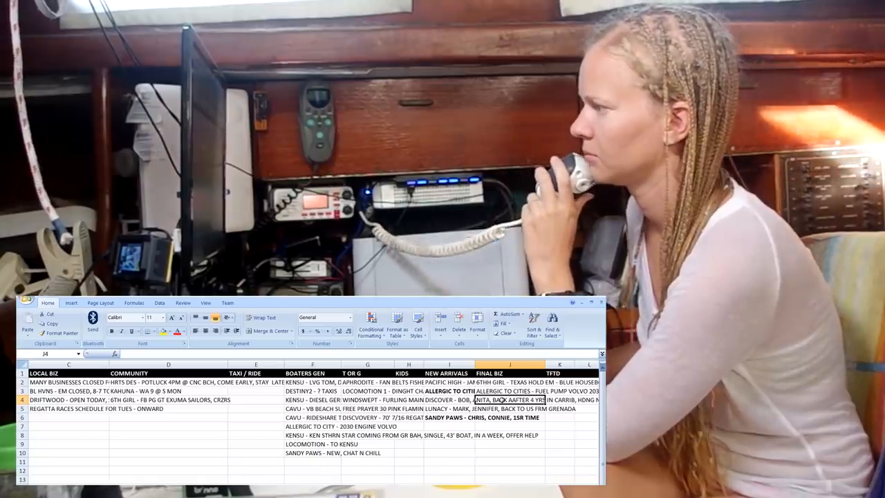
Step: Enter ST ANDREWS CHURCH - FISH FRY COMMUNITY CENTER, $12, 3PM as the third Final Biz note
text(ST ANDREWS CHURCH - F)
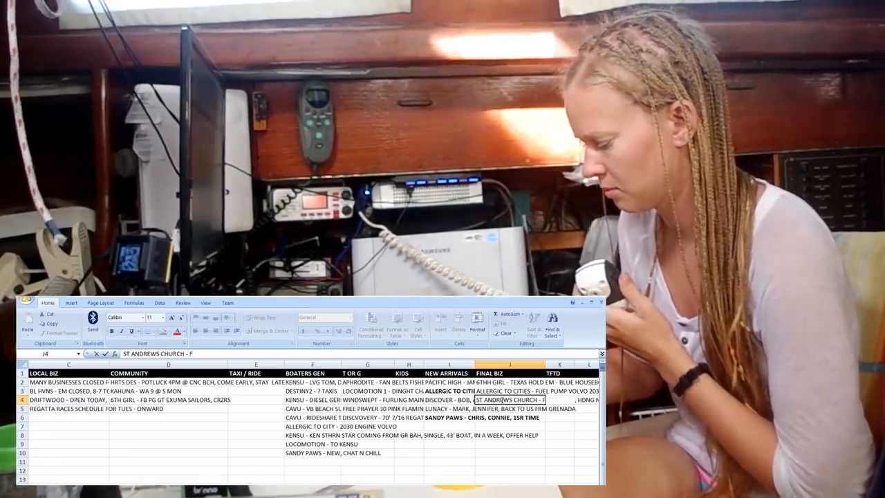
text(ISH FRY)
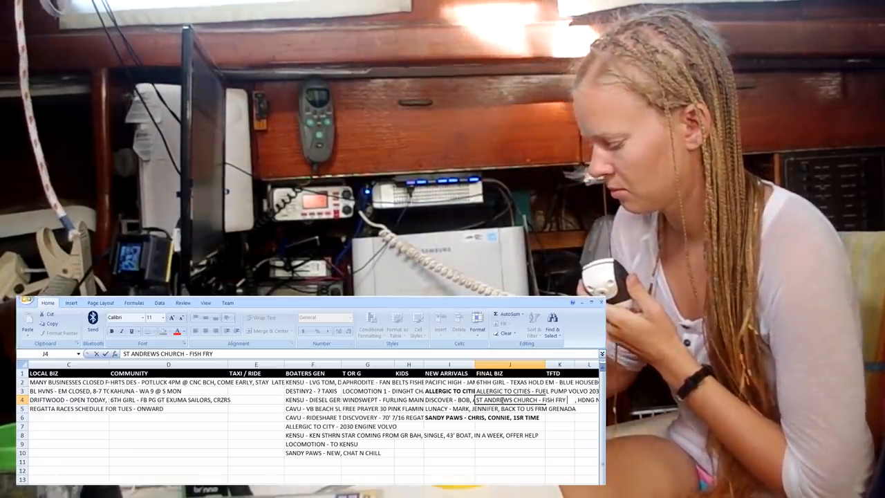
text(COMMUNITY CENTER)
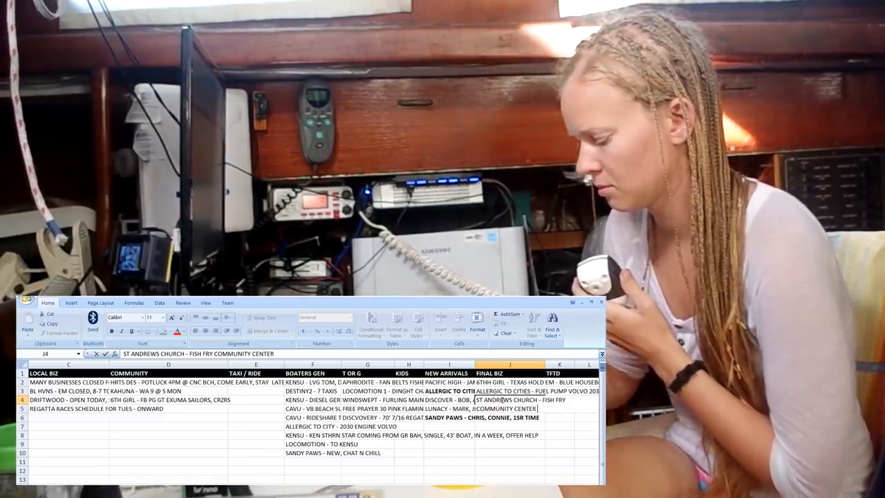
text($12)
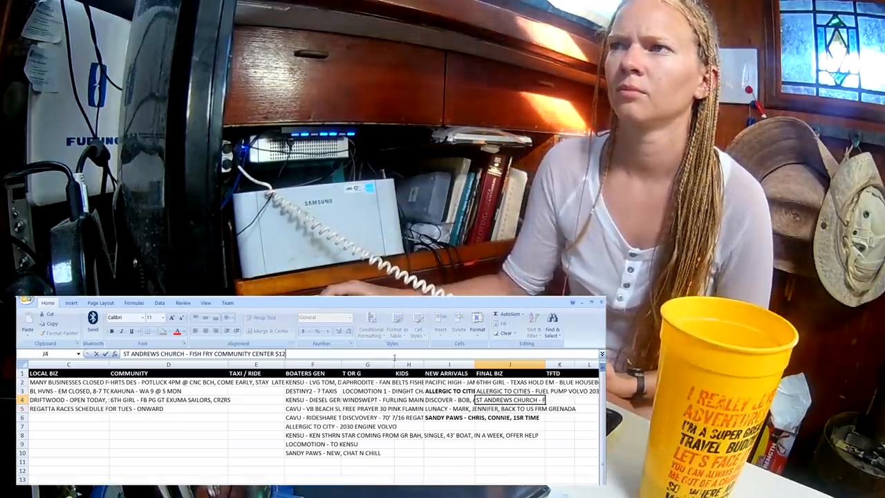
text(3PM)
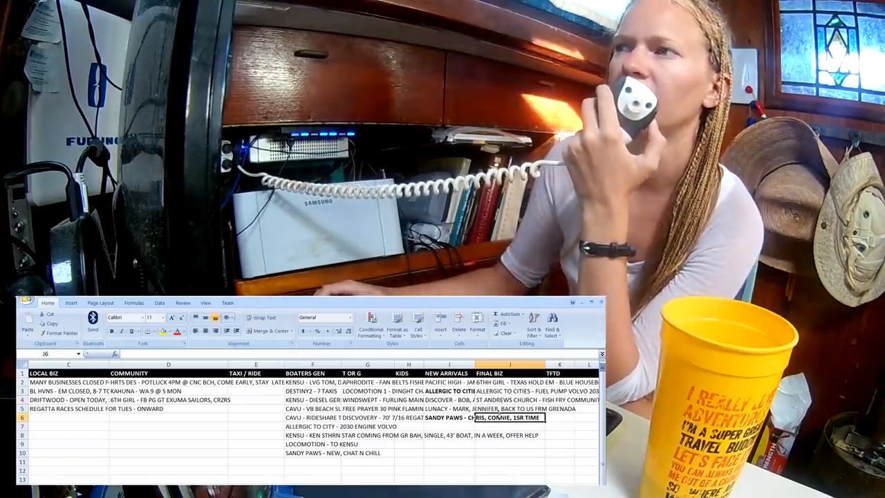
click(506, 400)
text(F)
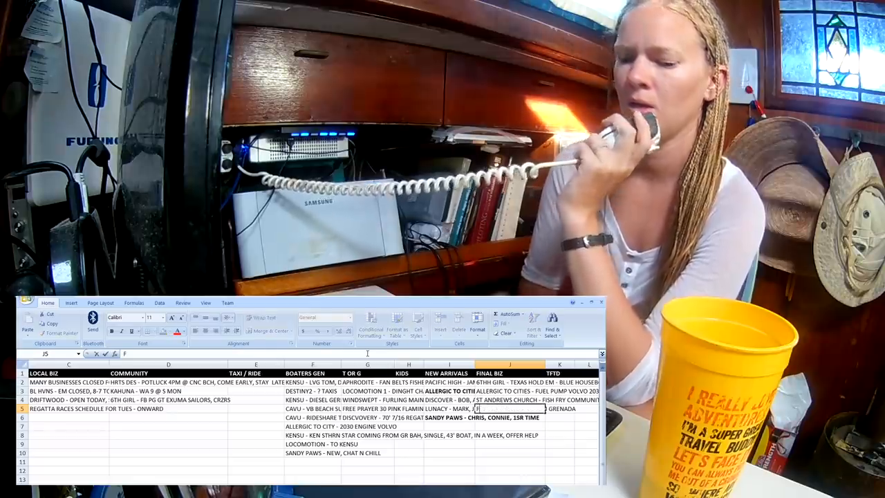
Step: Enter FREE PRAYER - CNC BEACH as the fourth Final Biz note
text(REE PRAYER -)
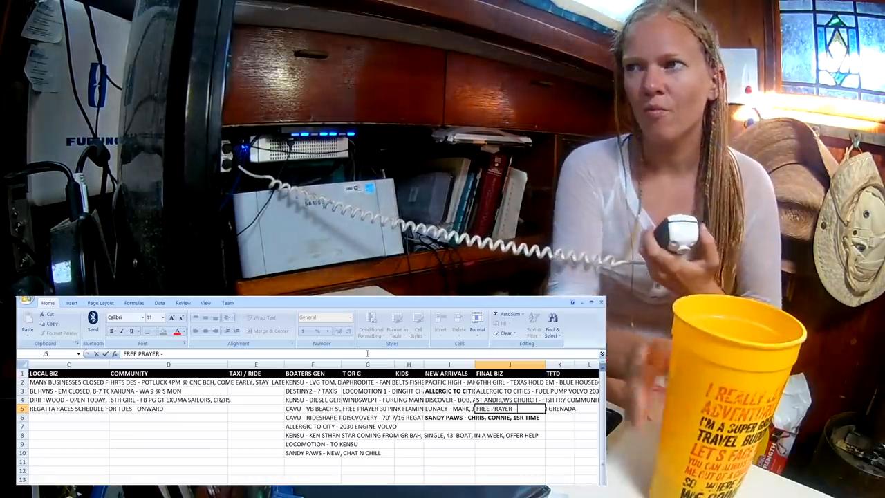
text(CNC BEACH)
click(510, 417)
text(LUNACY -)
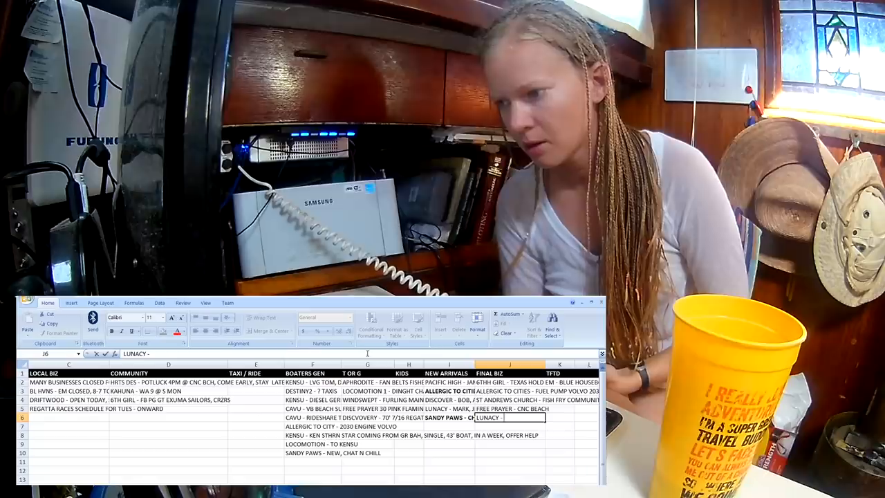
Step: Complete the fifth Final Biz note as LUNACY - KITE SPOT, correcting the extra S
text(KITES)
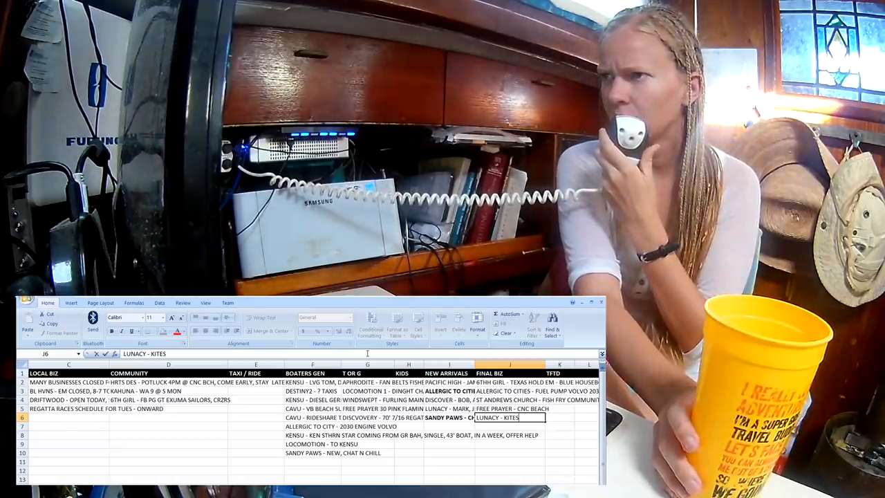
key(Backspace)
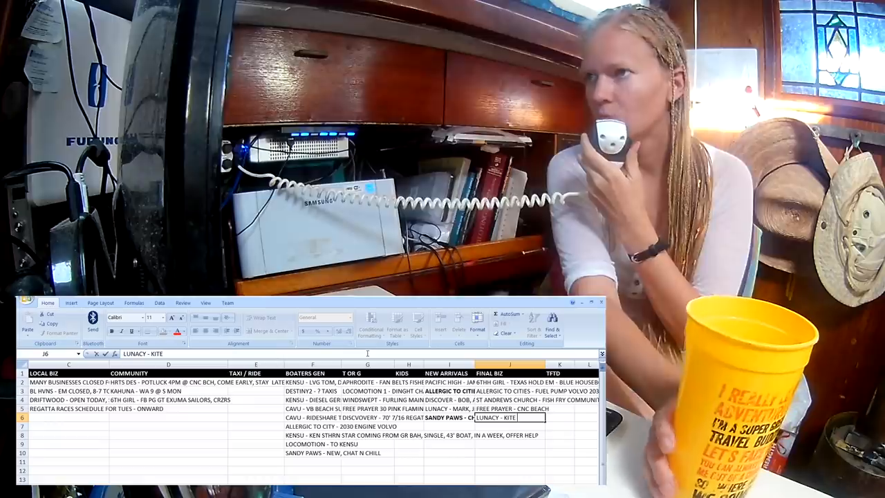
text(S)
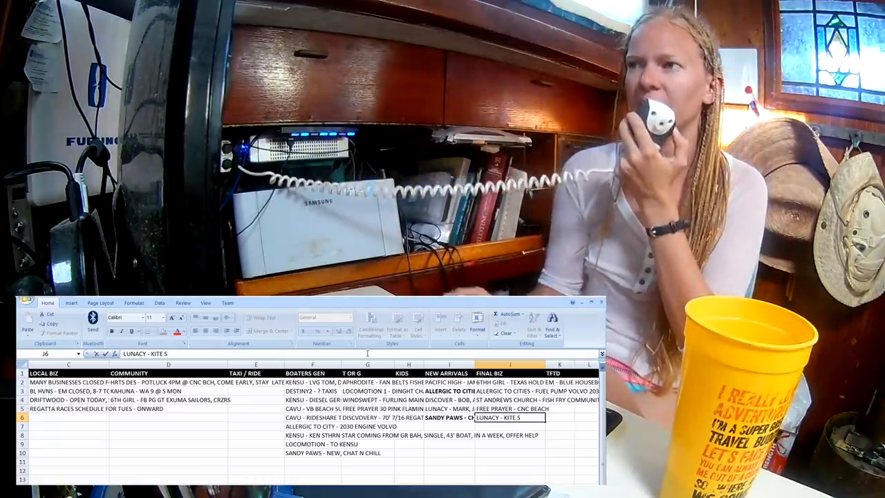
text(POT)
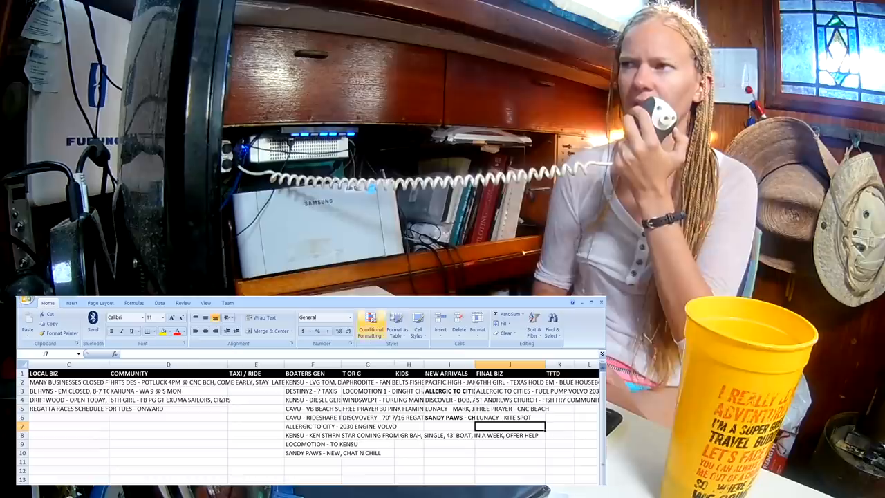
Step: Record LOCOMOTION - RUNAWAY DINGHY as the first TFTD note and move to the second
click(560, 379)
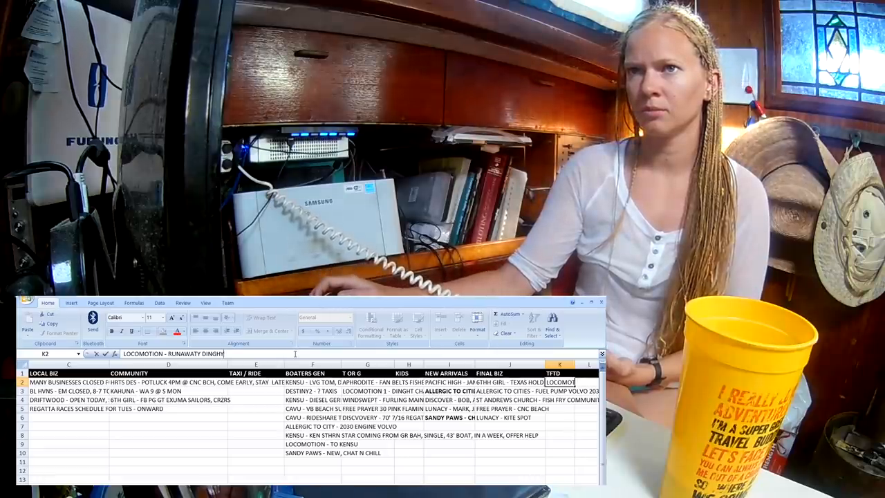
mouse_move(399, 350)
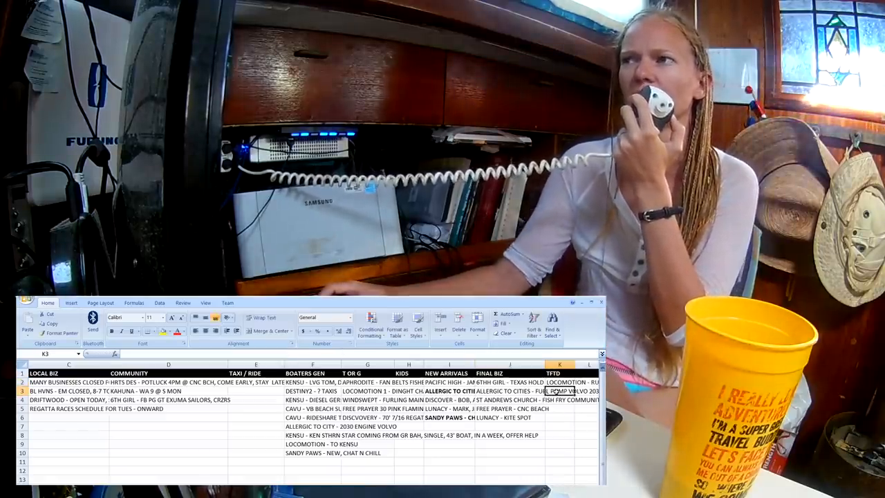
click(565, 382)
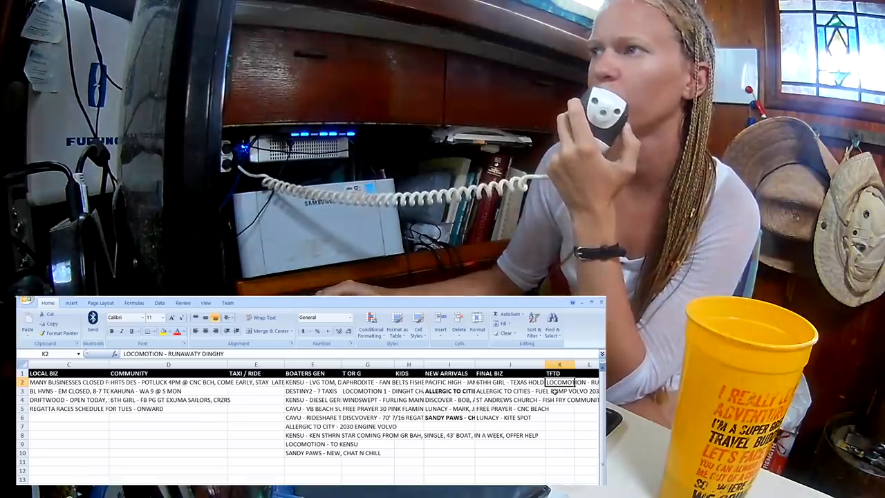
click(559, 393)
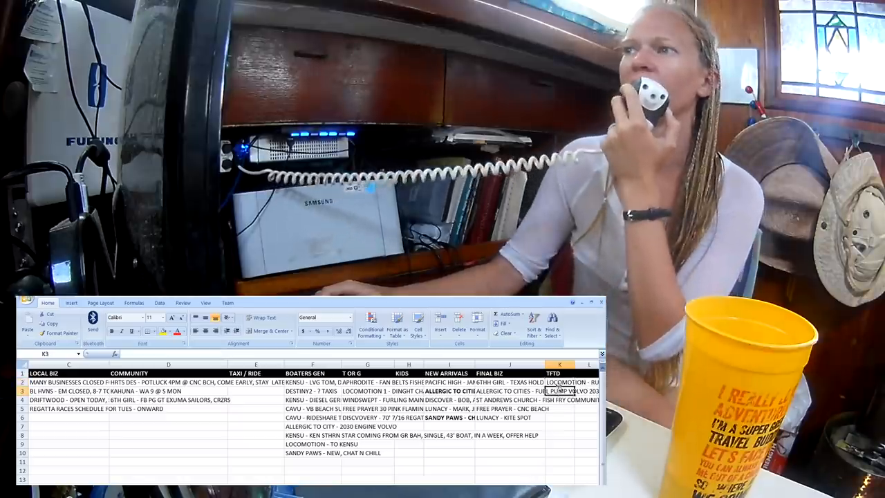
click(566, 401)
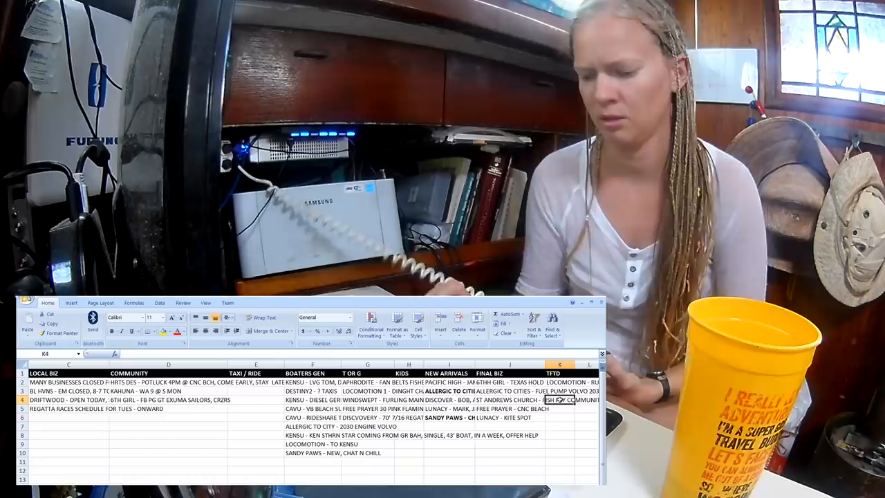
Step: Enter APHRODITE - TRAVEL BROAD as the next TFTD note, then scroll the Word script down
text(APHRODITE -)
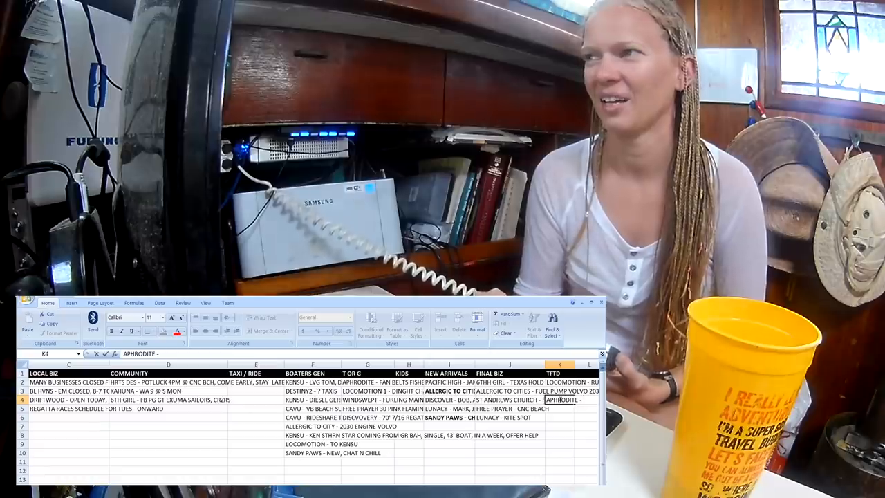
text(TRAVEL BR)
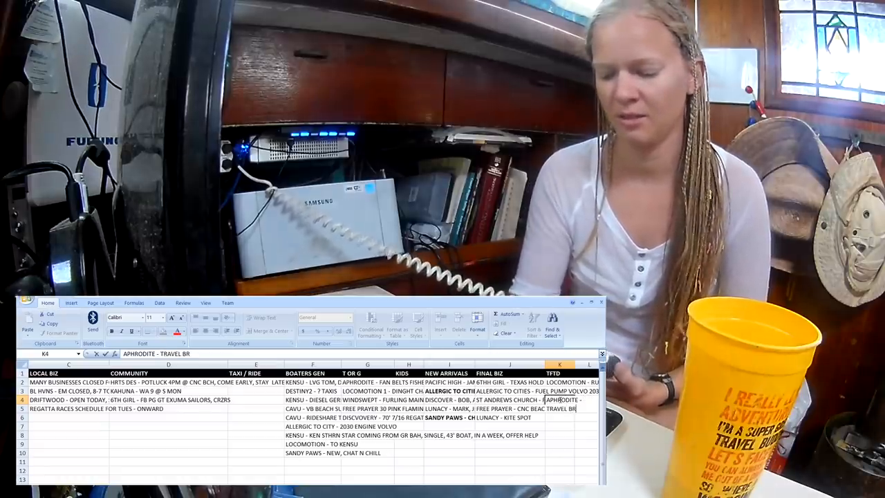
text(OAD)
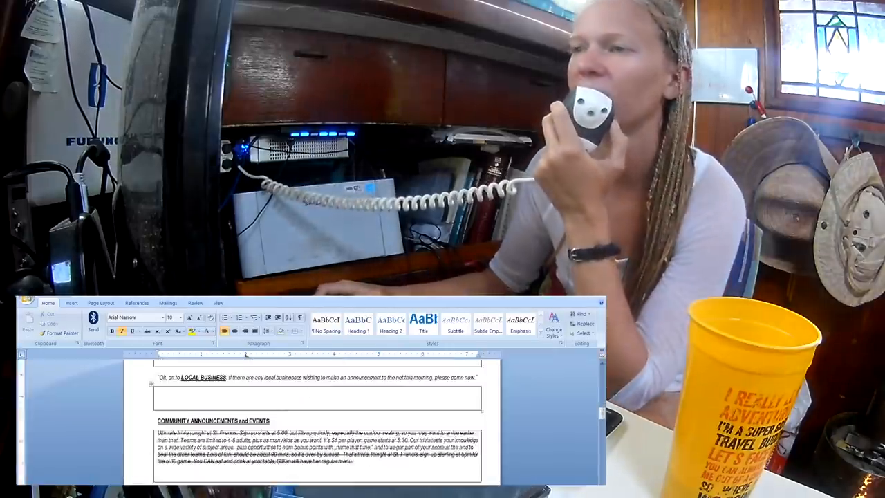
scroll(down, 3)
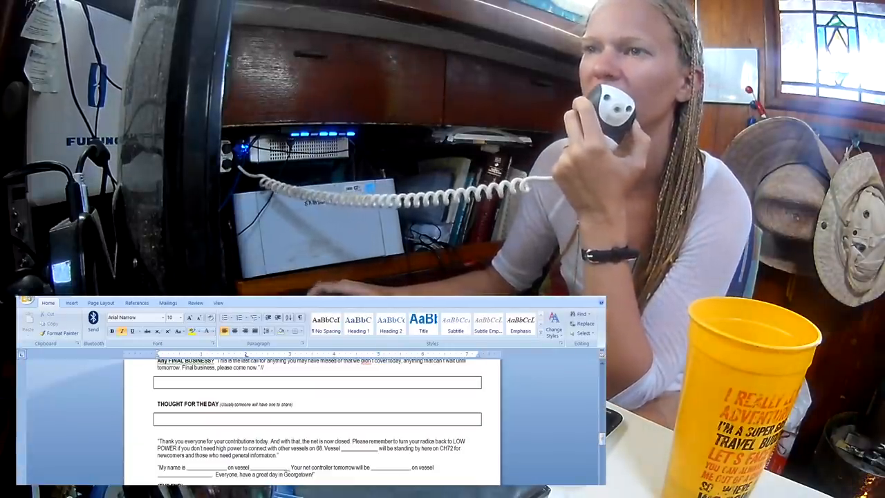